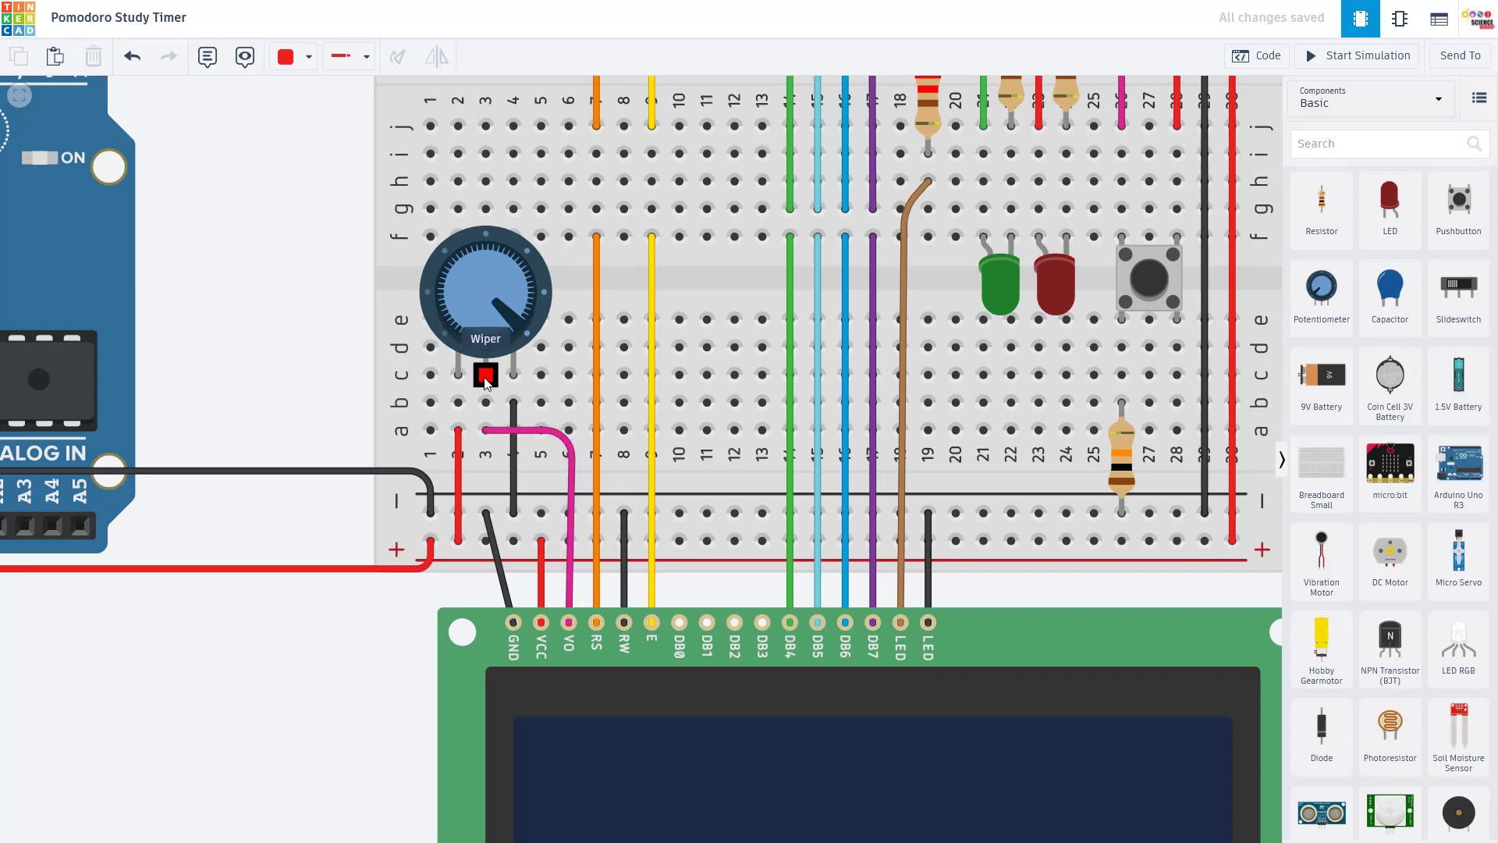
mouse_move(459, 373)
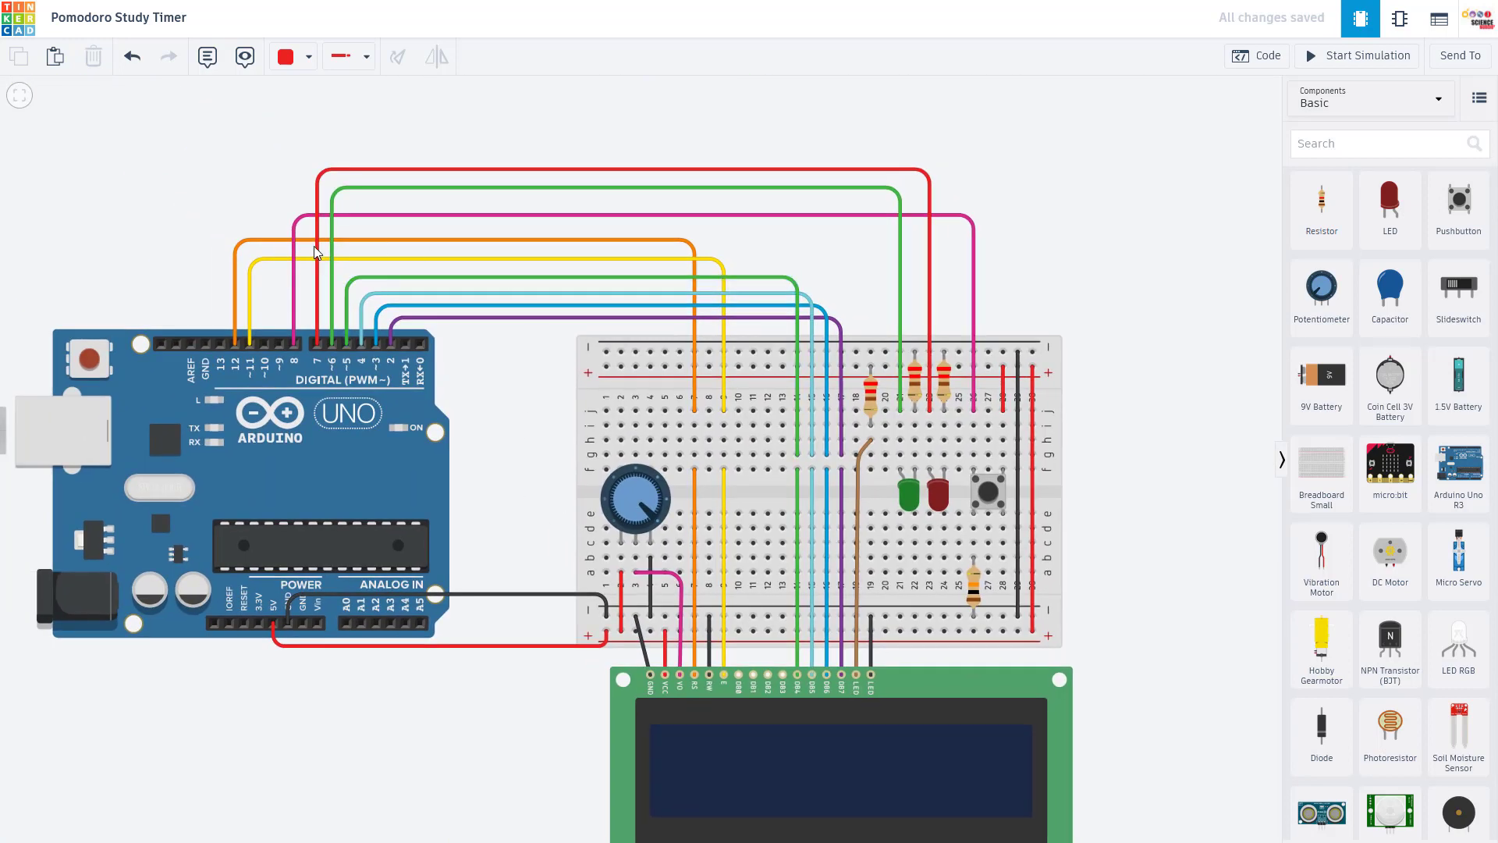
mouse_move(236, 347)
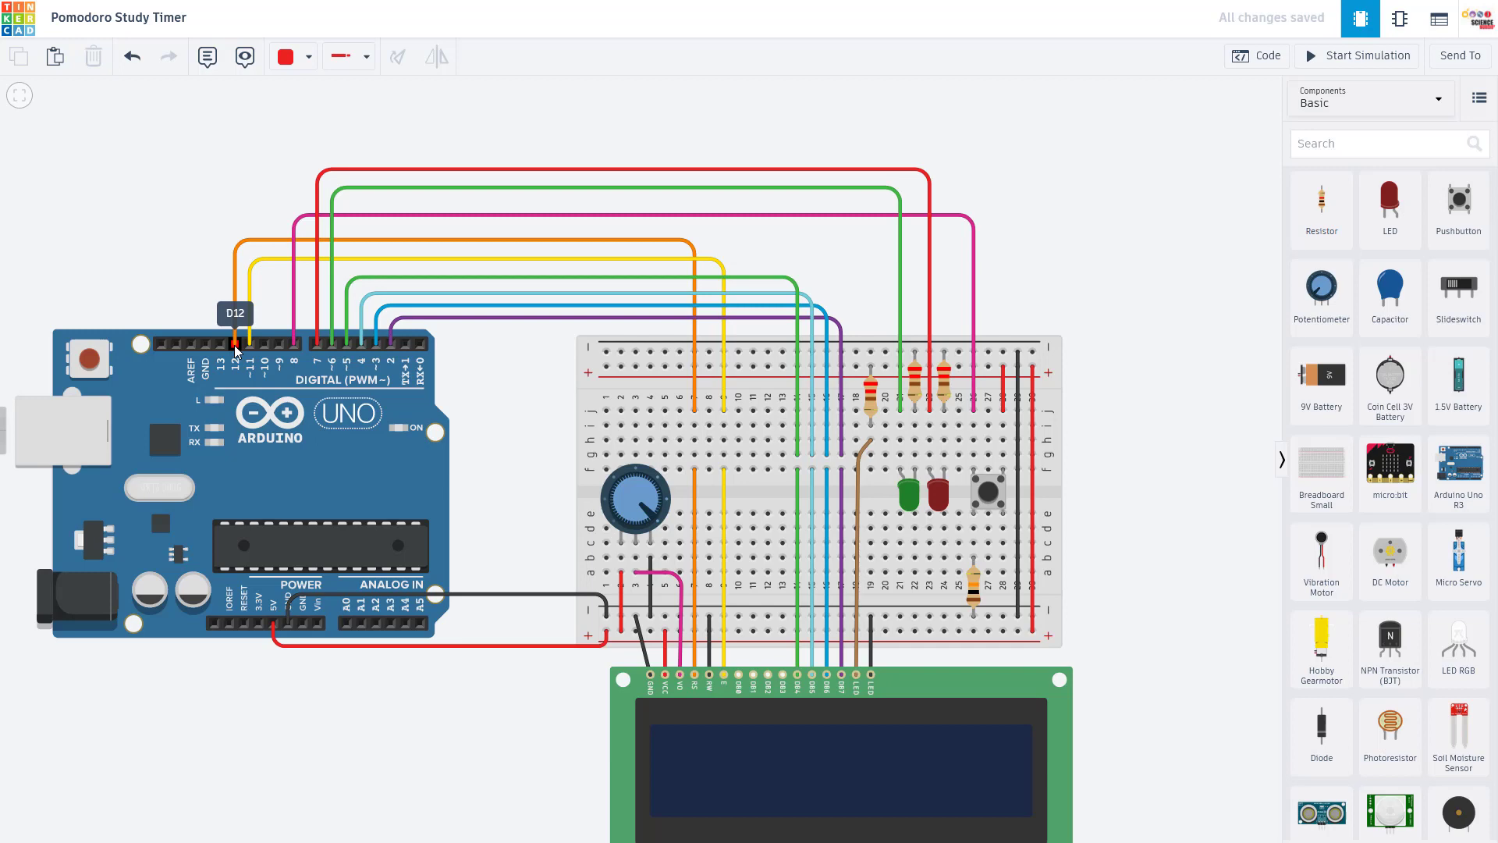
mouse_move(698, 683)
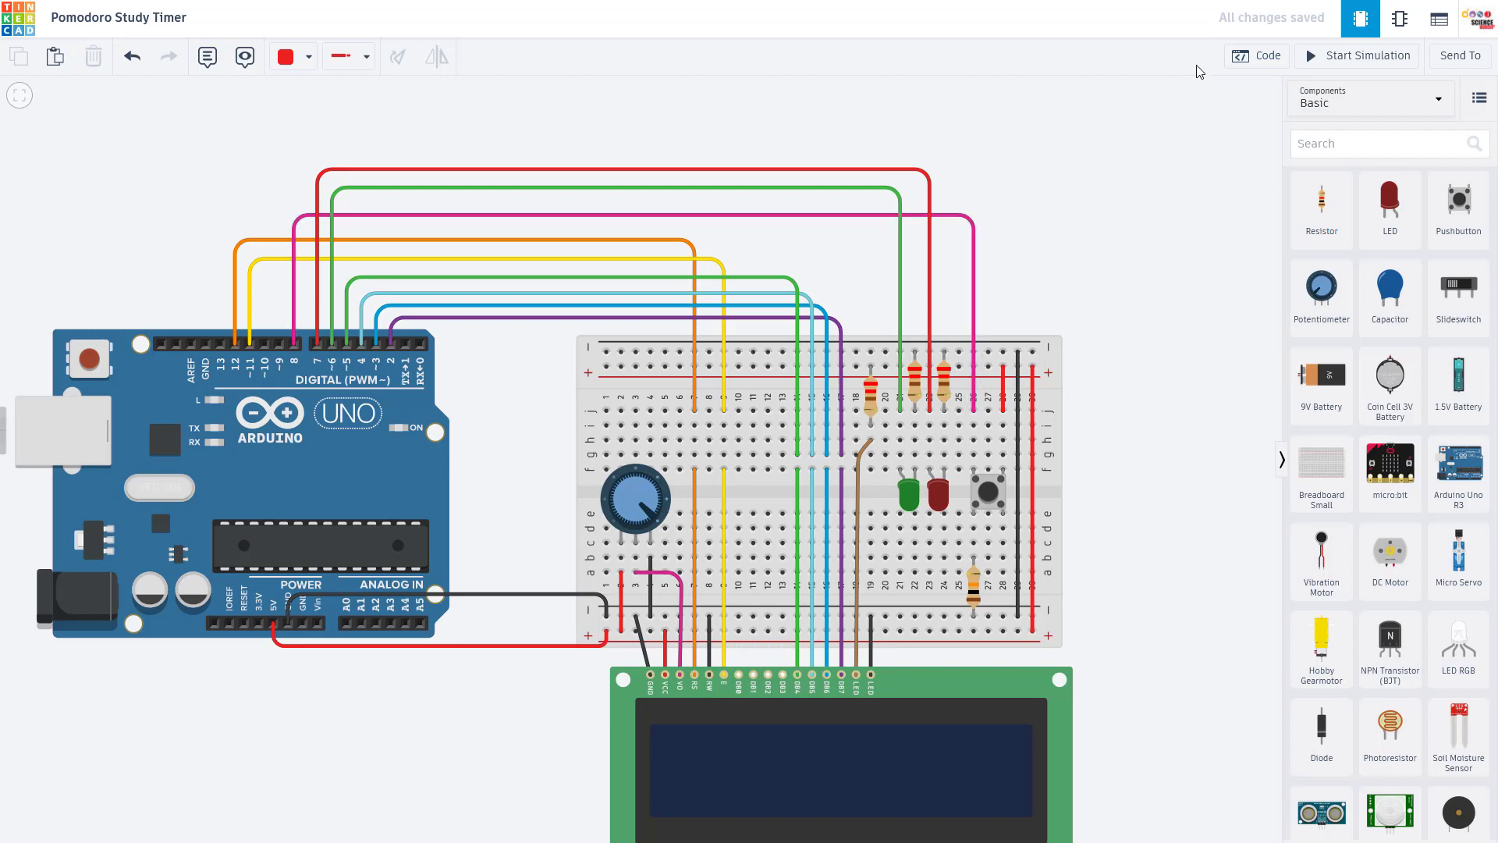
mouse_move(730, 714)
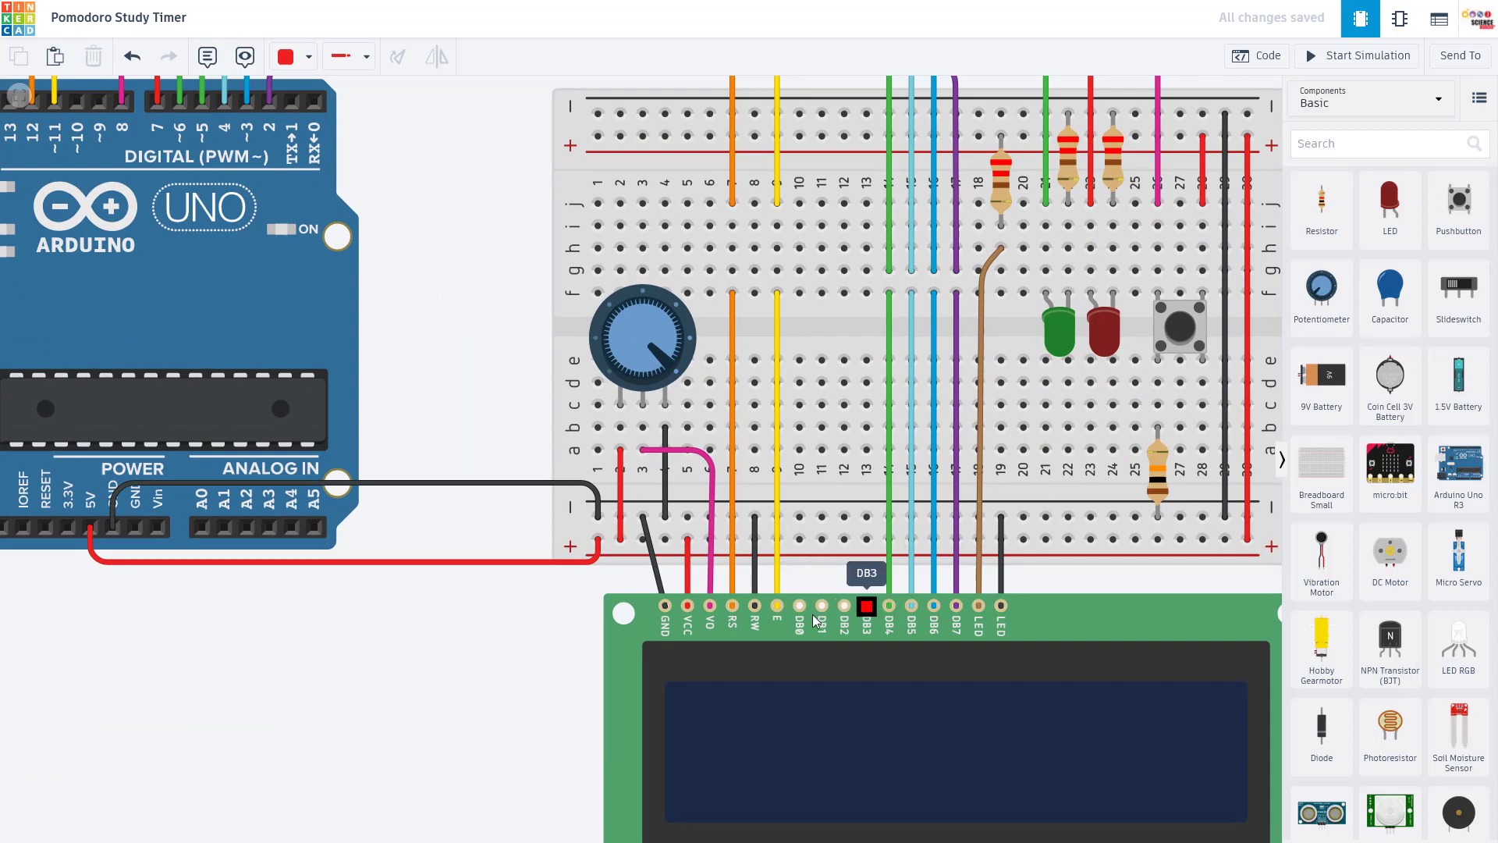
mouse_move(866, 612)
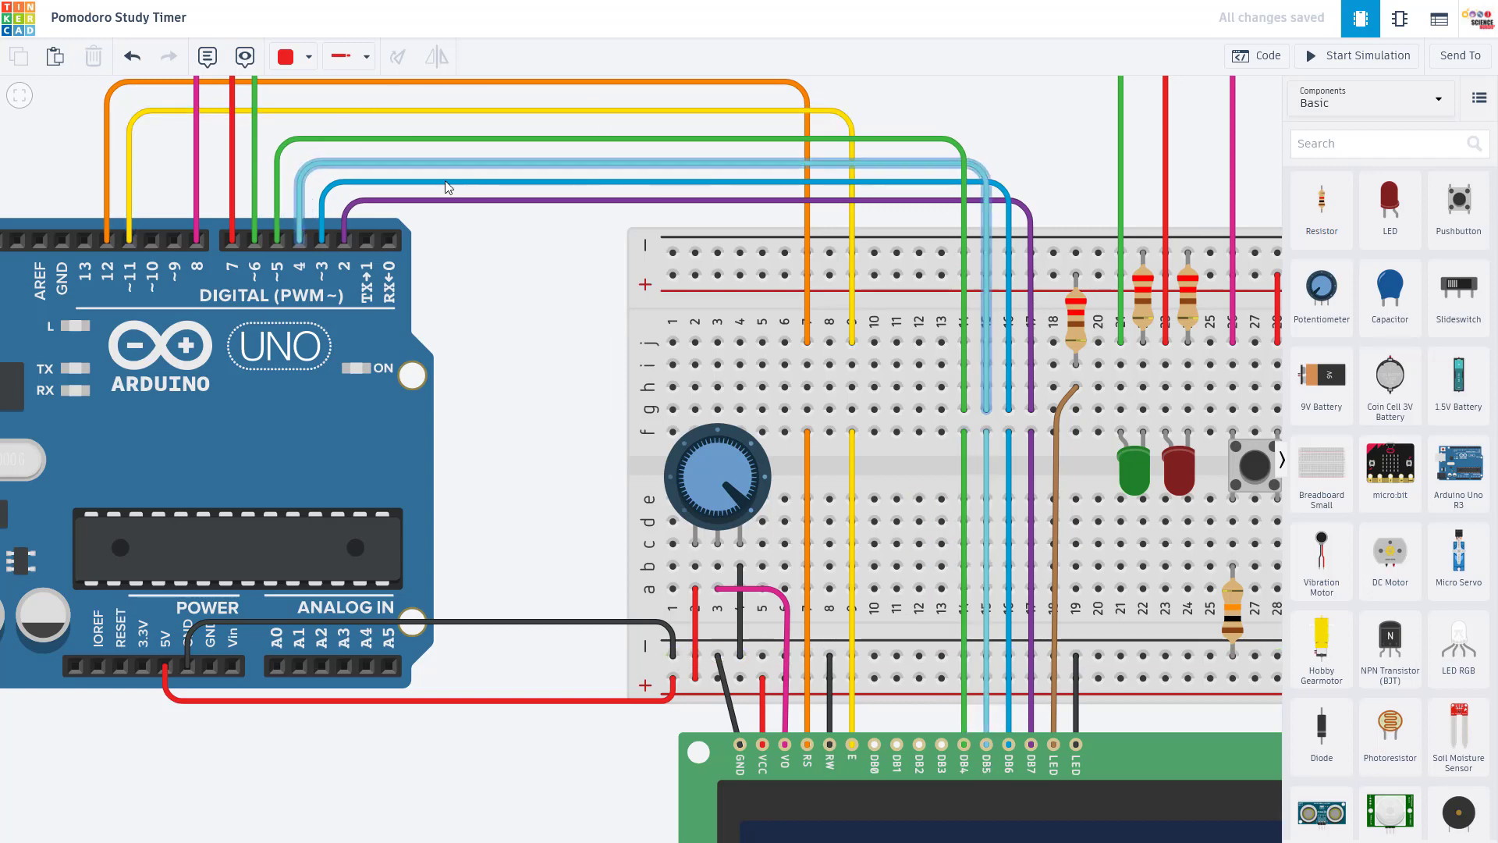
mouse_move(1009, 746)
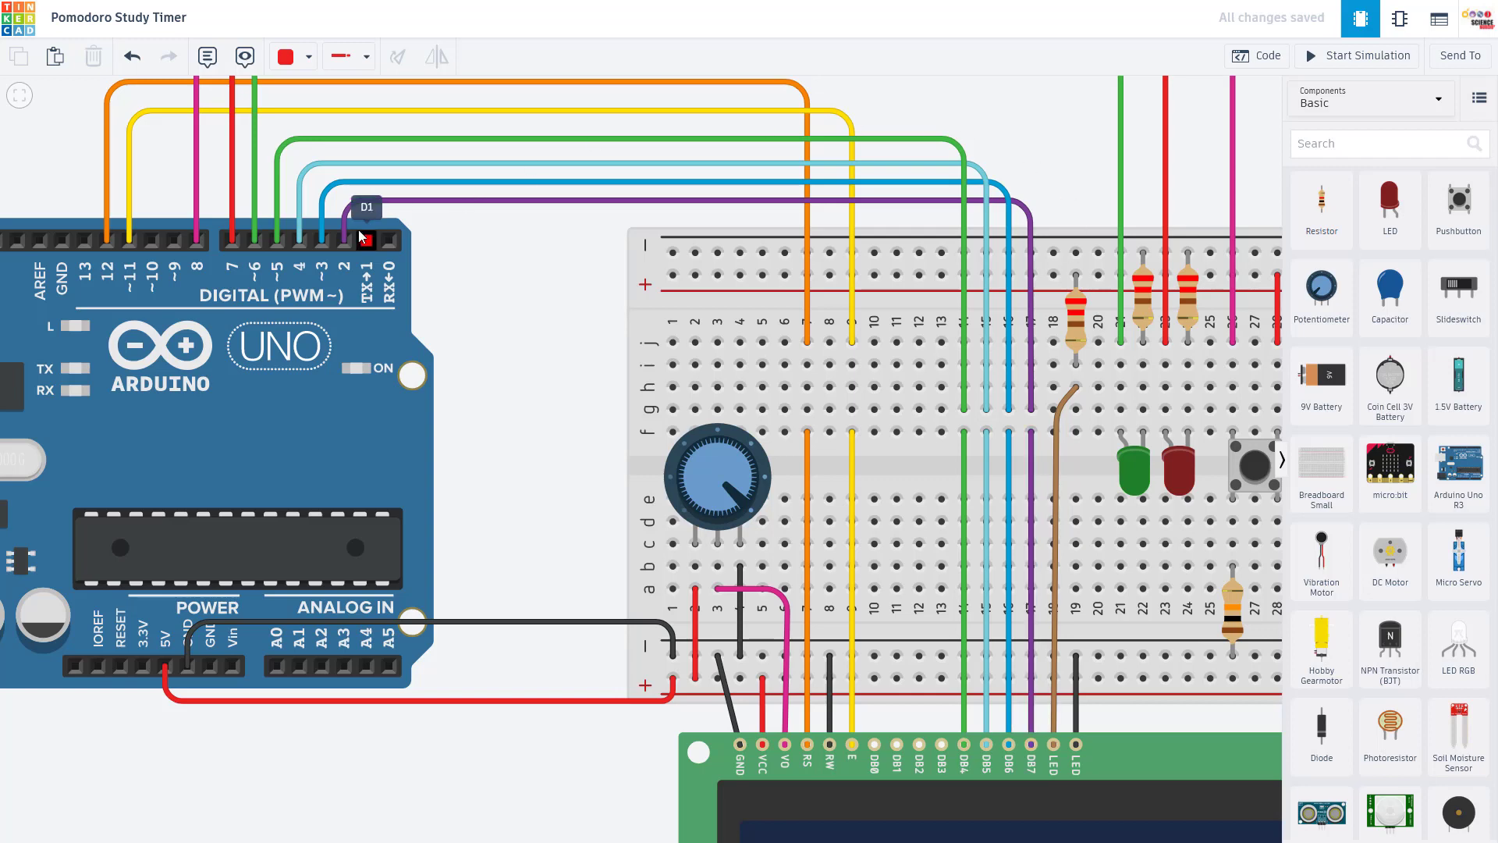
mouse_move(815, 262)
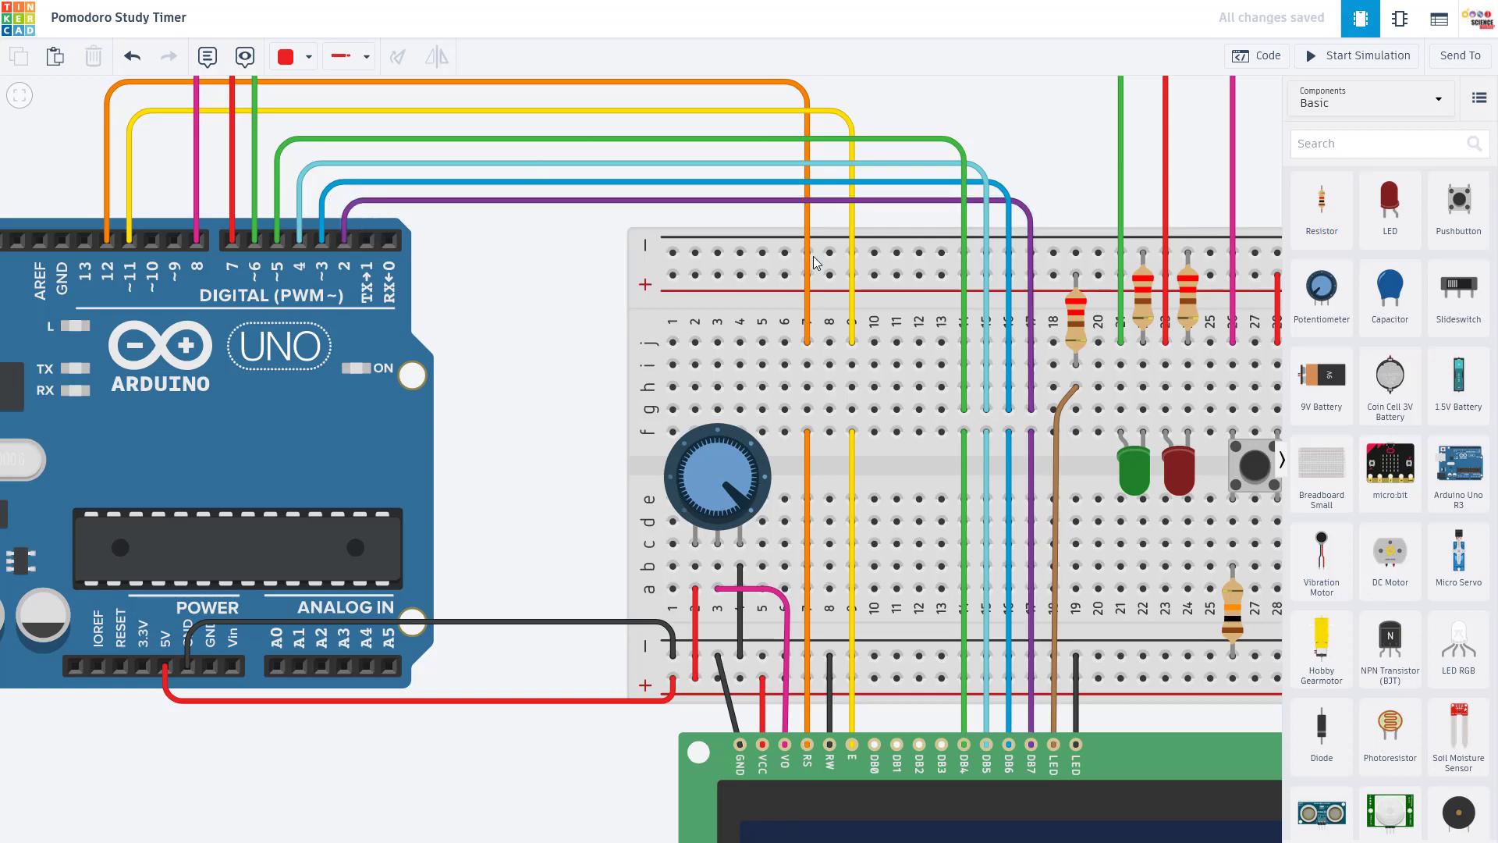
mouse_move(1058, 753)
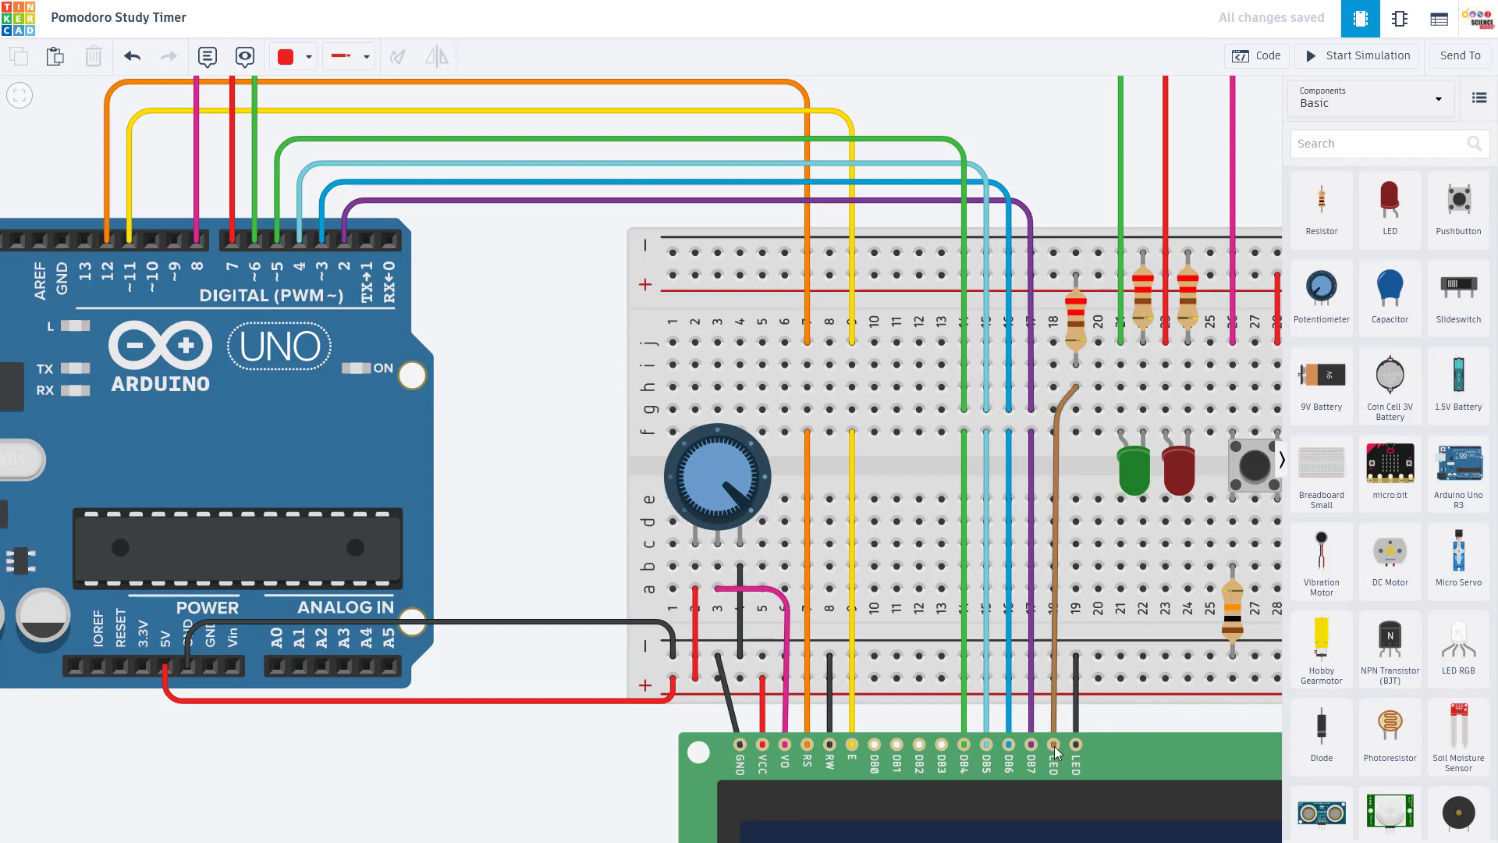
mouse_move(1073, 560)
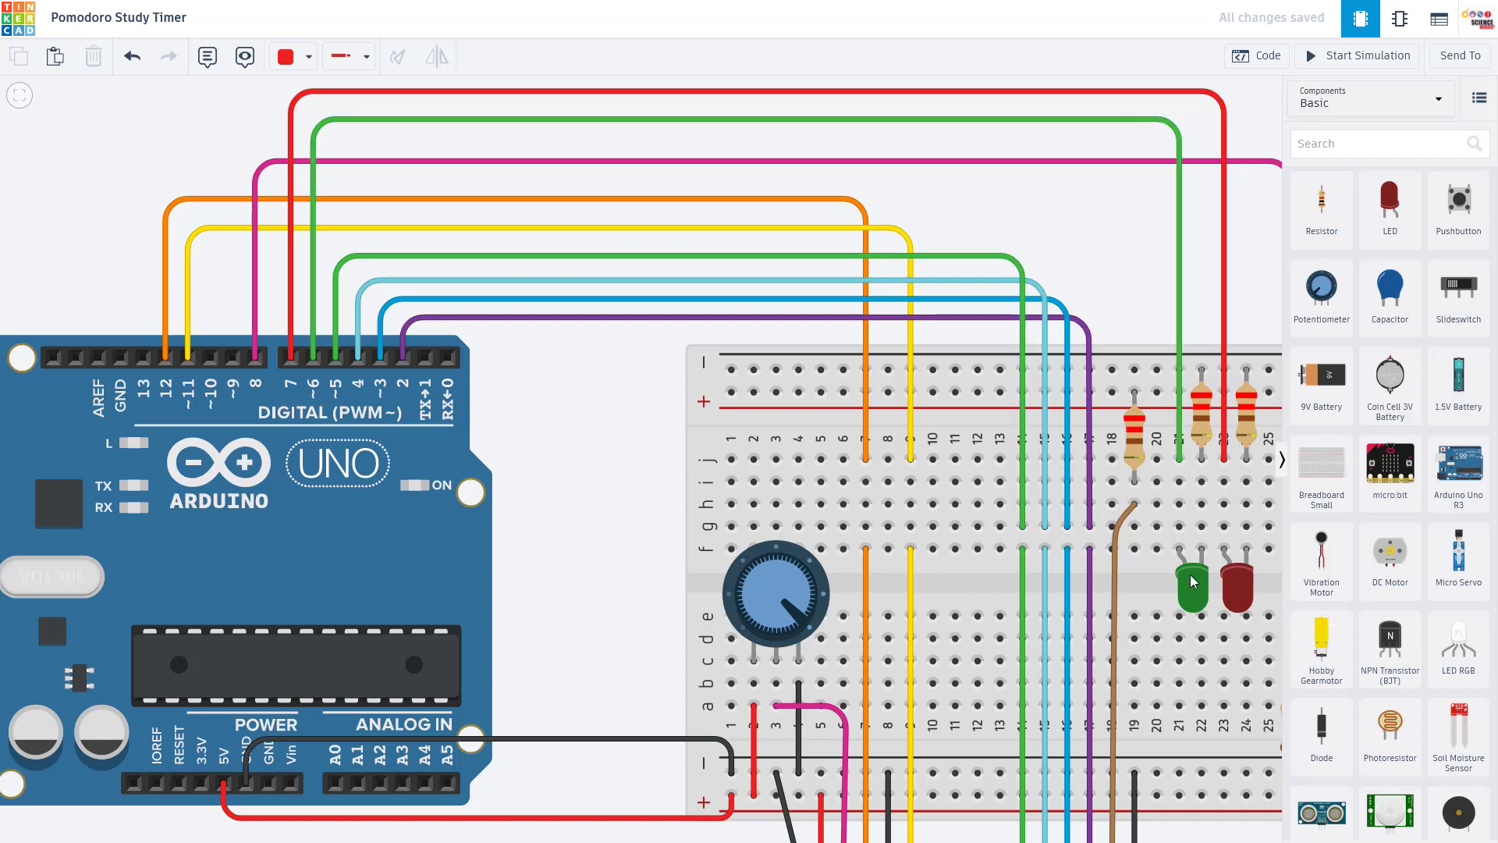
mouse_move(1202, 394)
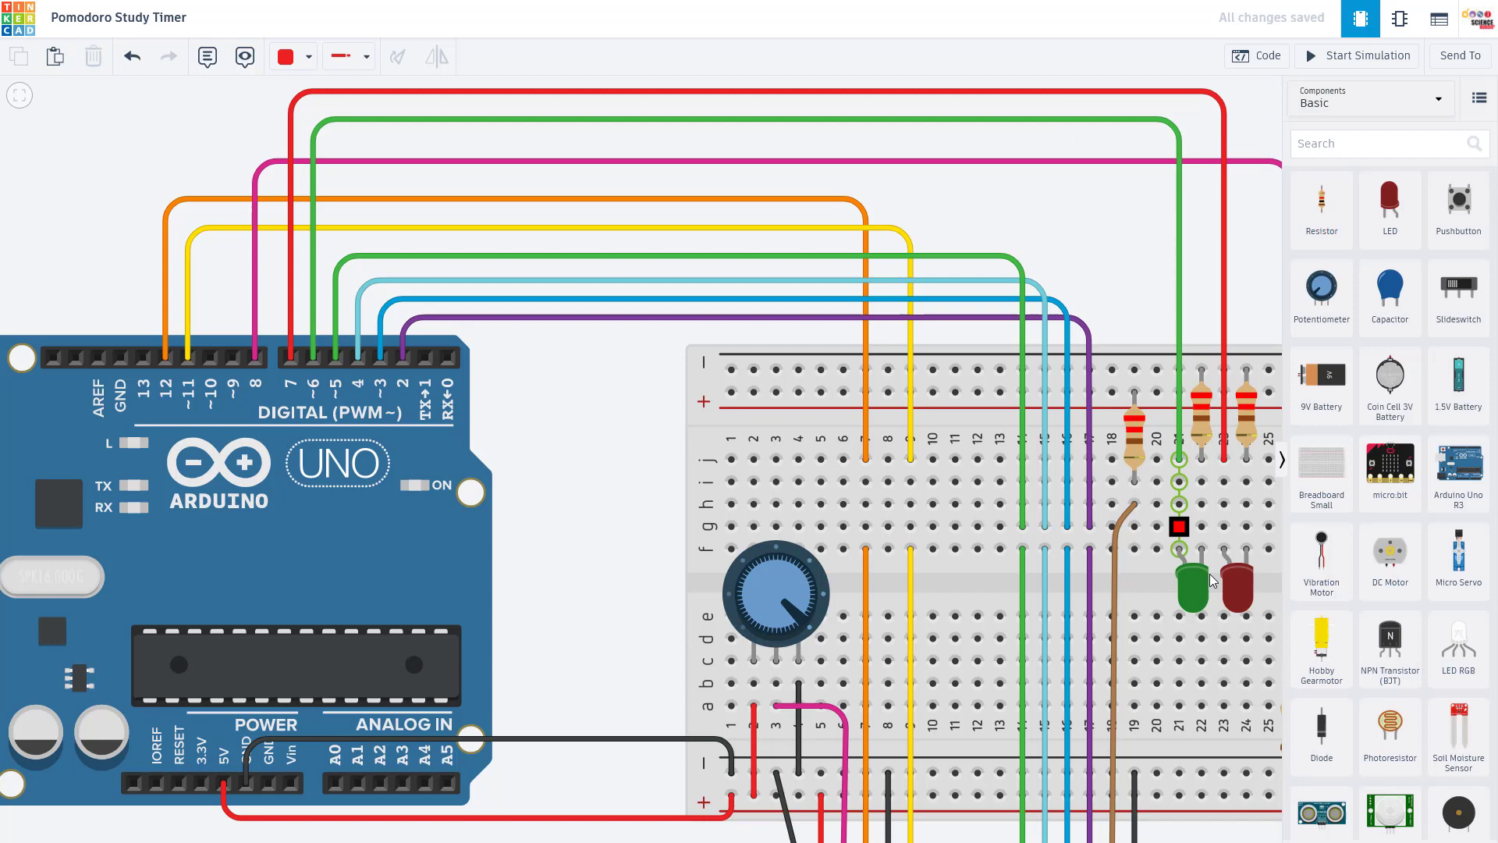
Inspect the pushbutton and its wiring, then show the Arduino code panel beside the circuit
left_click(1236, 583)
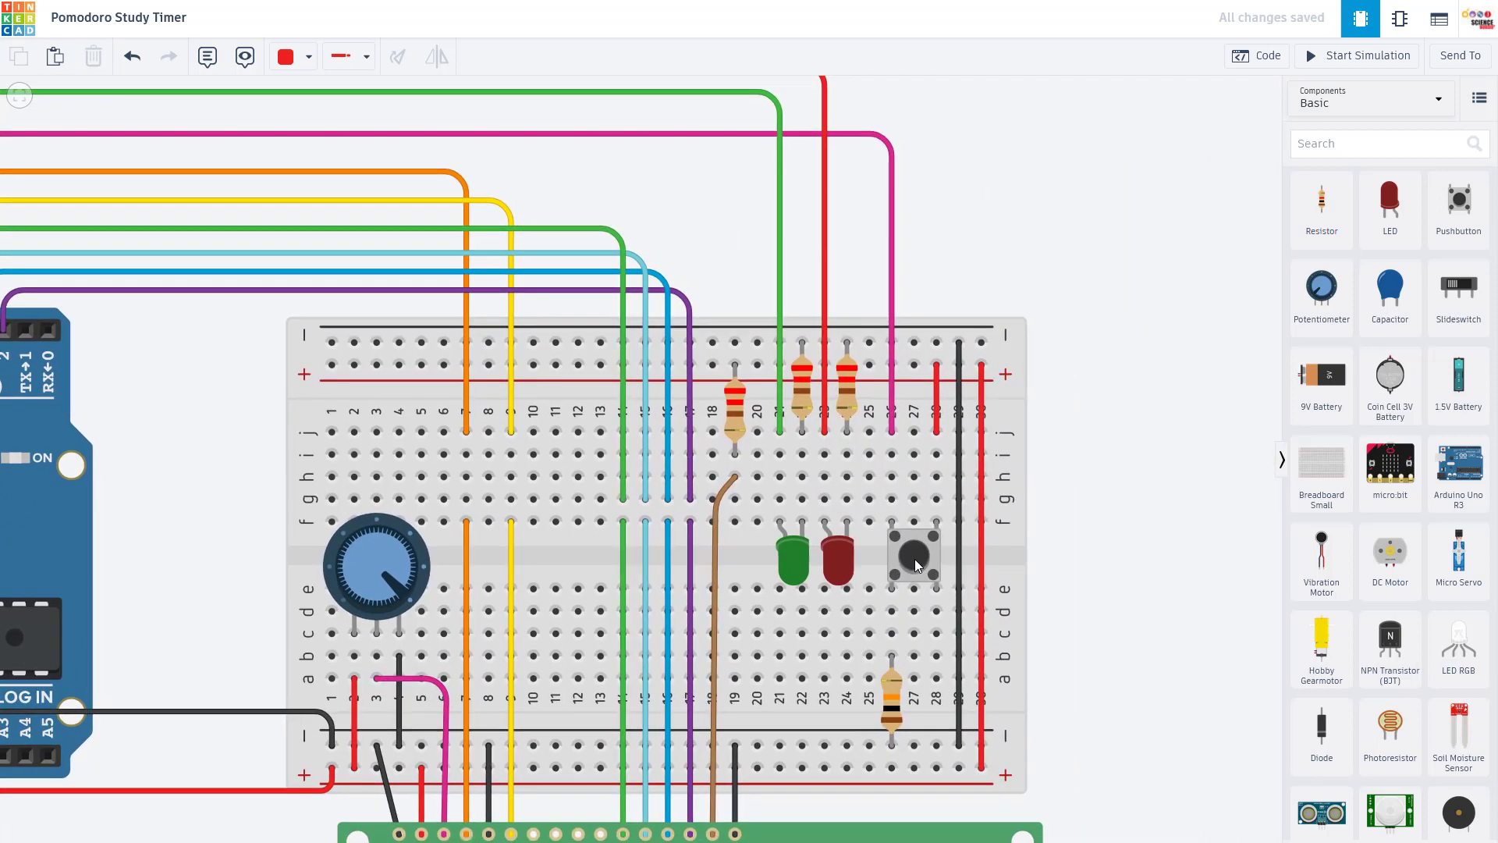
left_click(913, 556)
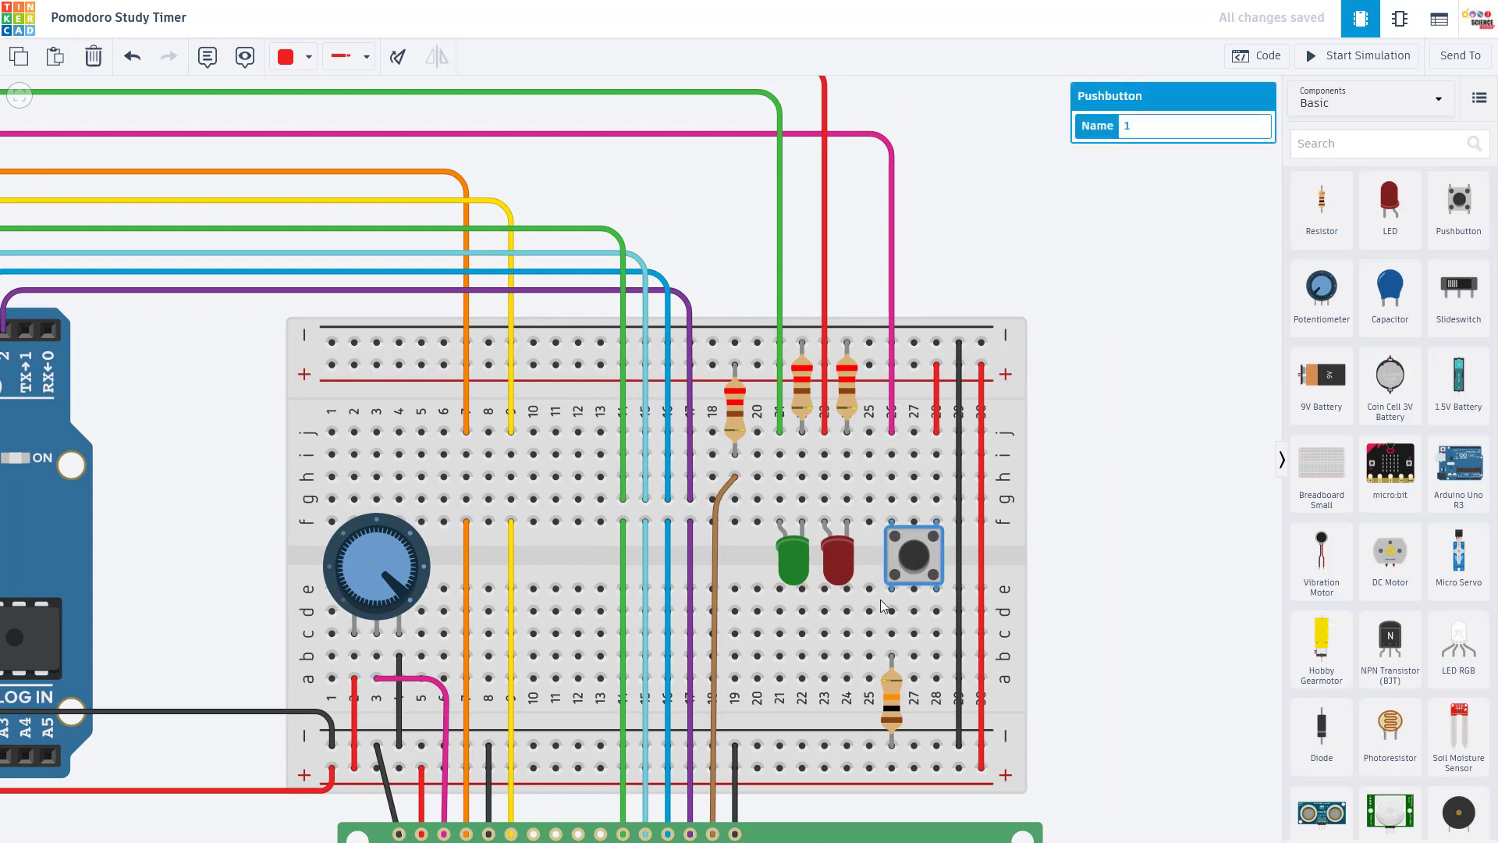
mouse_move(893, 709)
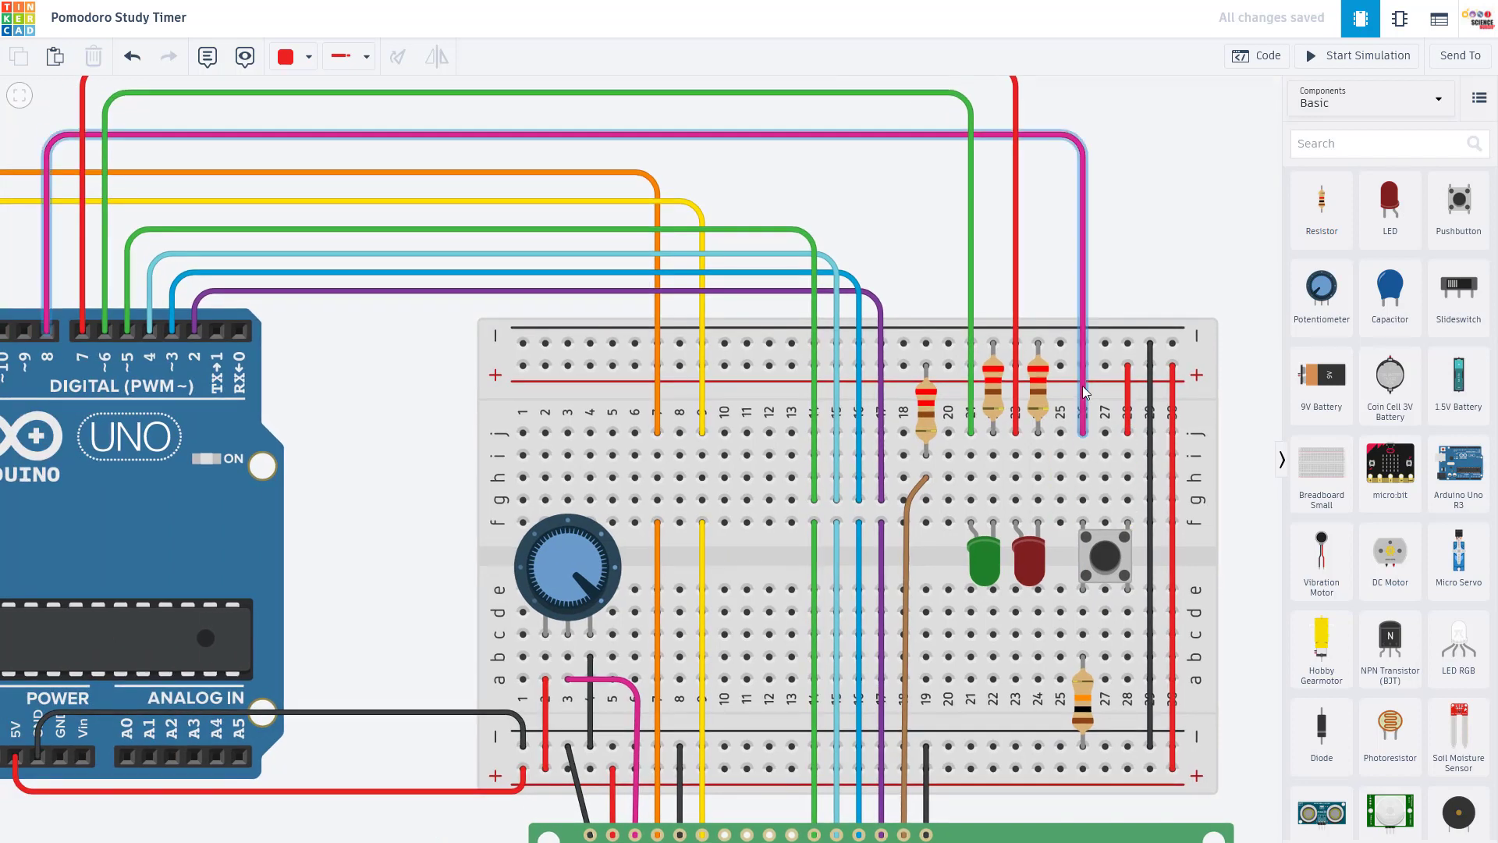
mouse_move(197, 351)
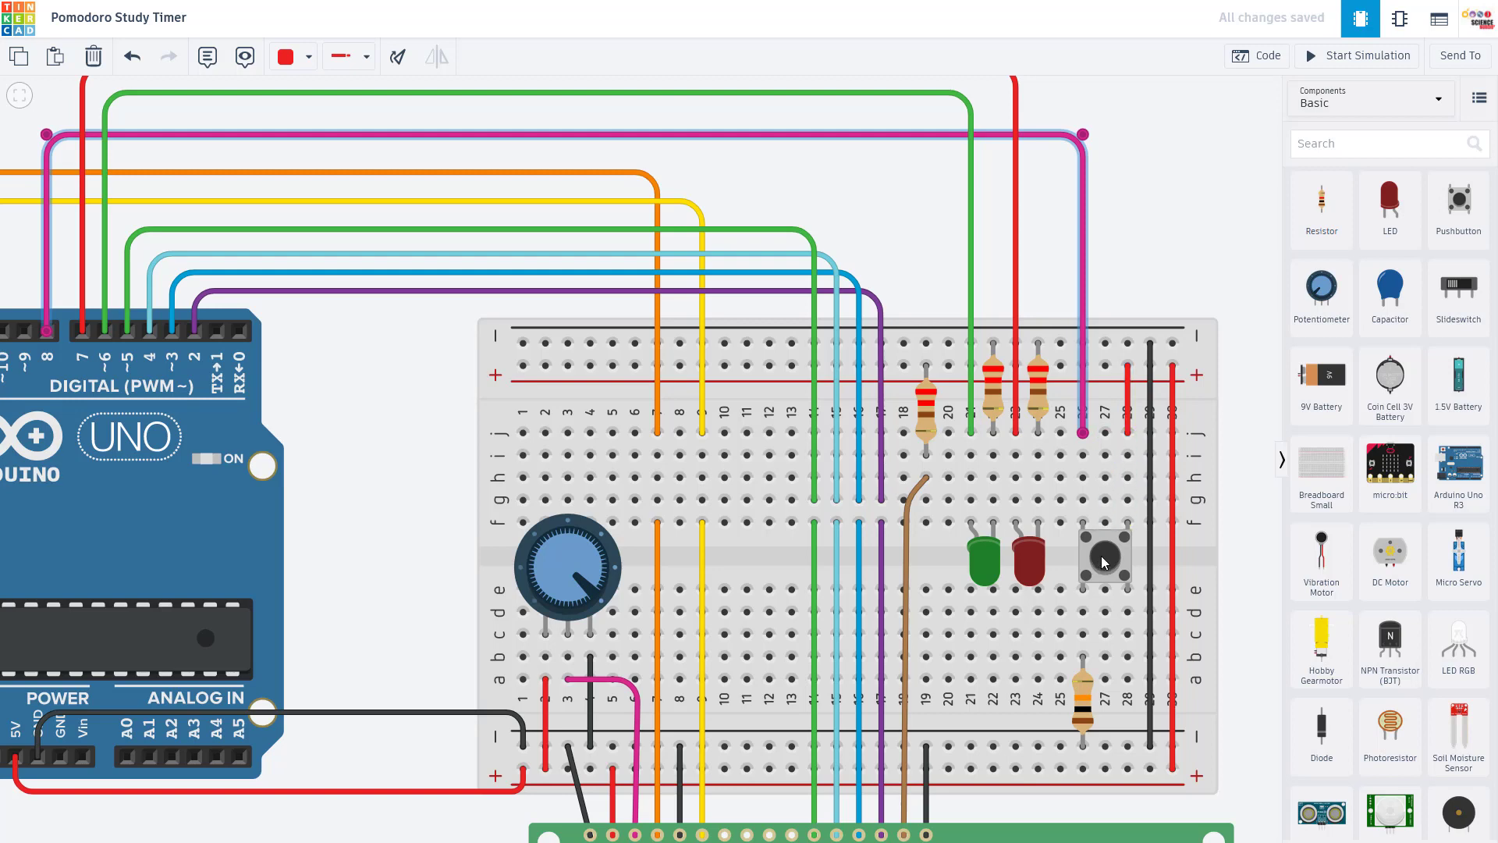
mouse_move(1090, 707)
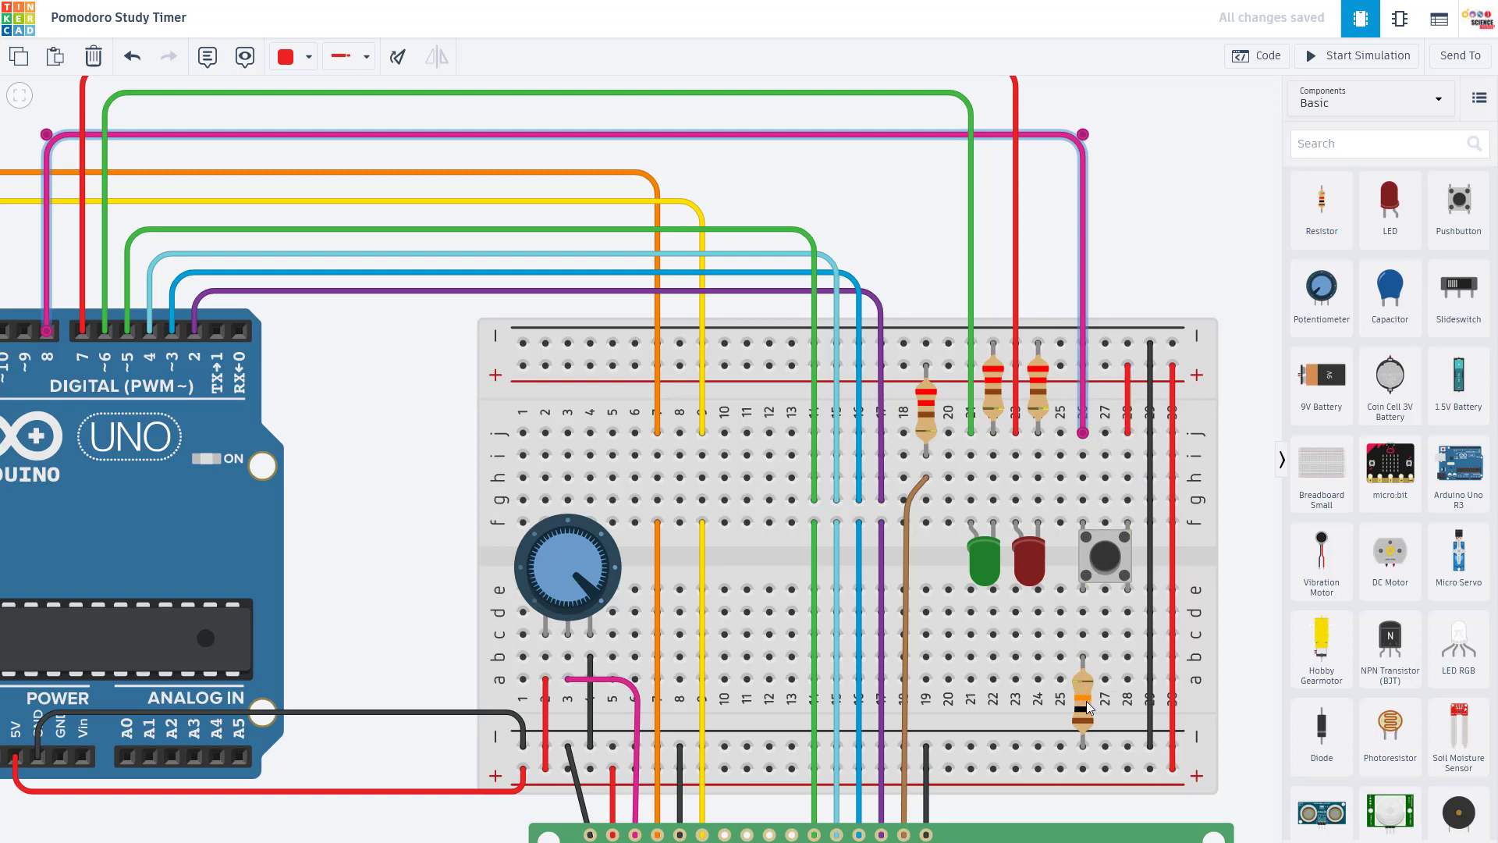
left_click(1083, 707)
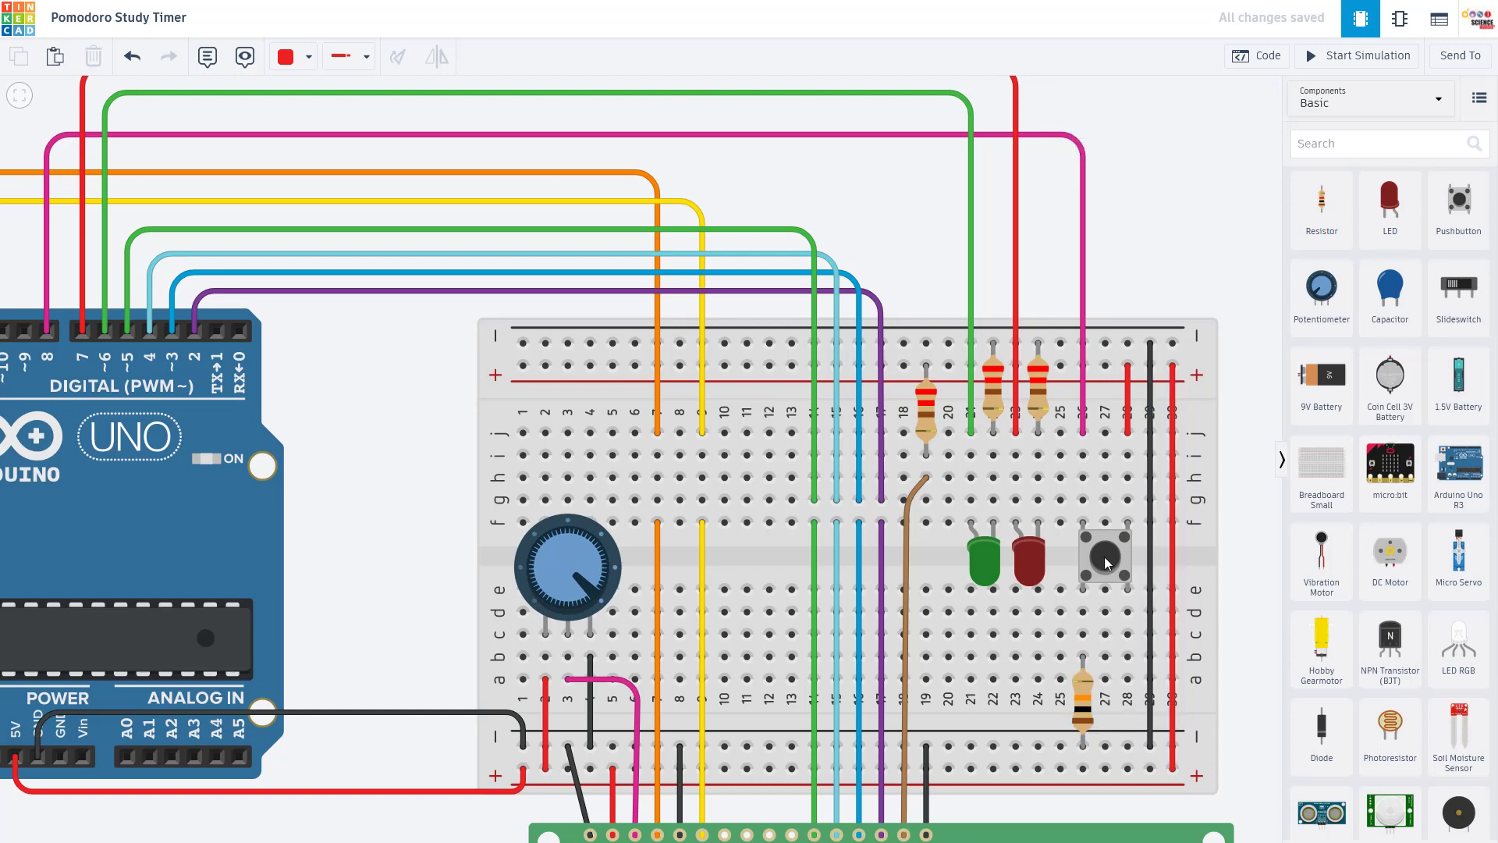
mouse_move(1143, 278)
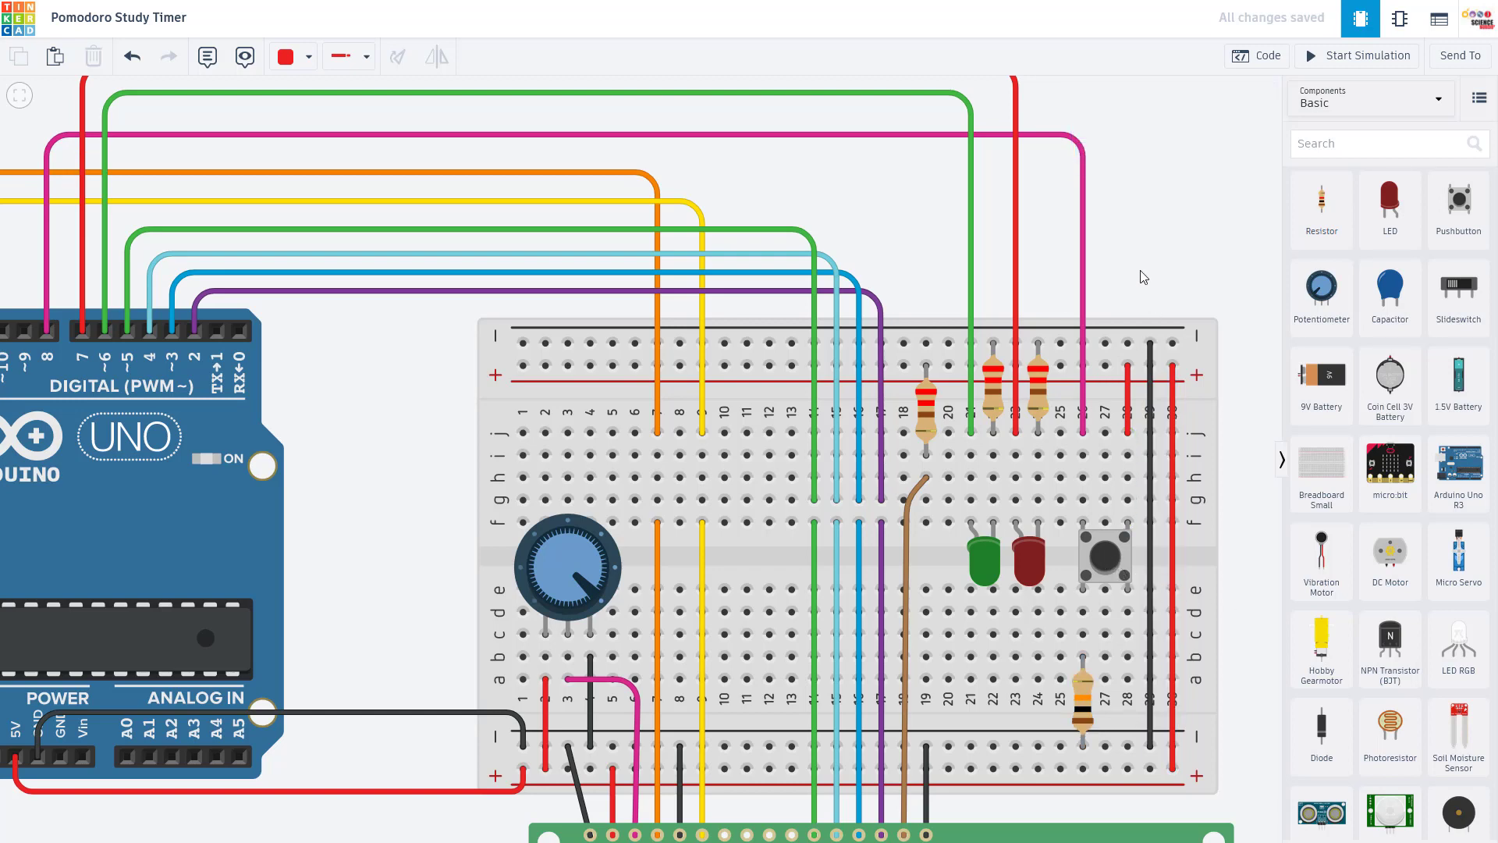
mouse_move(1122, 265)
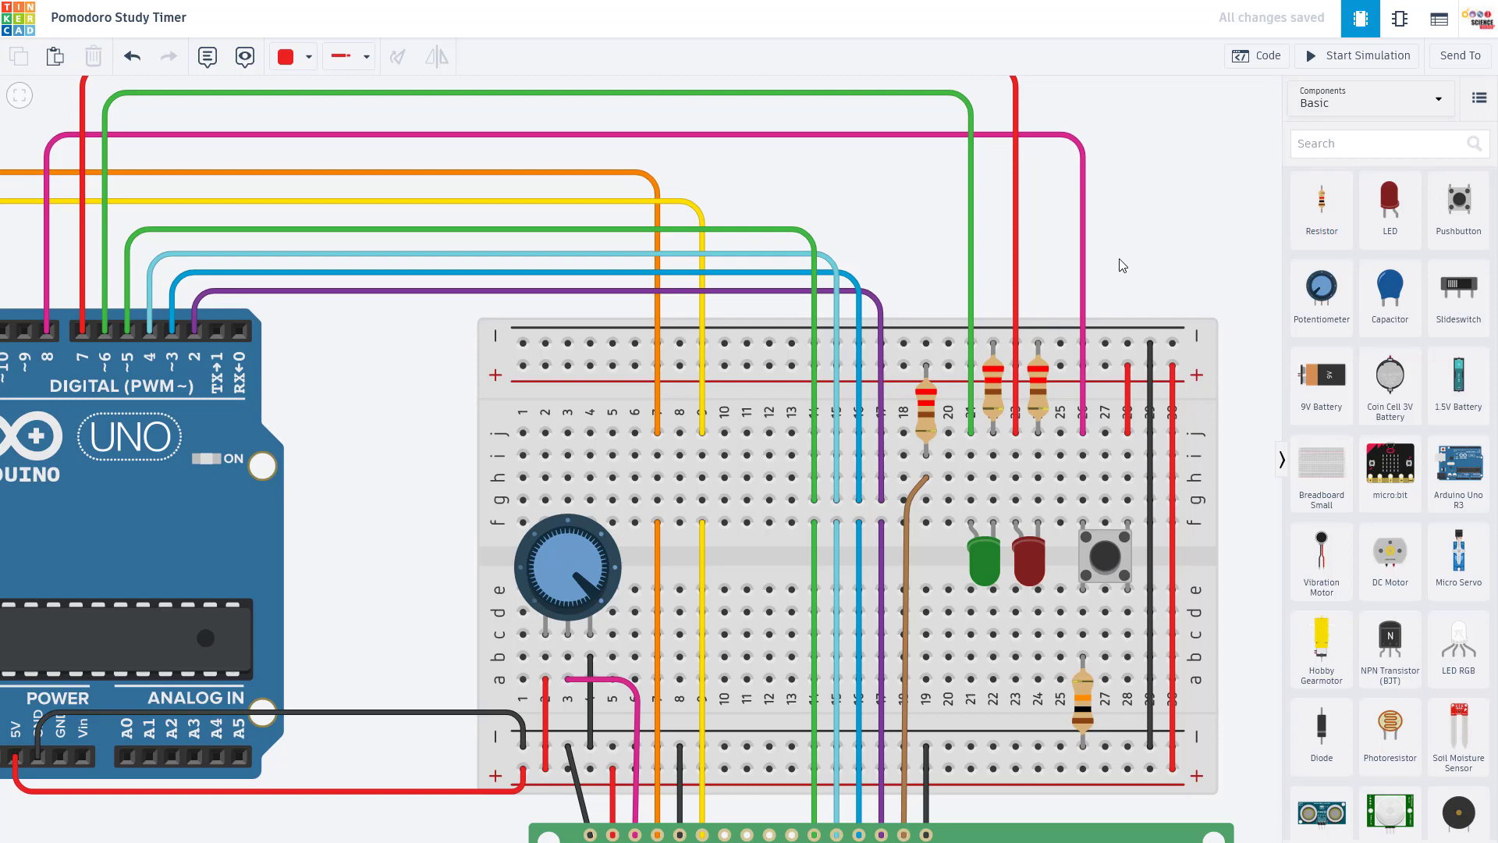
left_click(1257, 55)
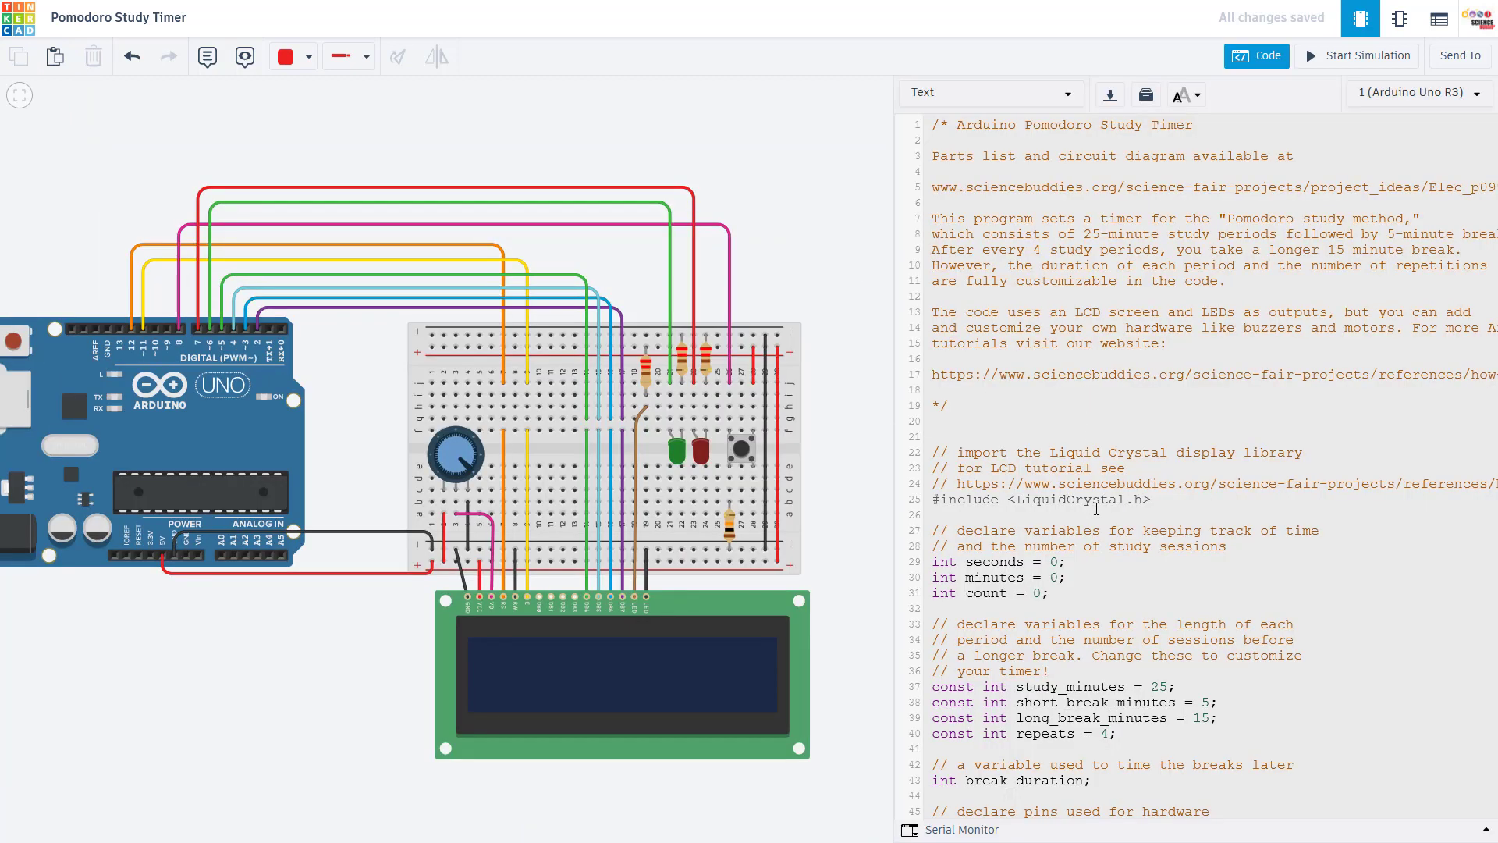
scroll("down", 3)
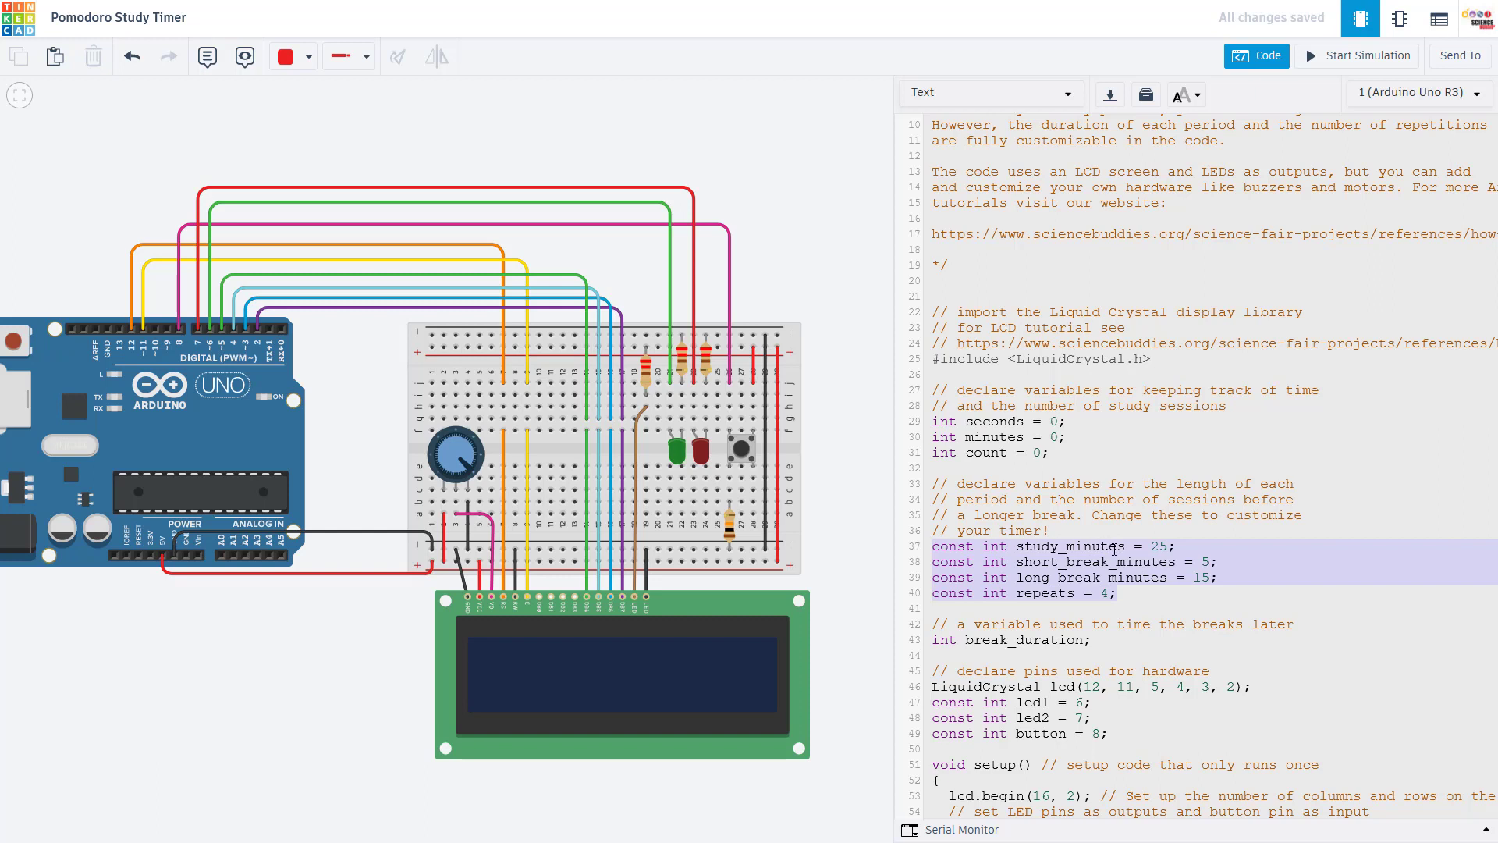
left_click(1156, 546)
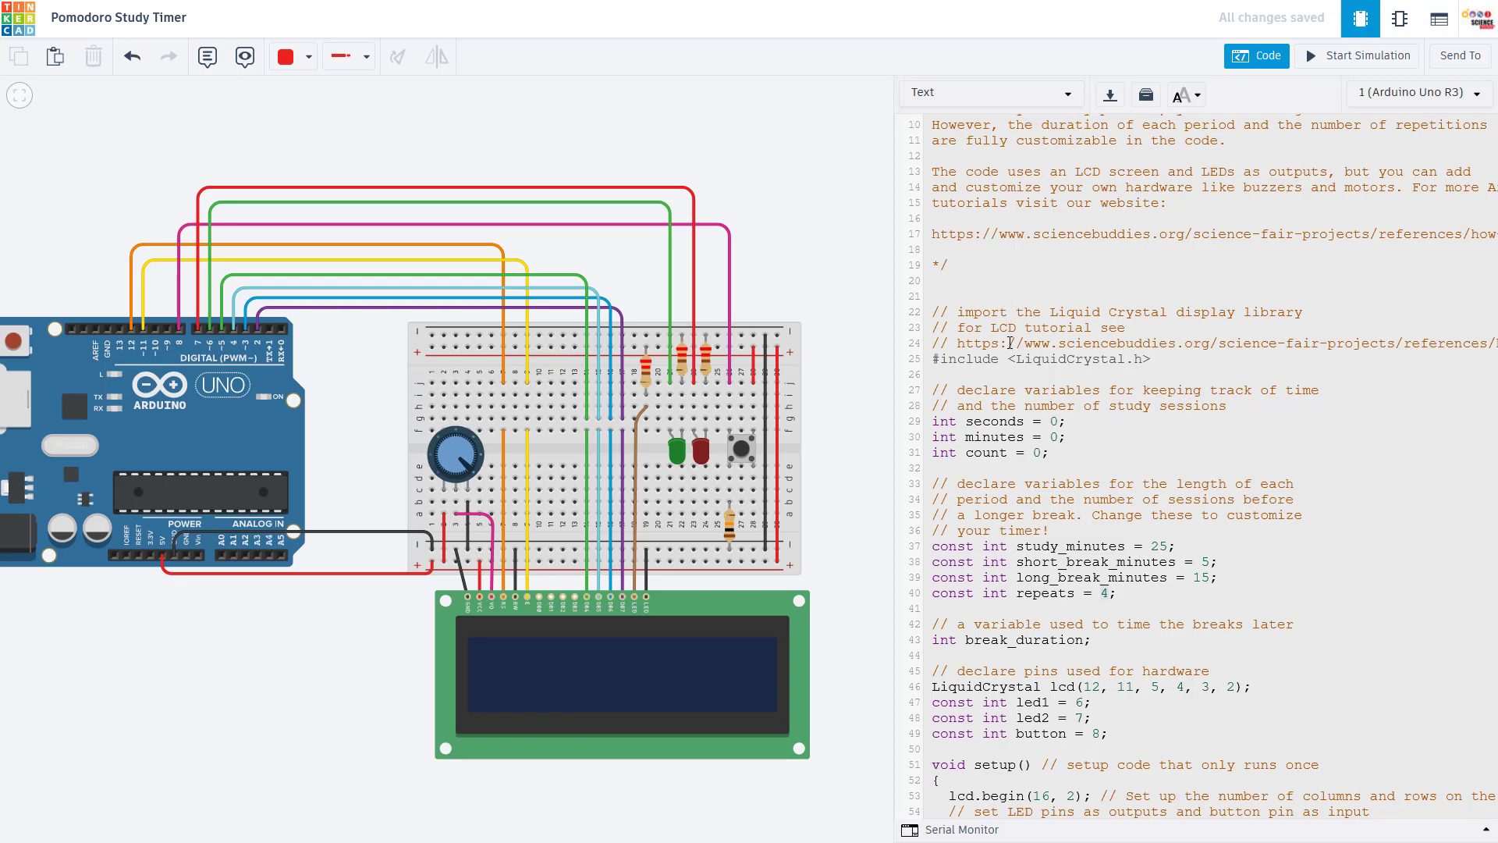
scroll("up", 3)
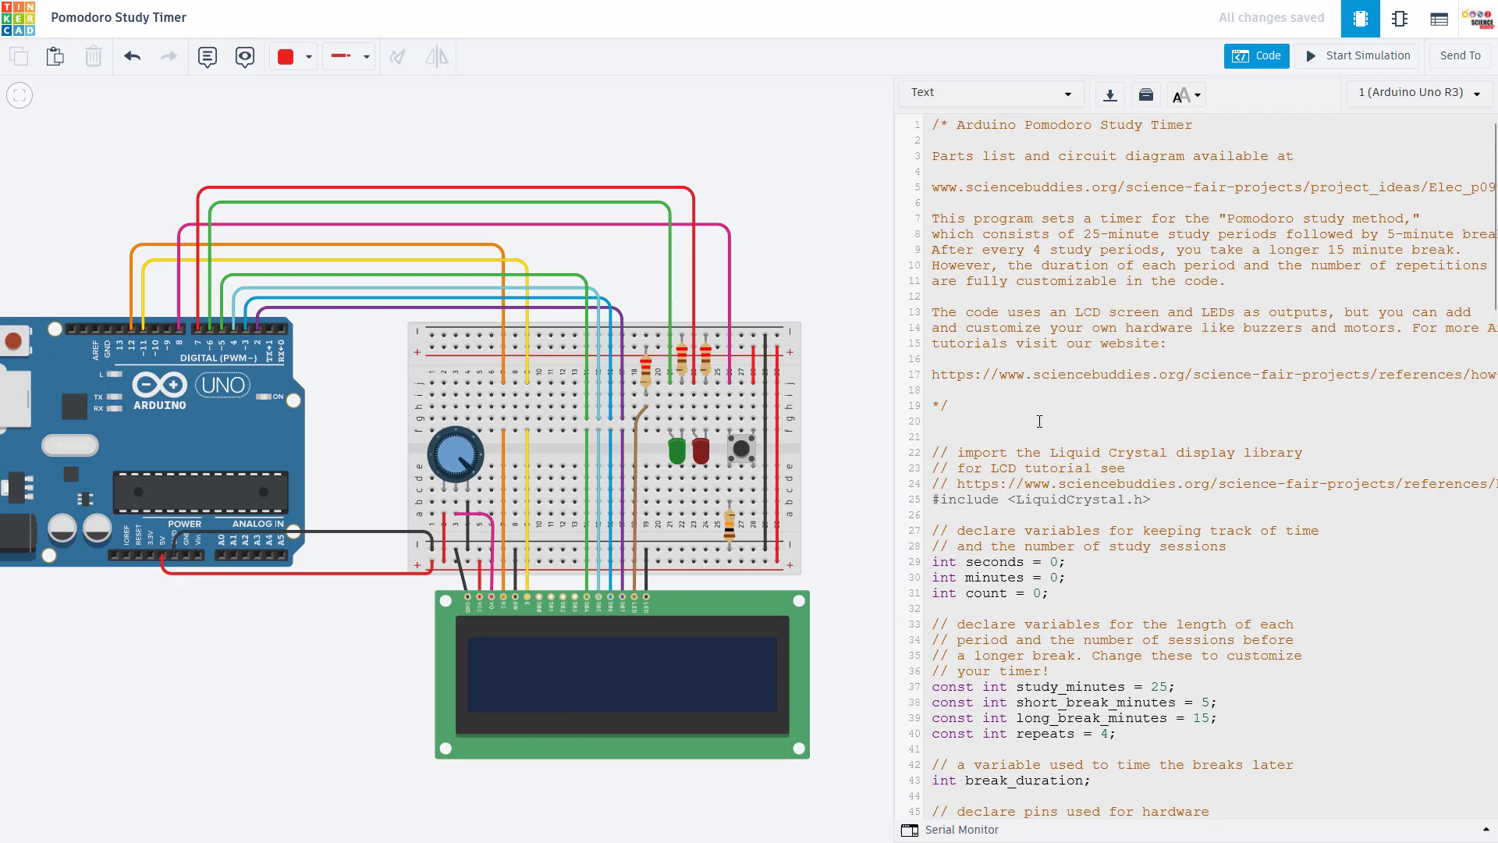
scroll("down", 3)
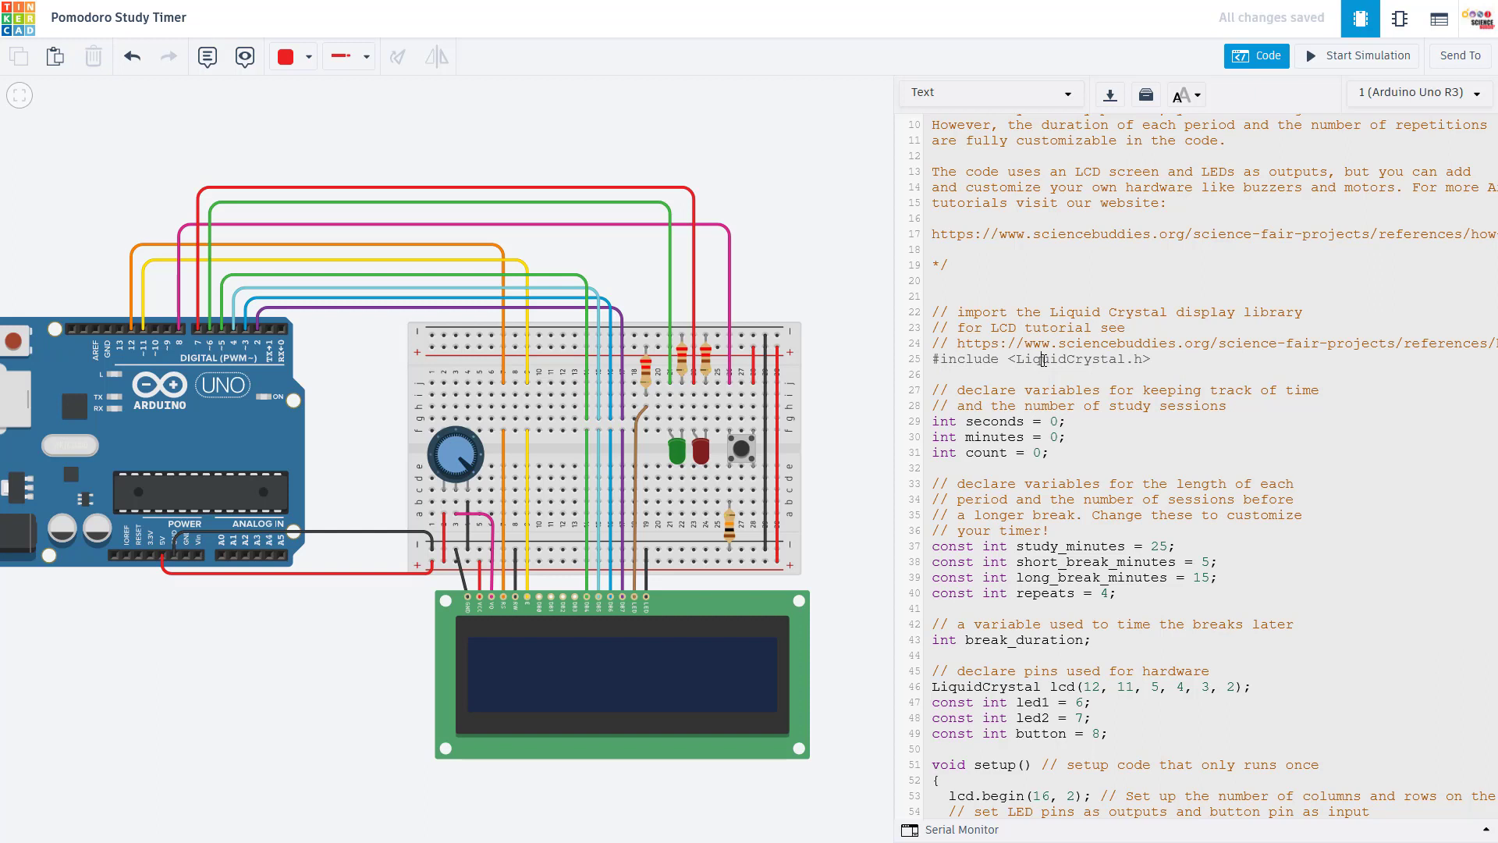
mouse_move(657, 682)
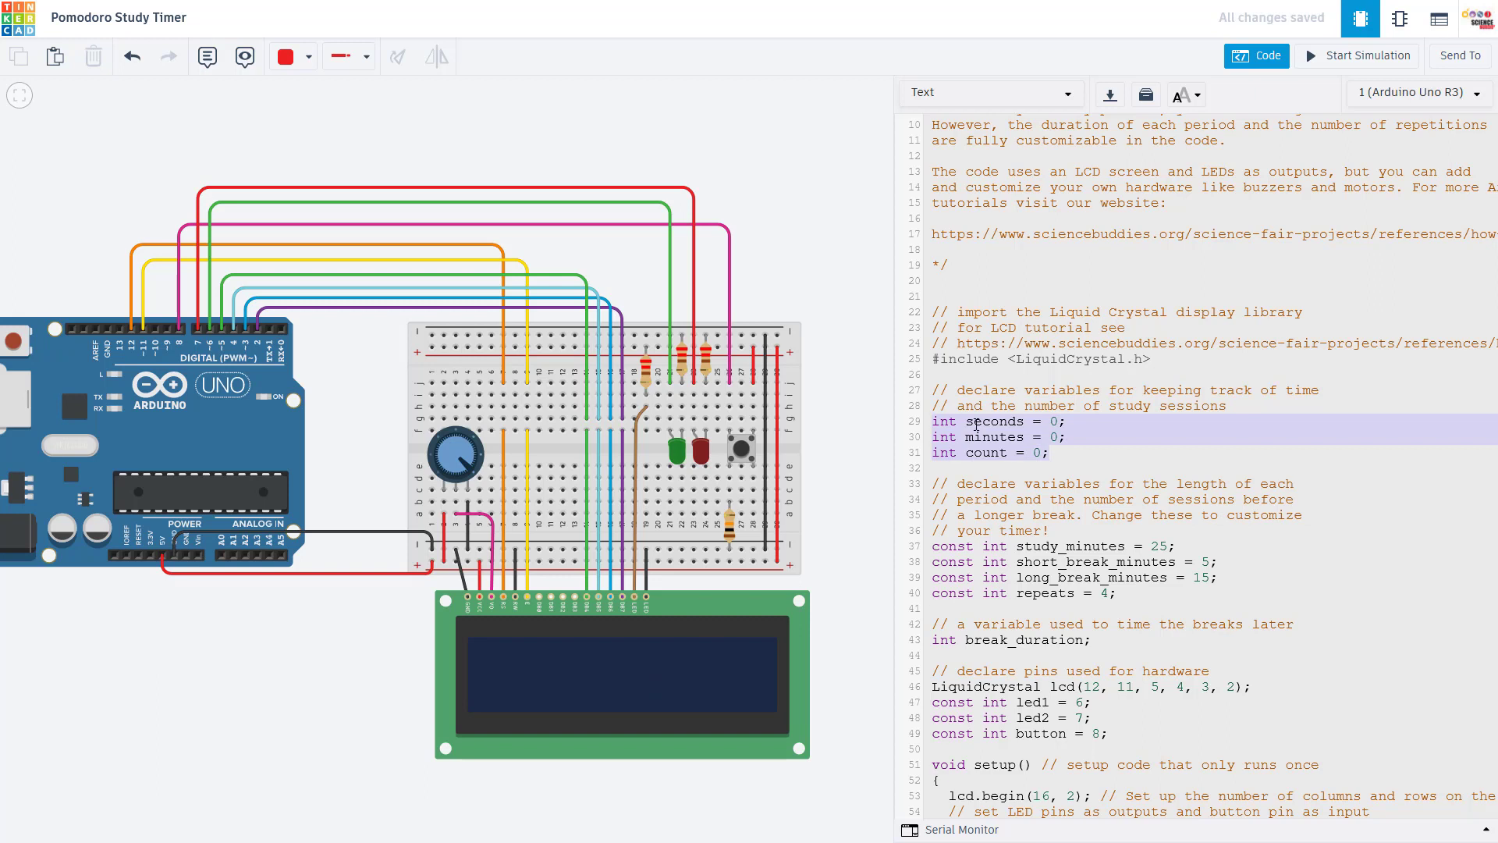
left_click(1015, 437)
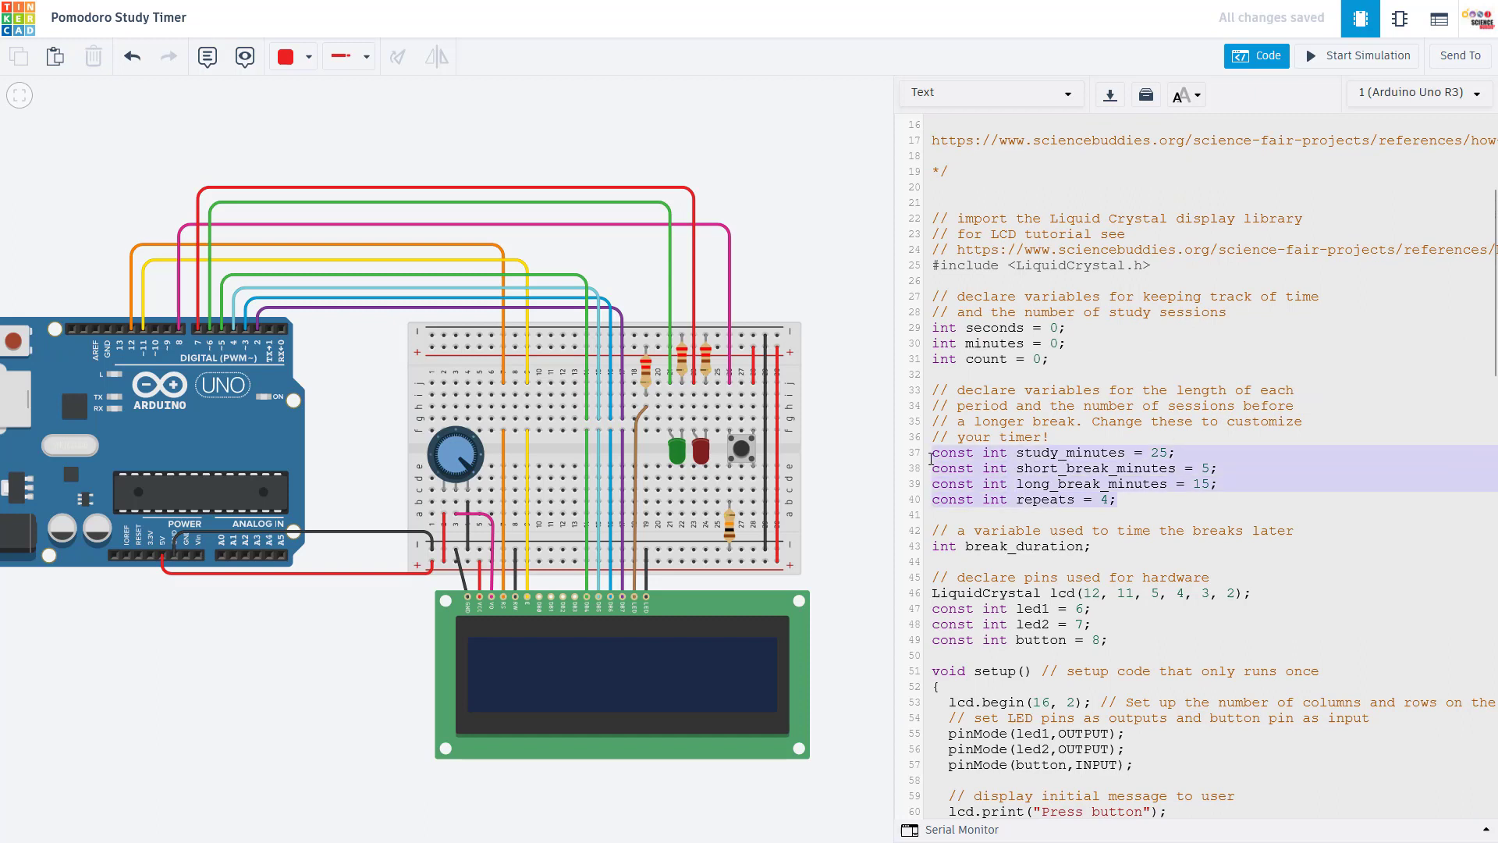
left_click(1062, 468)
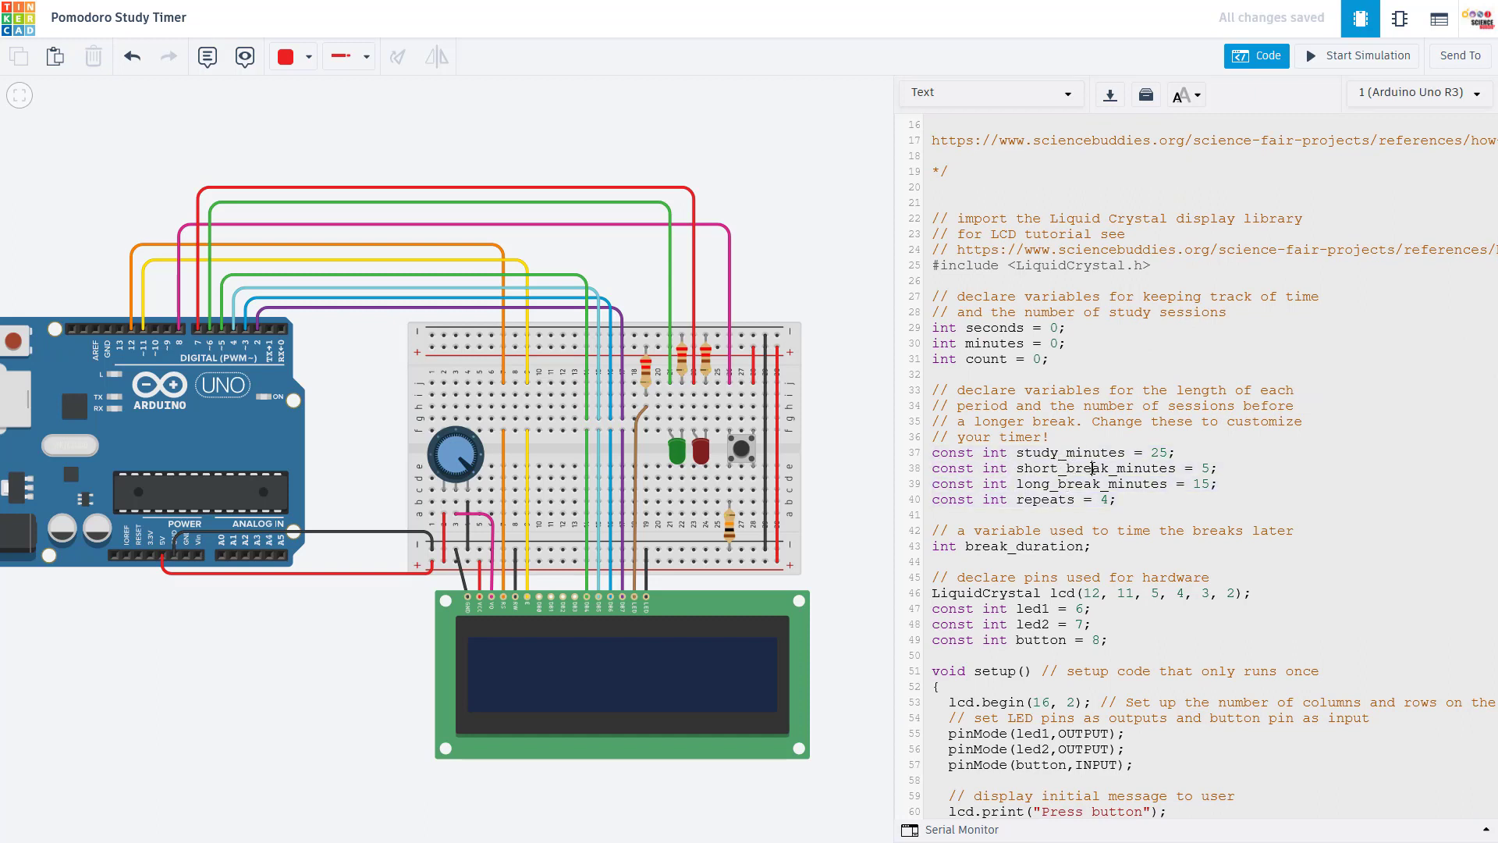
left_click(1205, 467)
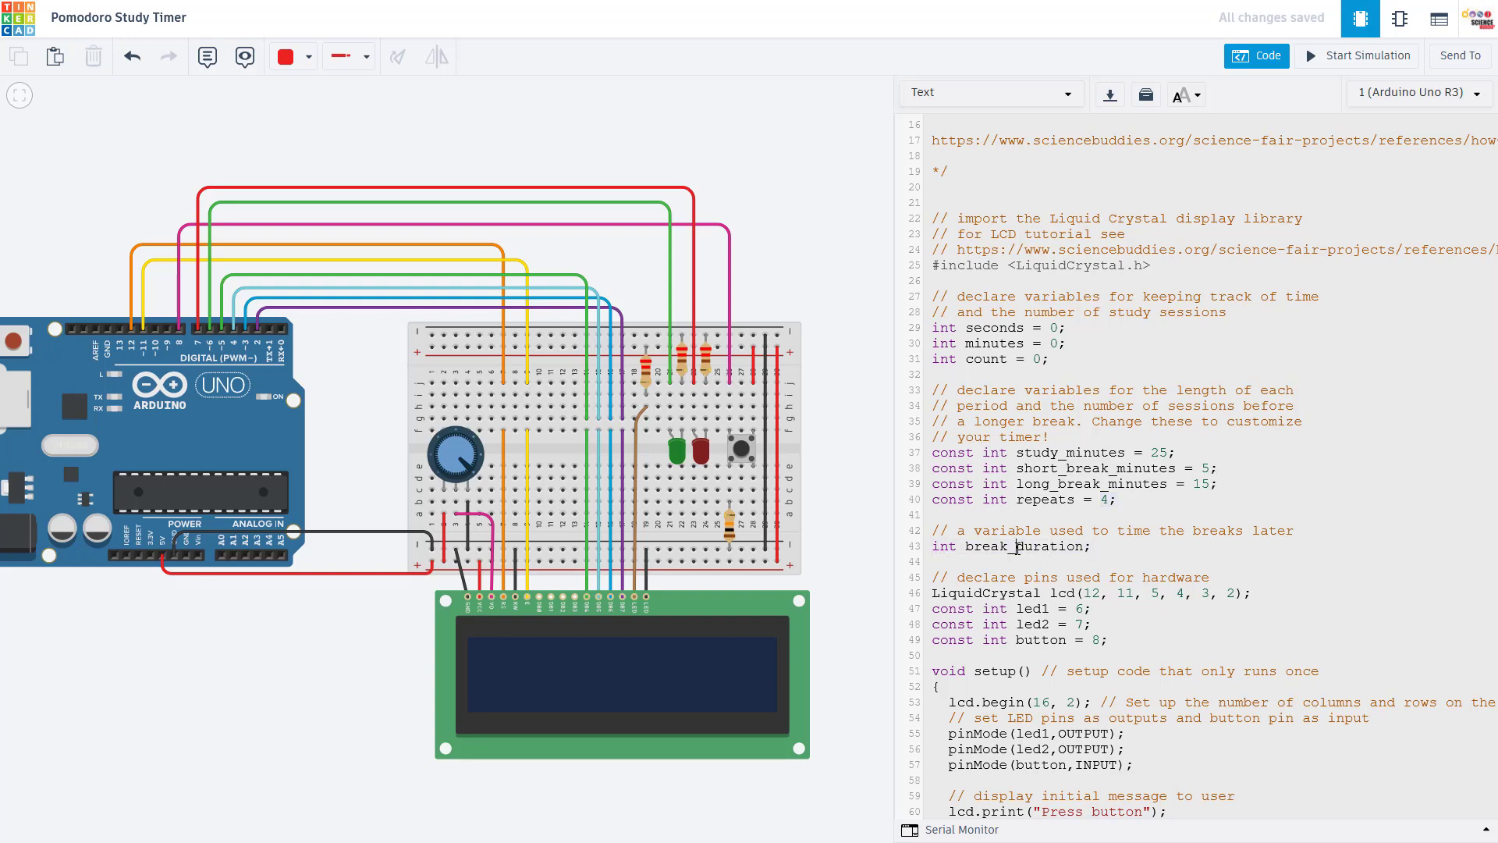
scroll("down", 3)
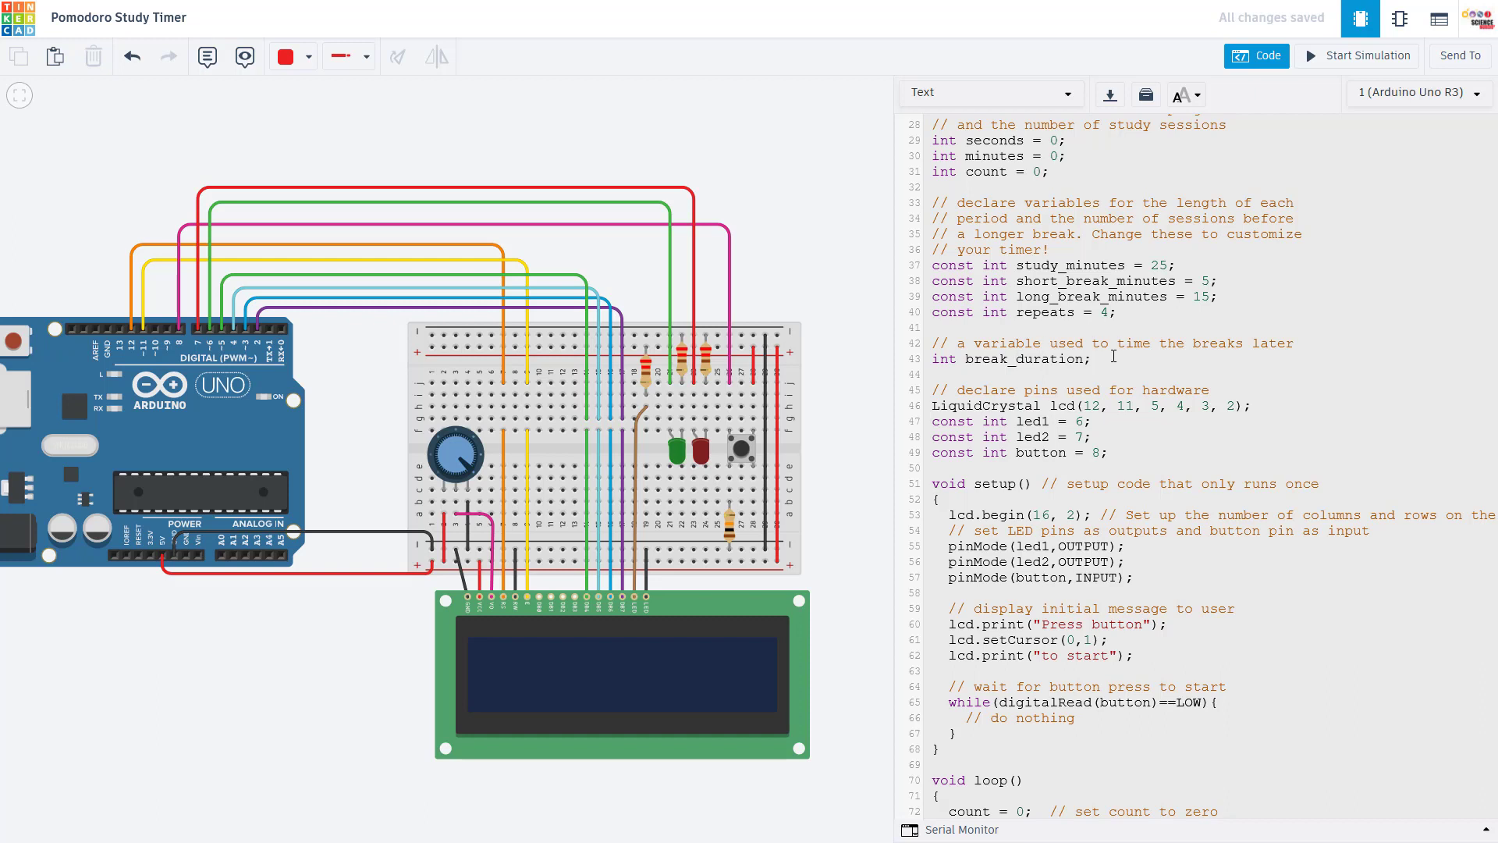
mouse_move(1122, 453)
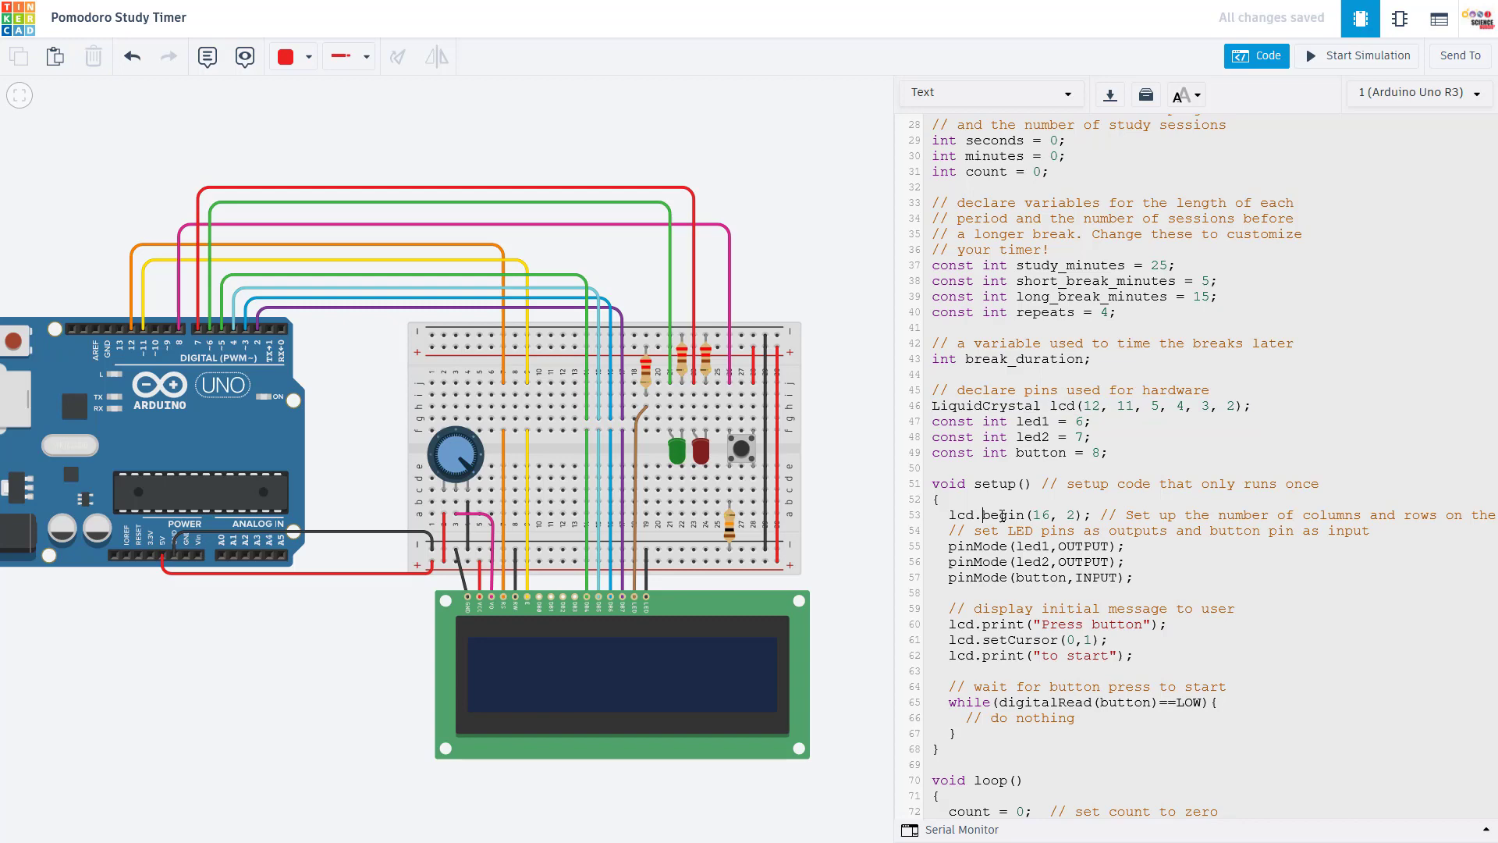
scroll("down", 3)
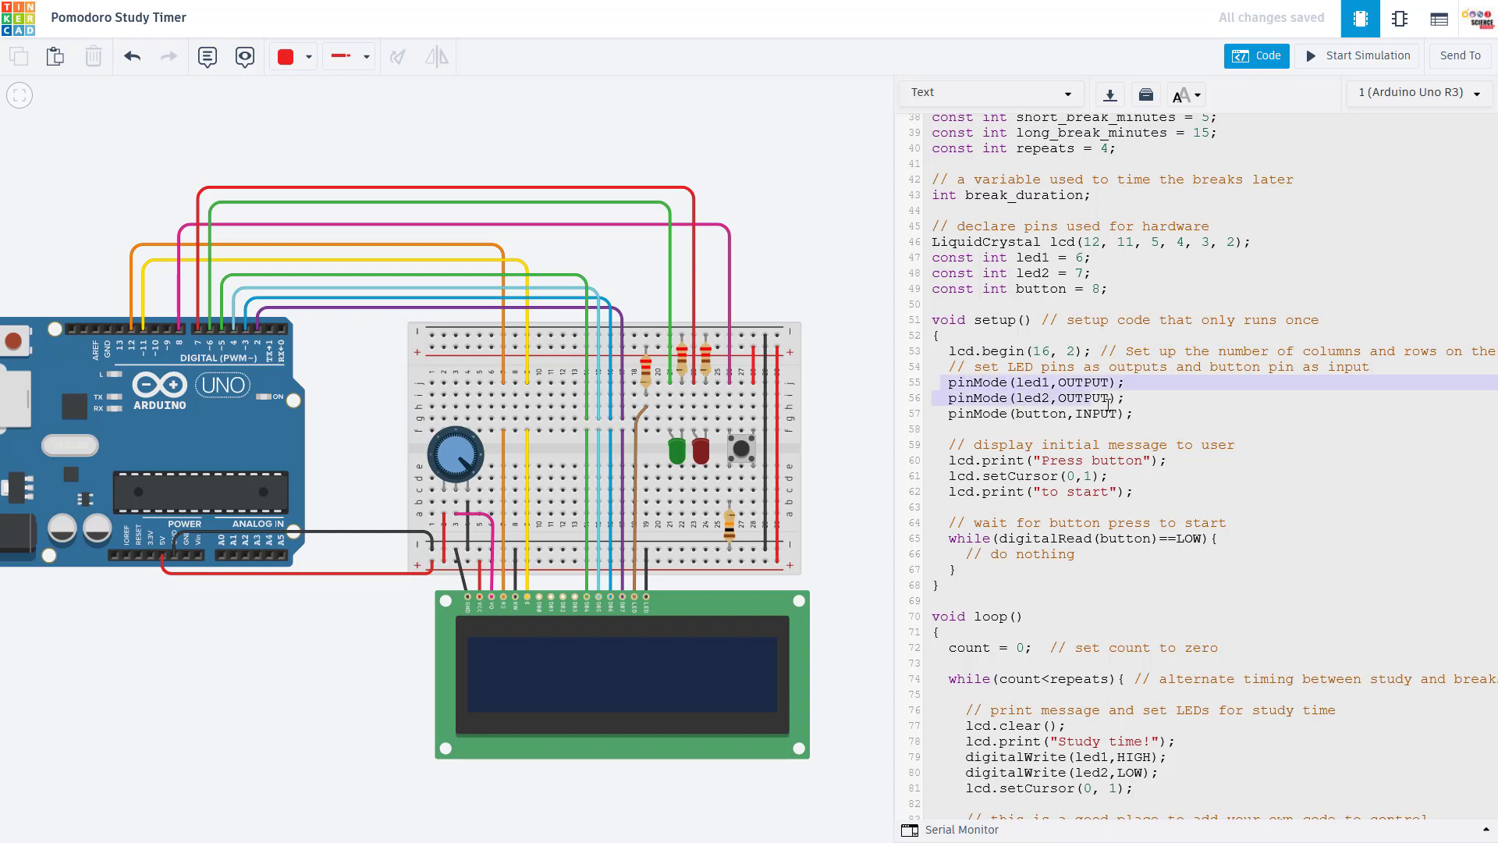
left_click(1139, 414)
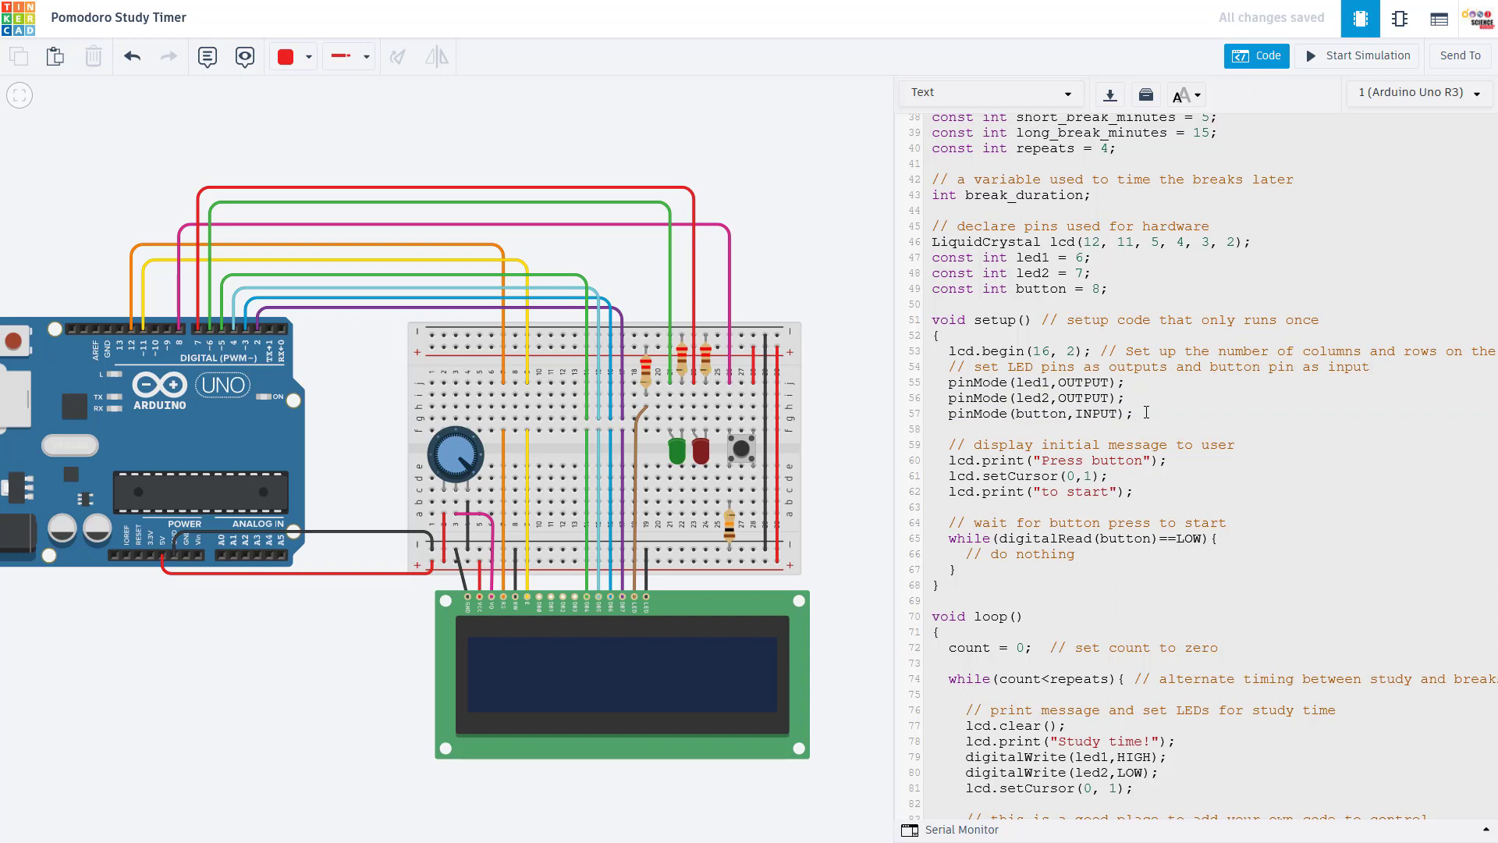
left_click(1104, 476)
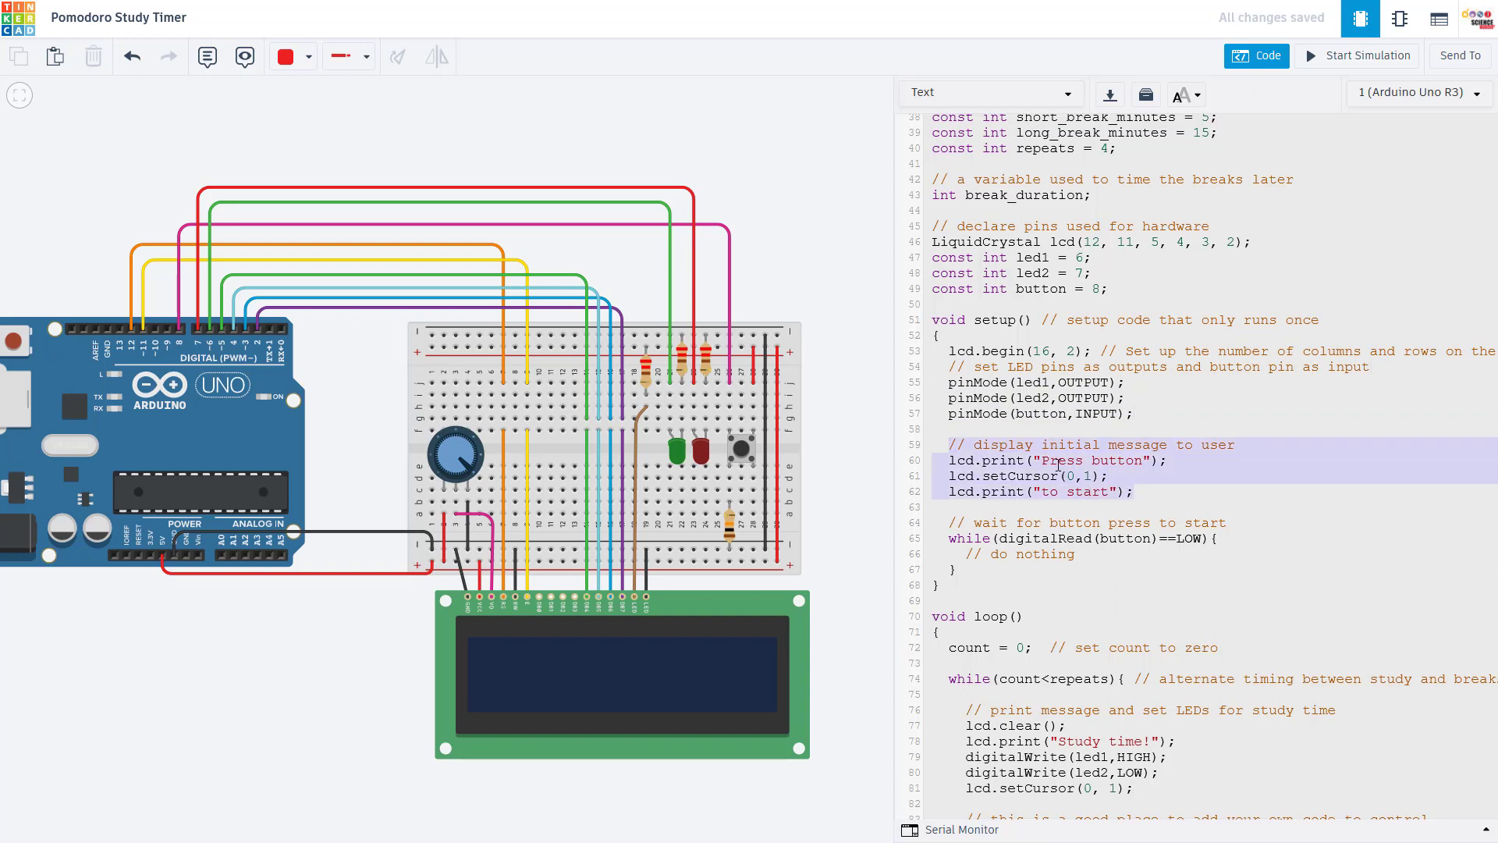
left_click(1056, 491)
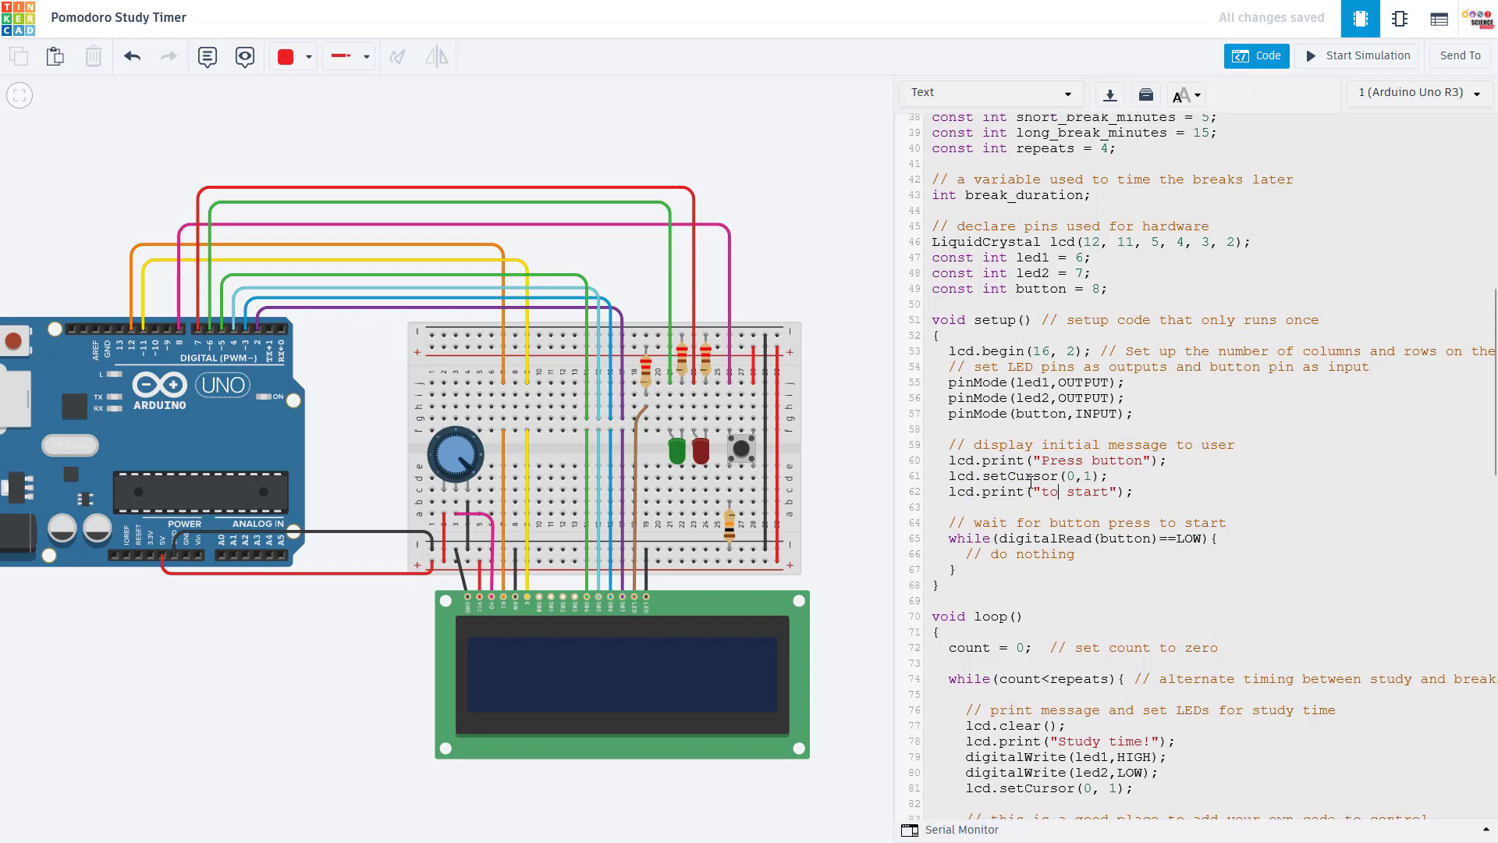
mouse_move(810, 458)
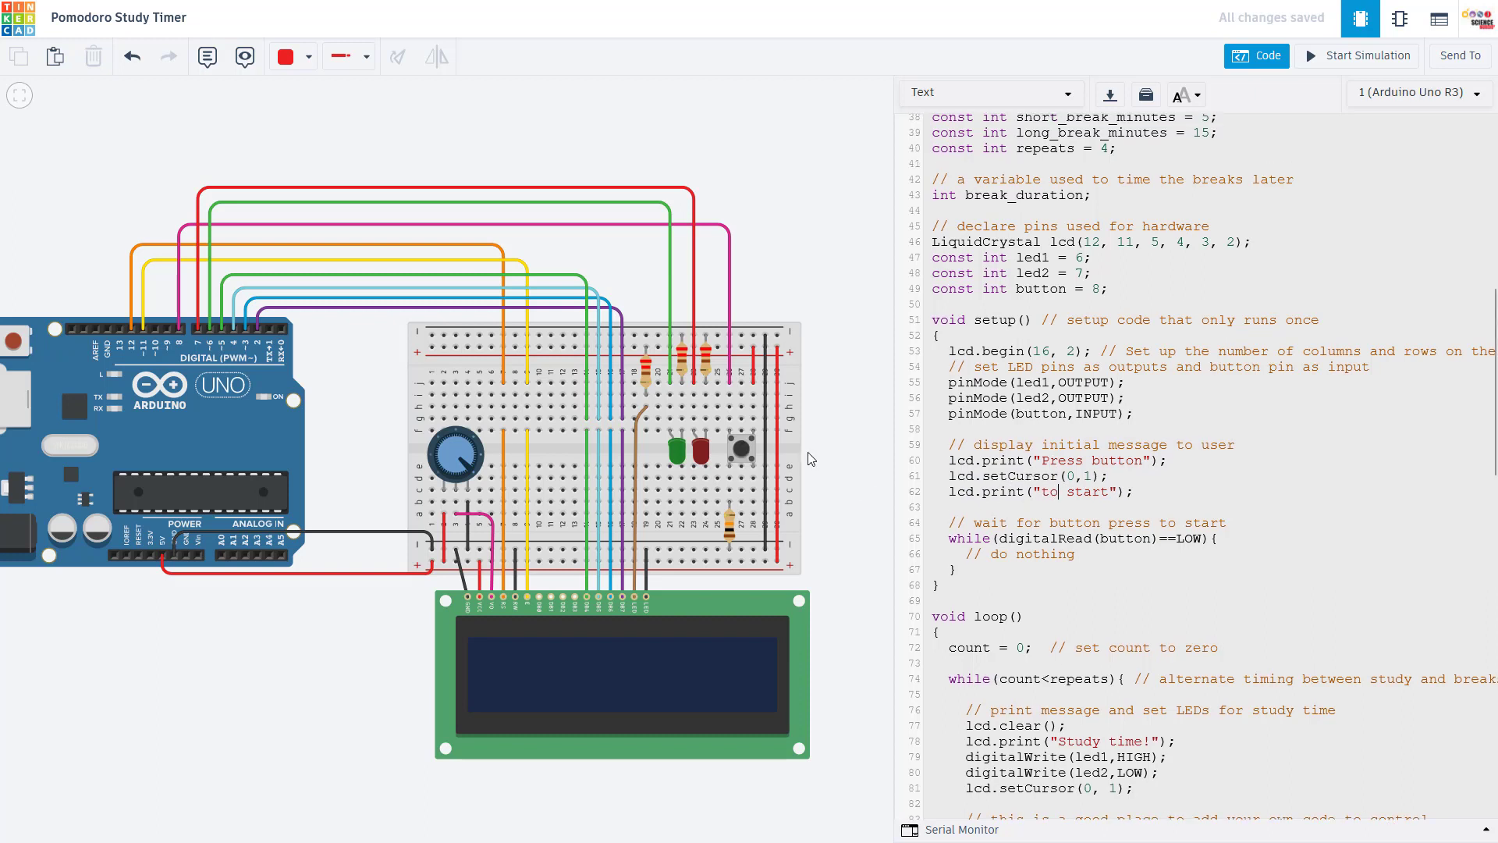
scroll("down", 3)
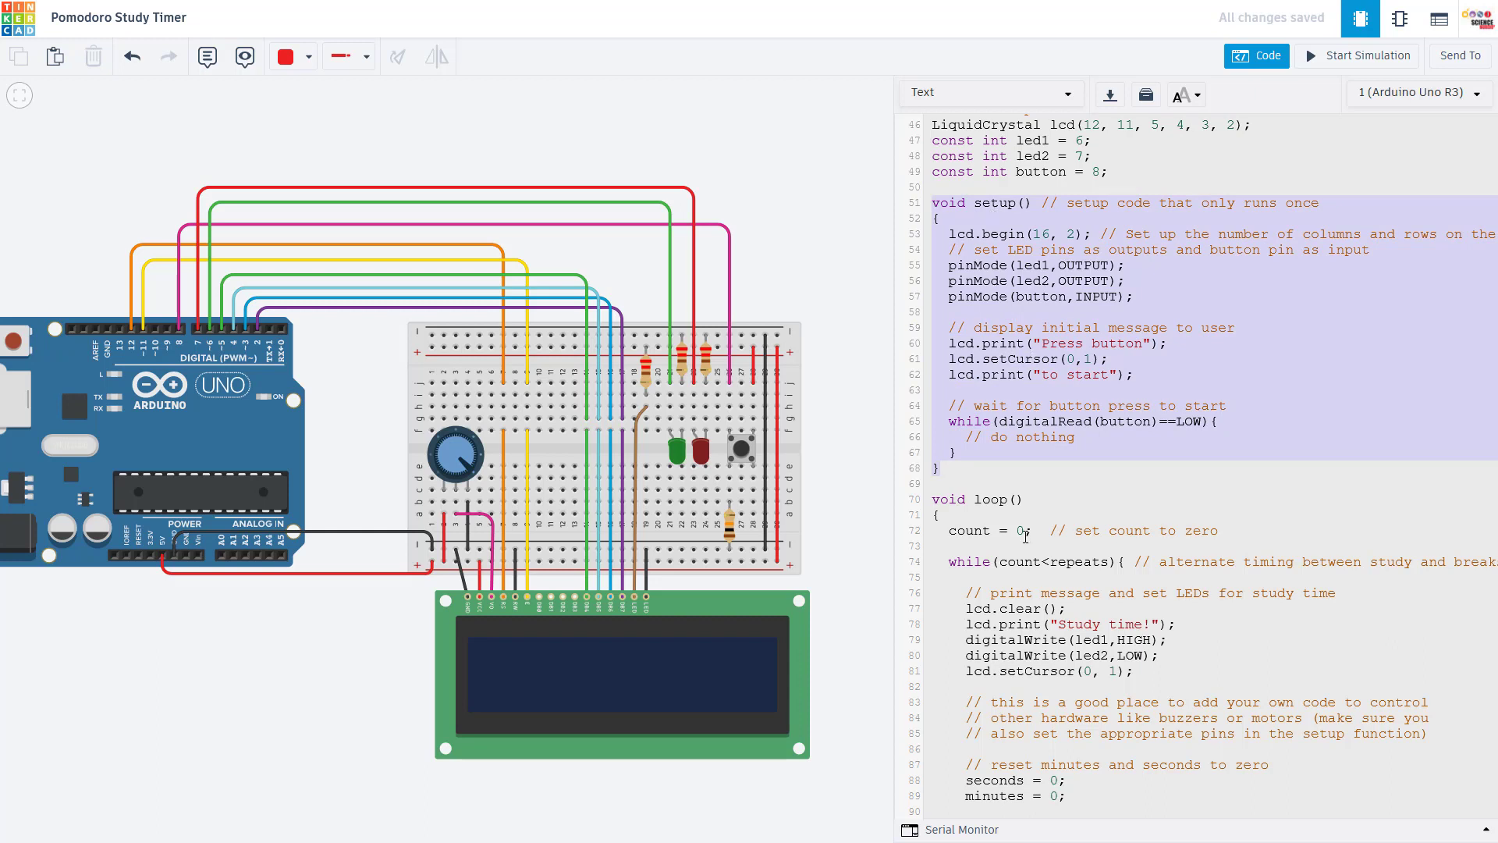
left_click(972, 499)
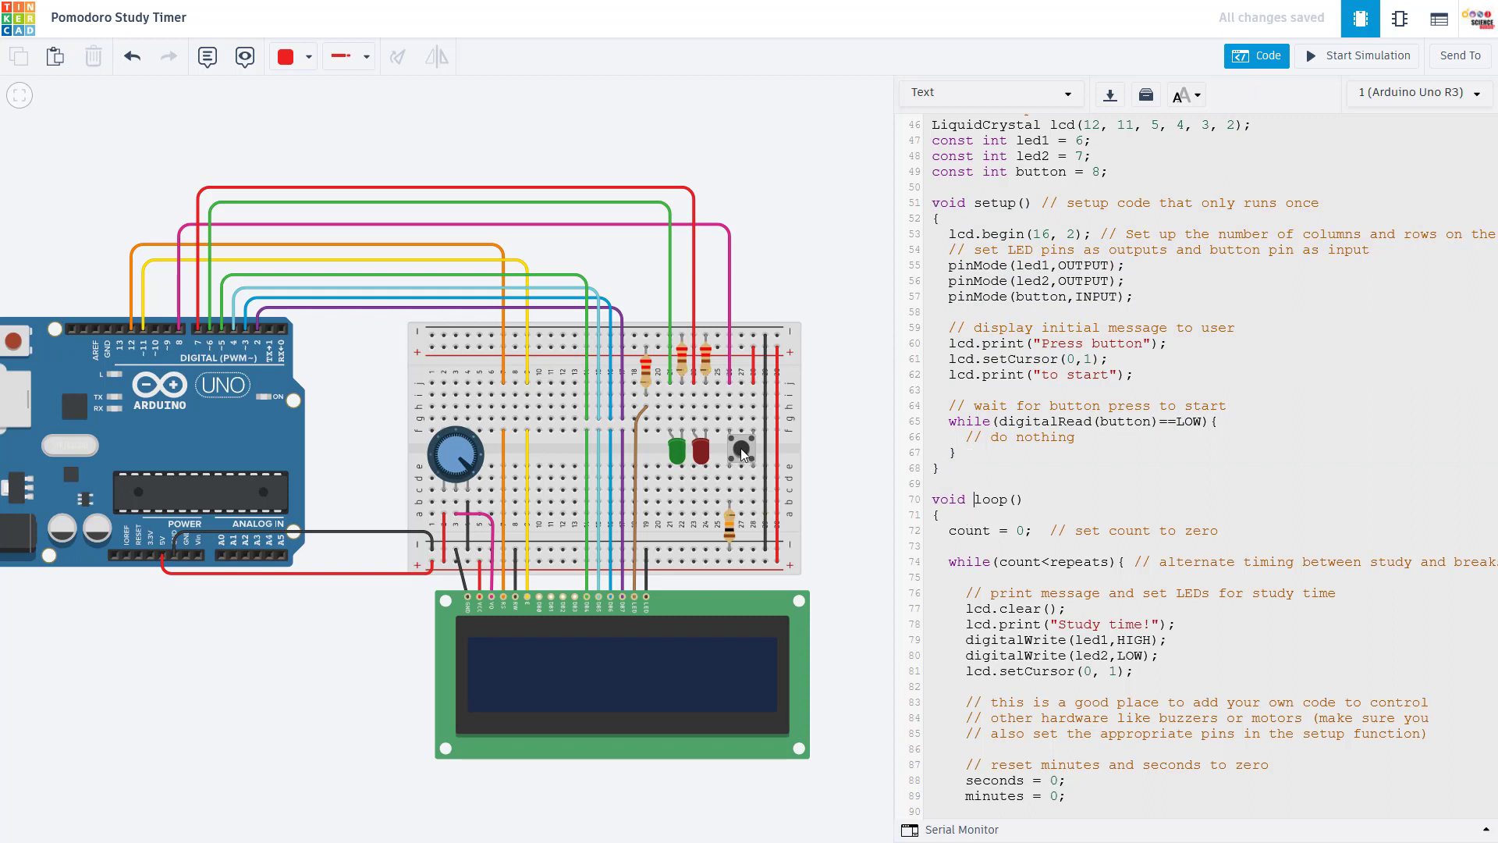
left_click(972, 498)
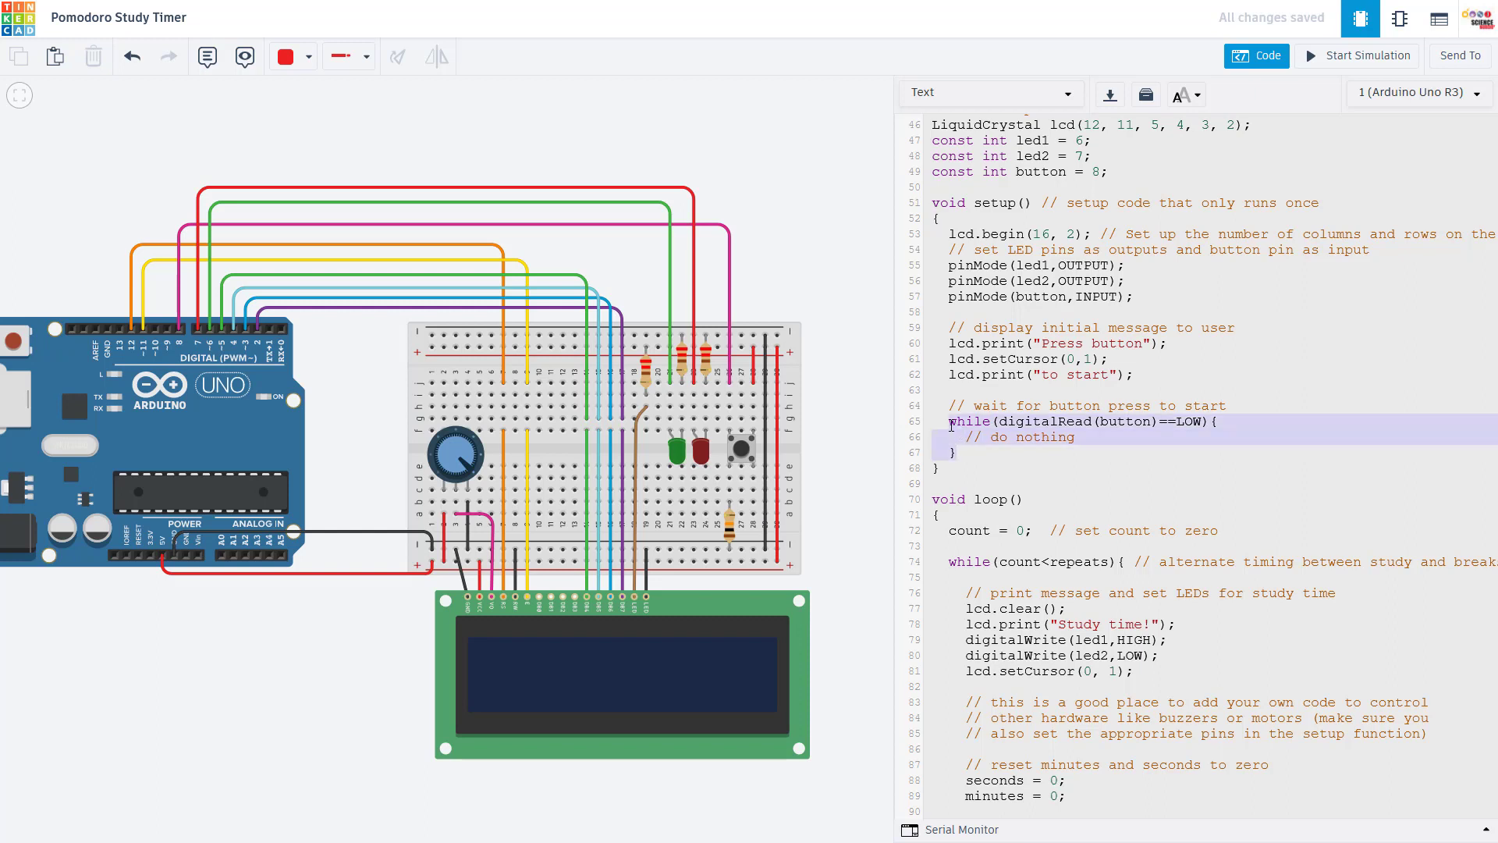
left_click(974, 422)
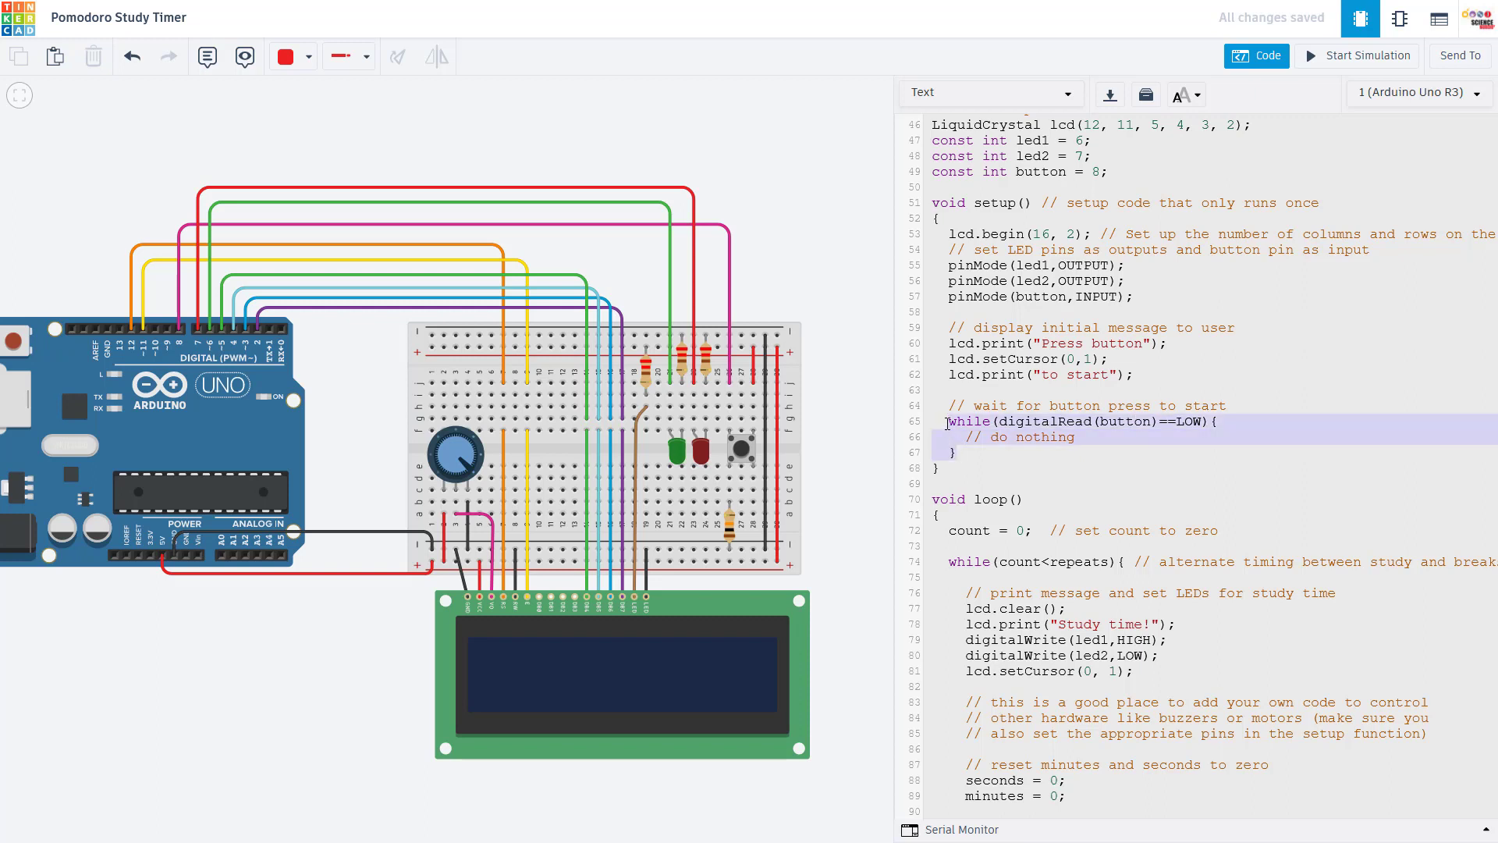
left_click(963, 476)
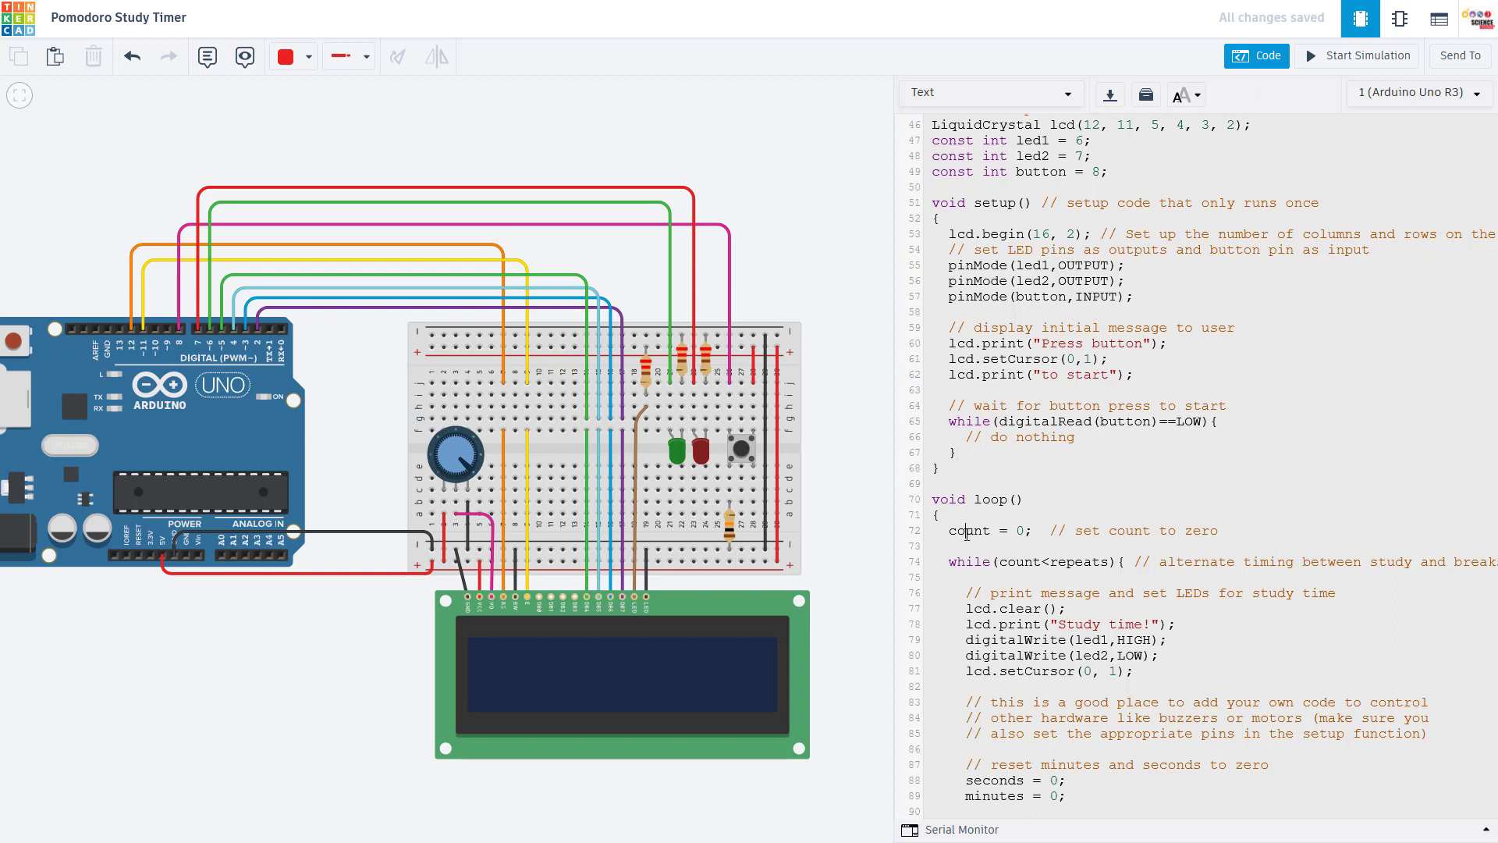
left_click(968, 456)
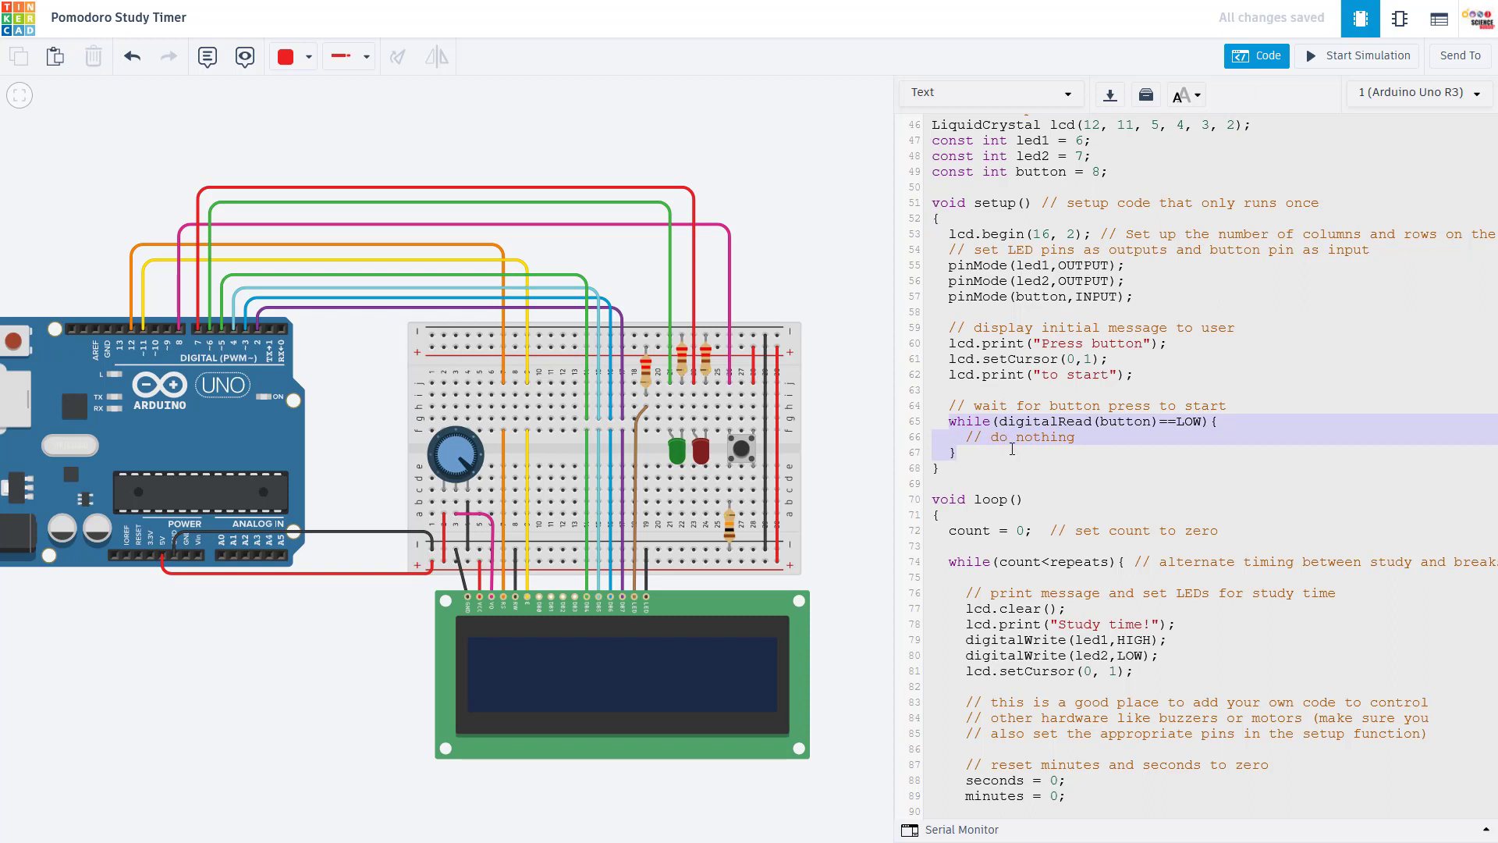
scroll("down", 3)
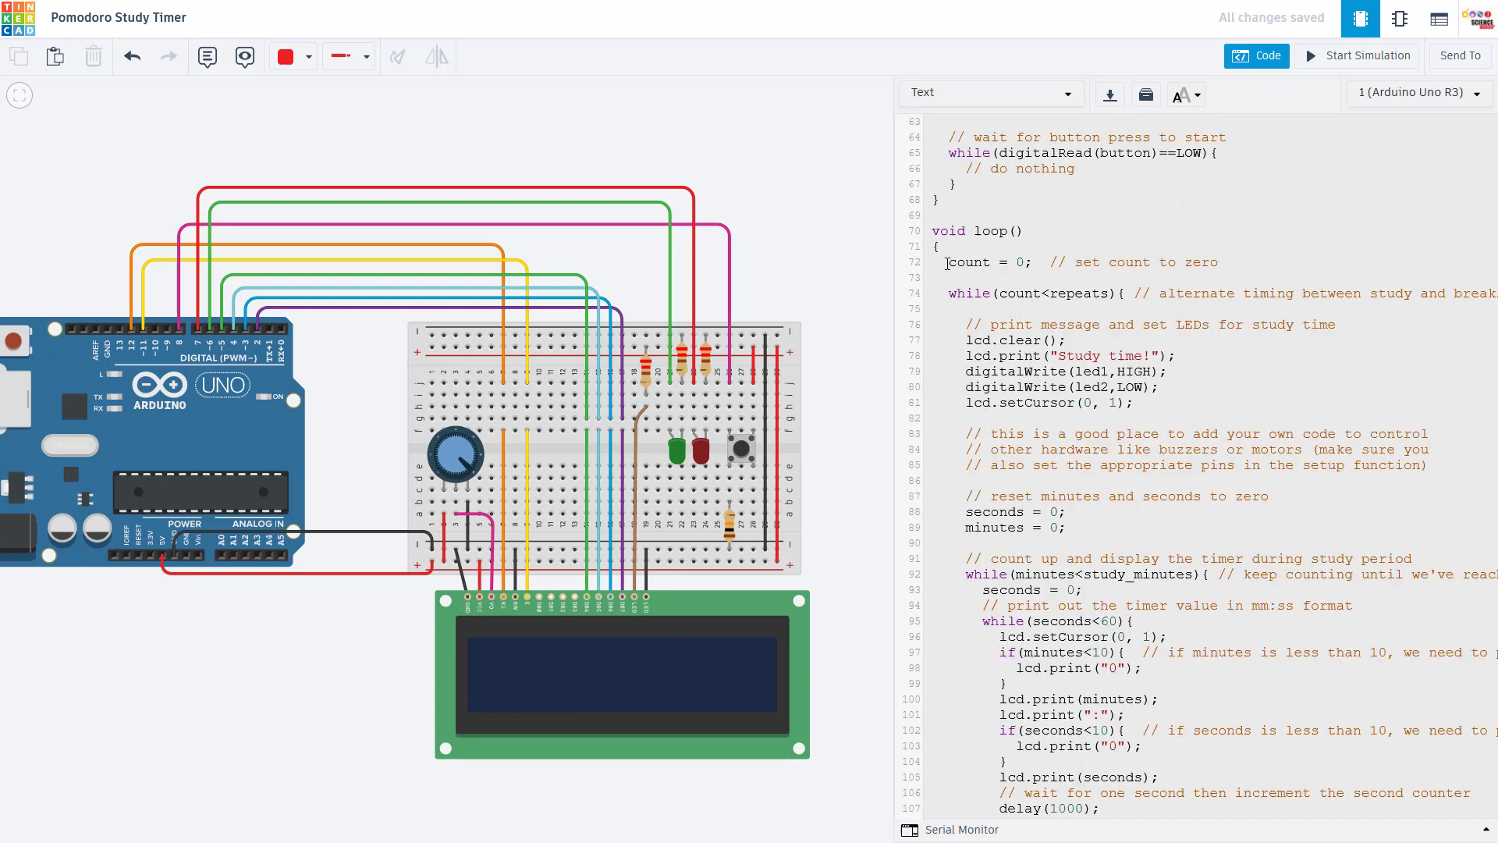
mouse_move(654, 726)
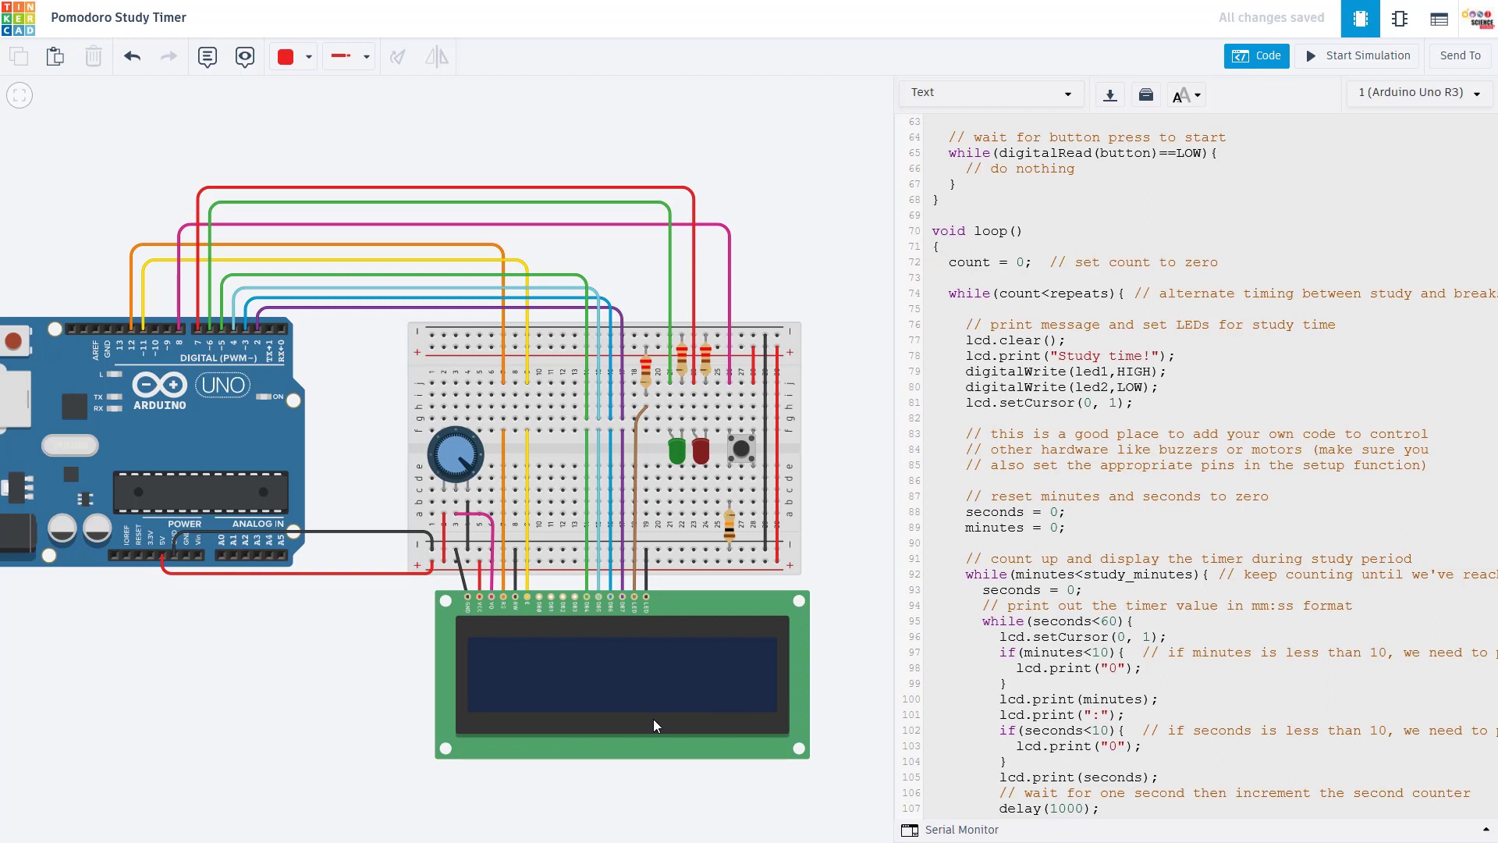
mouse_move(774, 565)
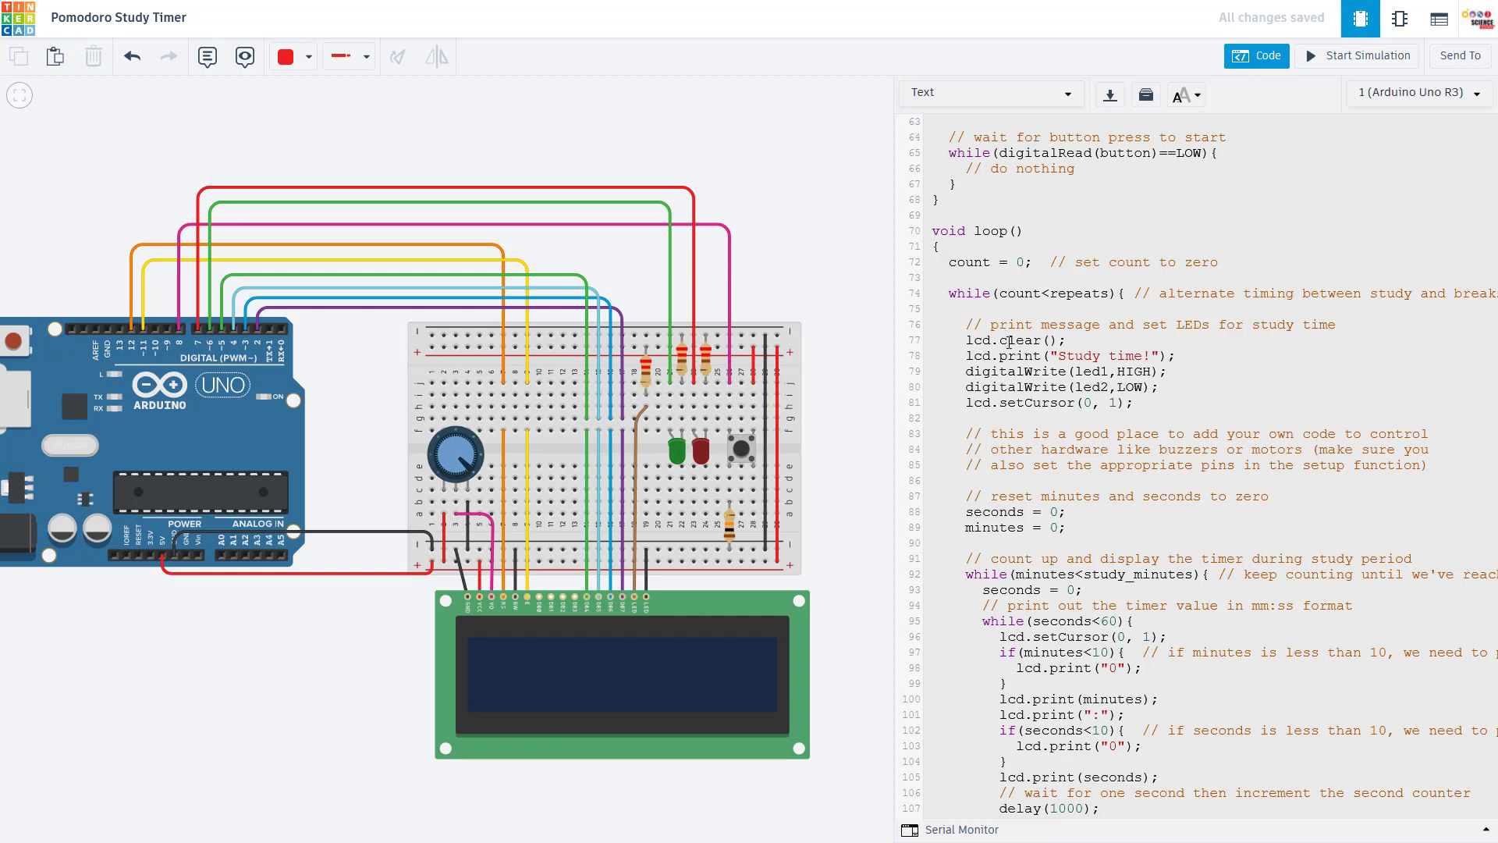
double_click(988, 262)
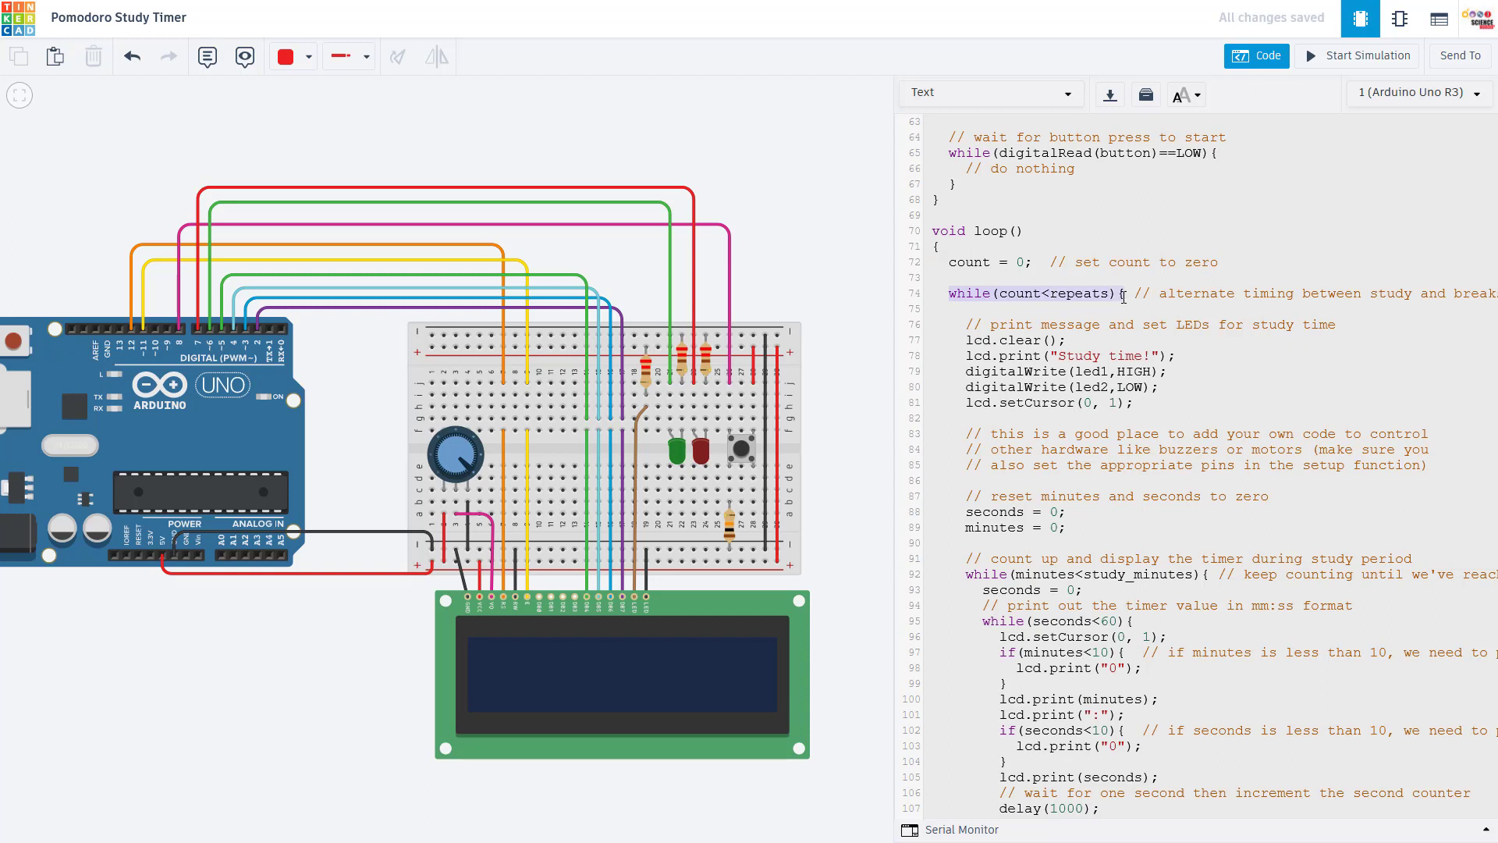
scroll("up", 3)
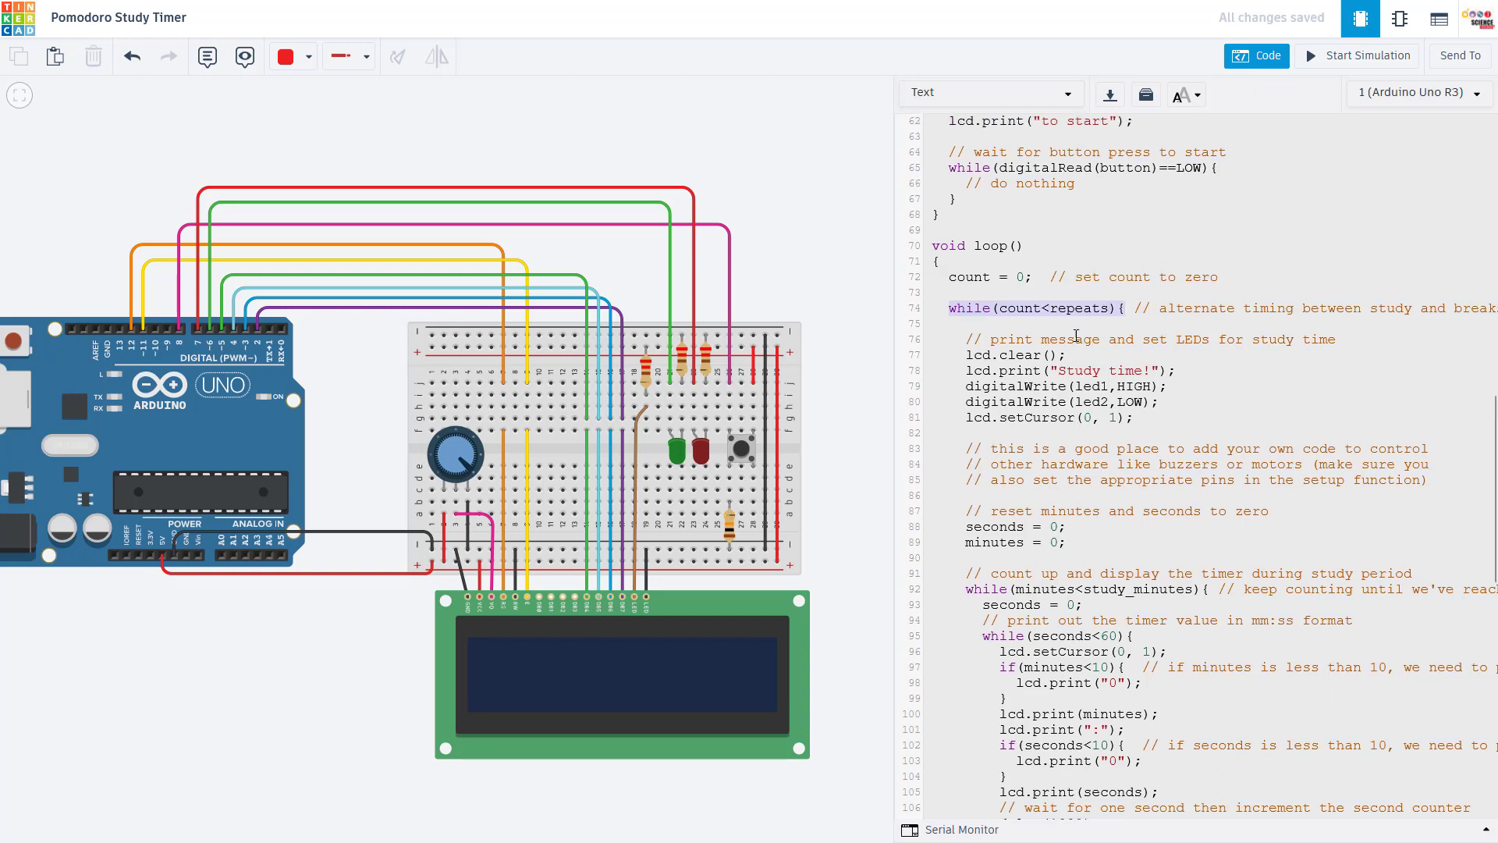
scroll("up", 3)
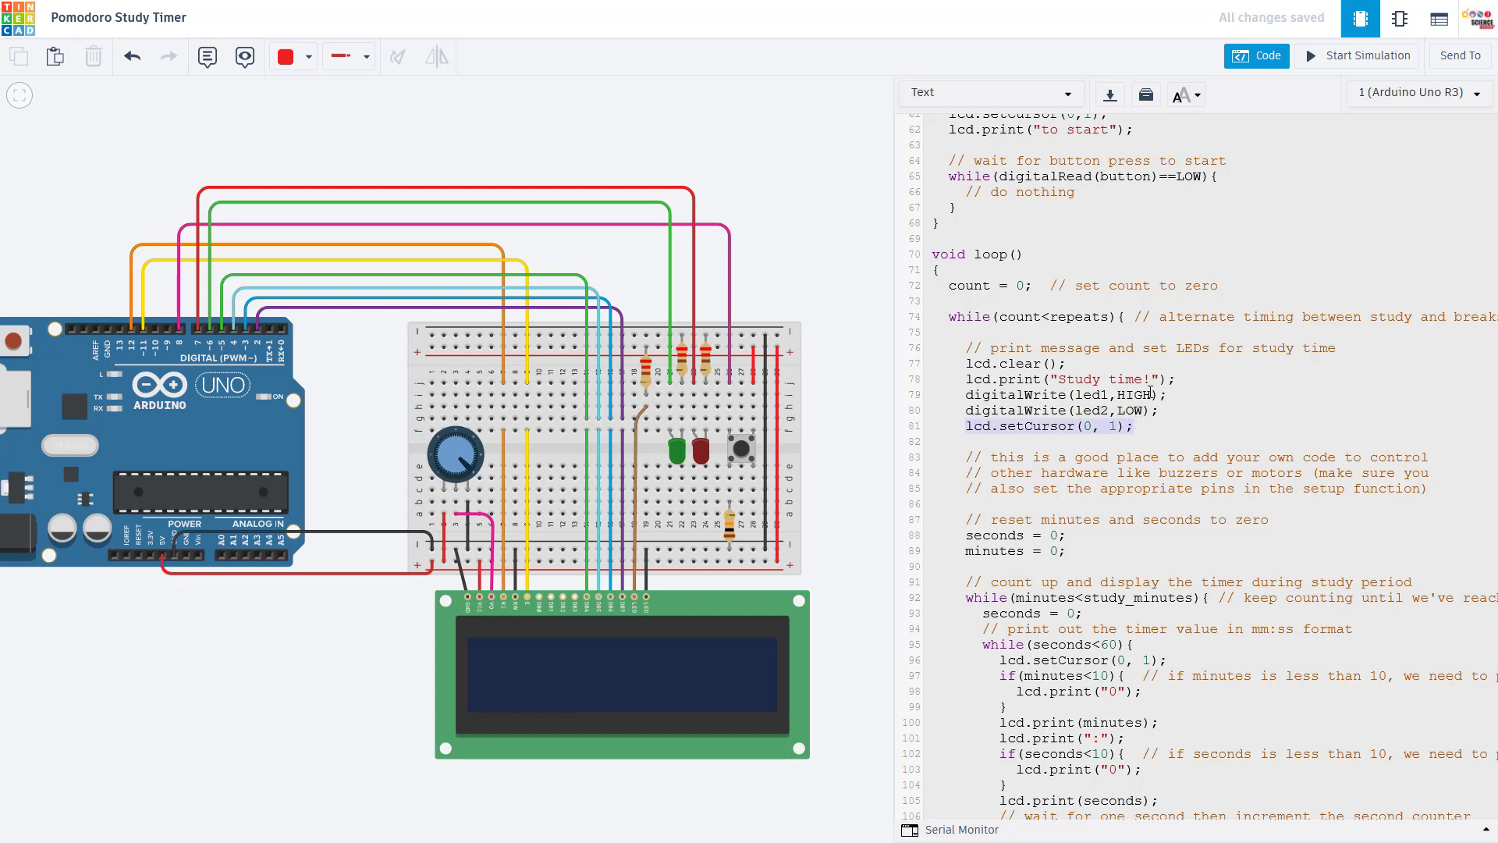
scroll("down", 3)
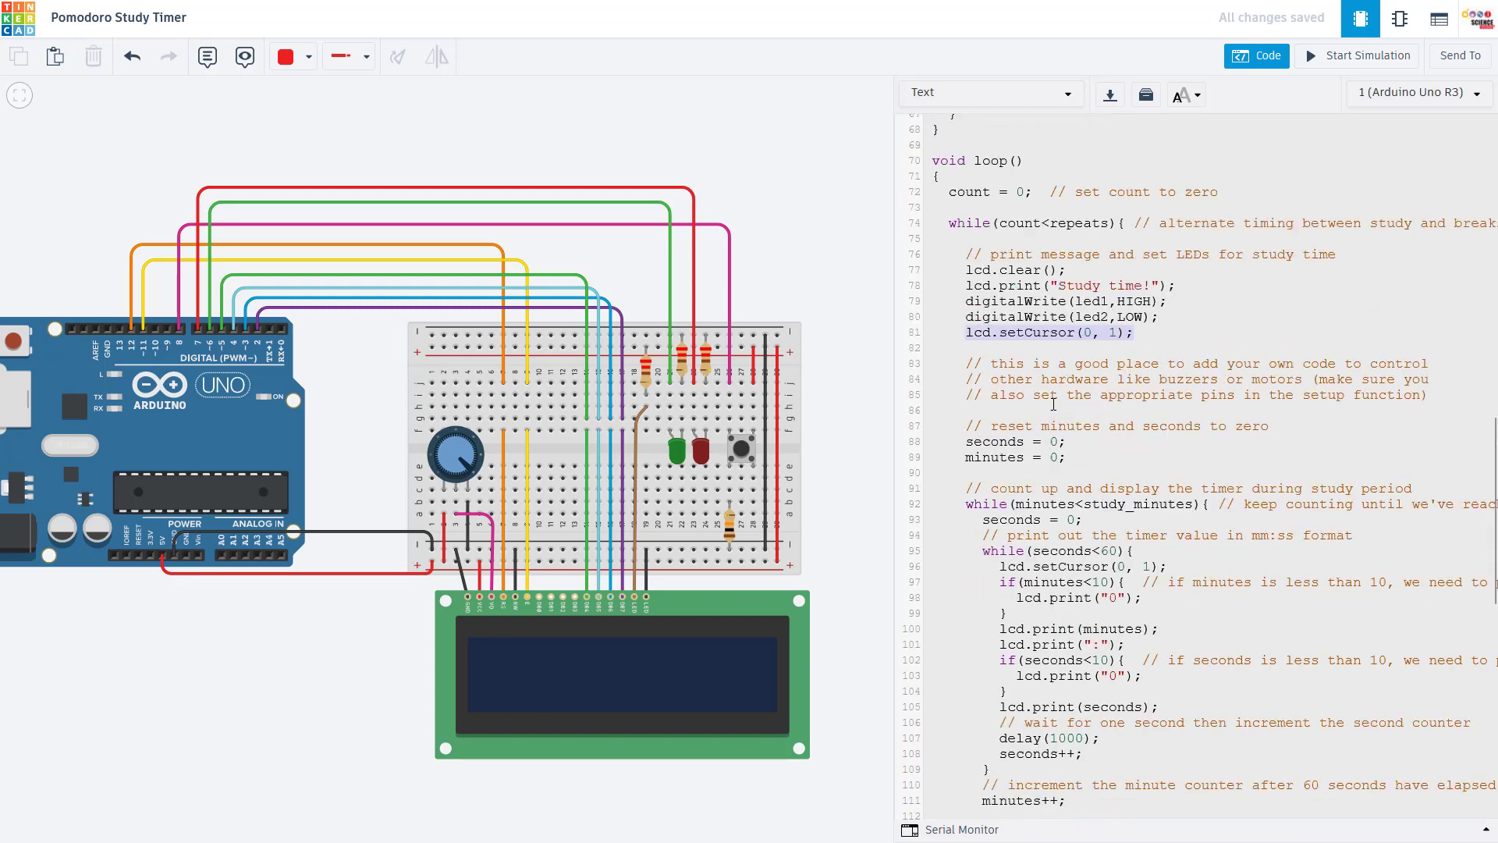
scroll("down", 3)
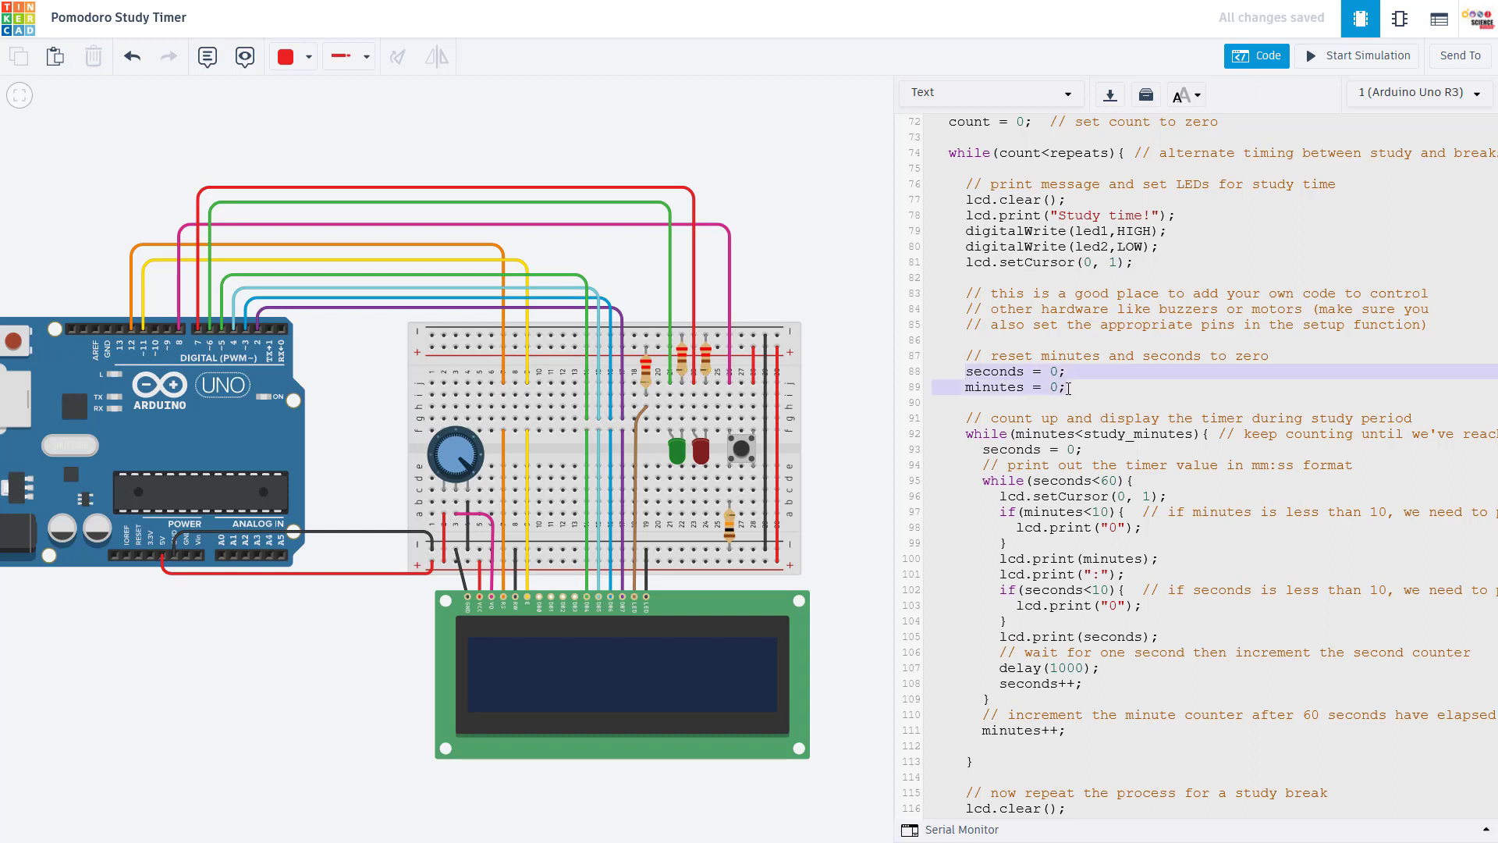
scroll("down", 3)
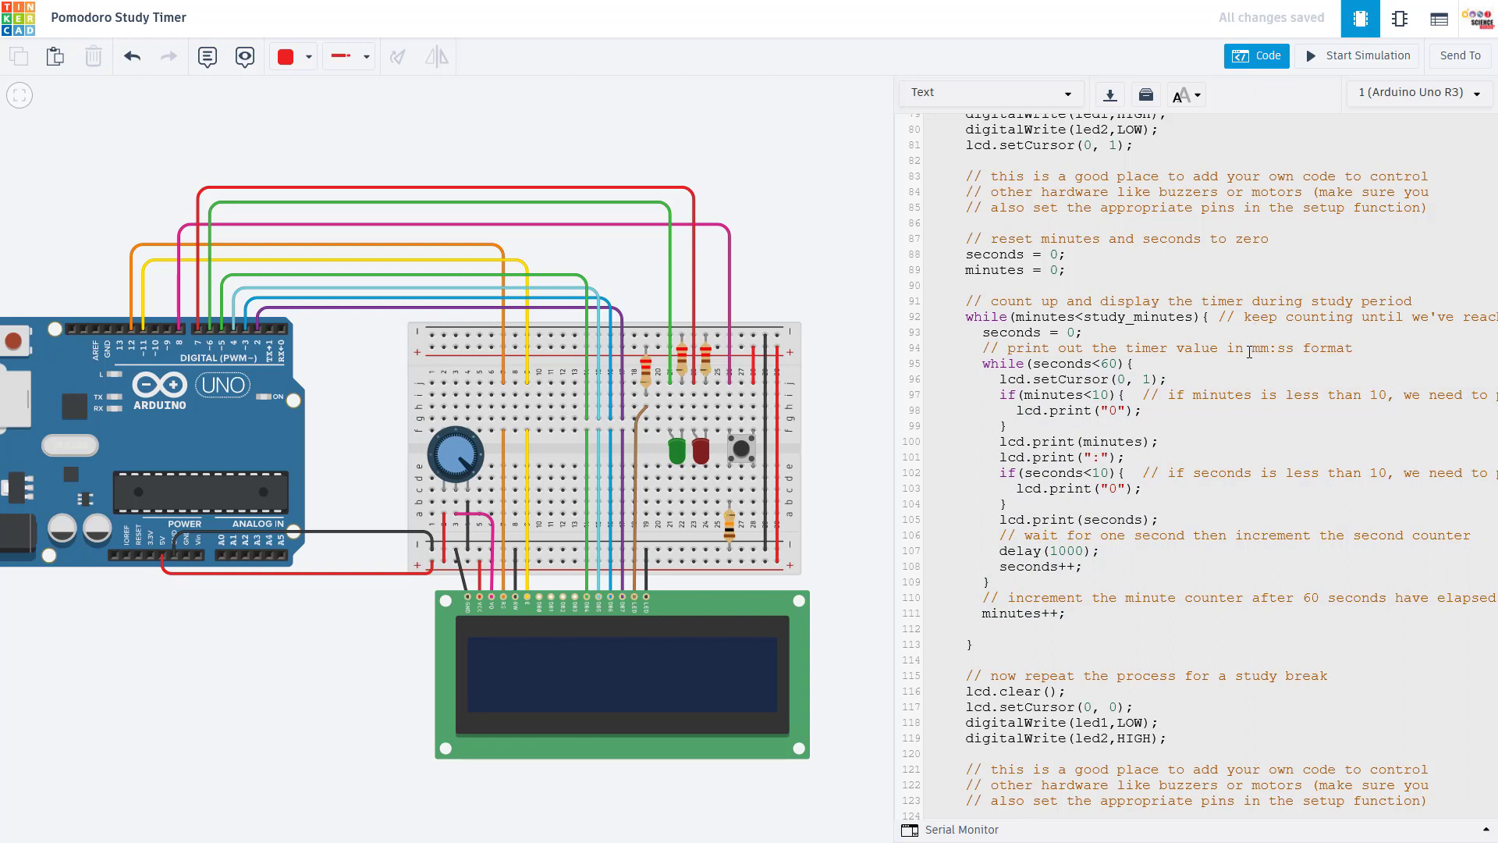
double_click(1261, 348)
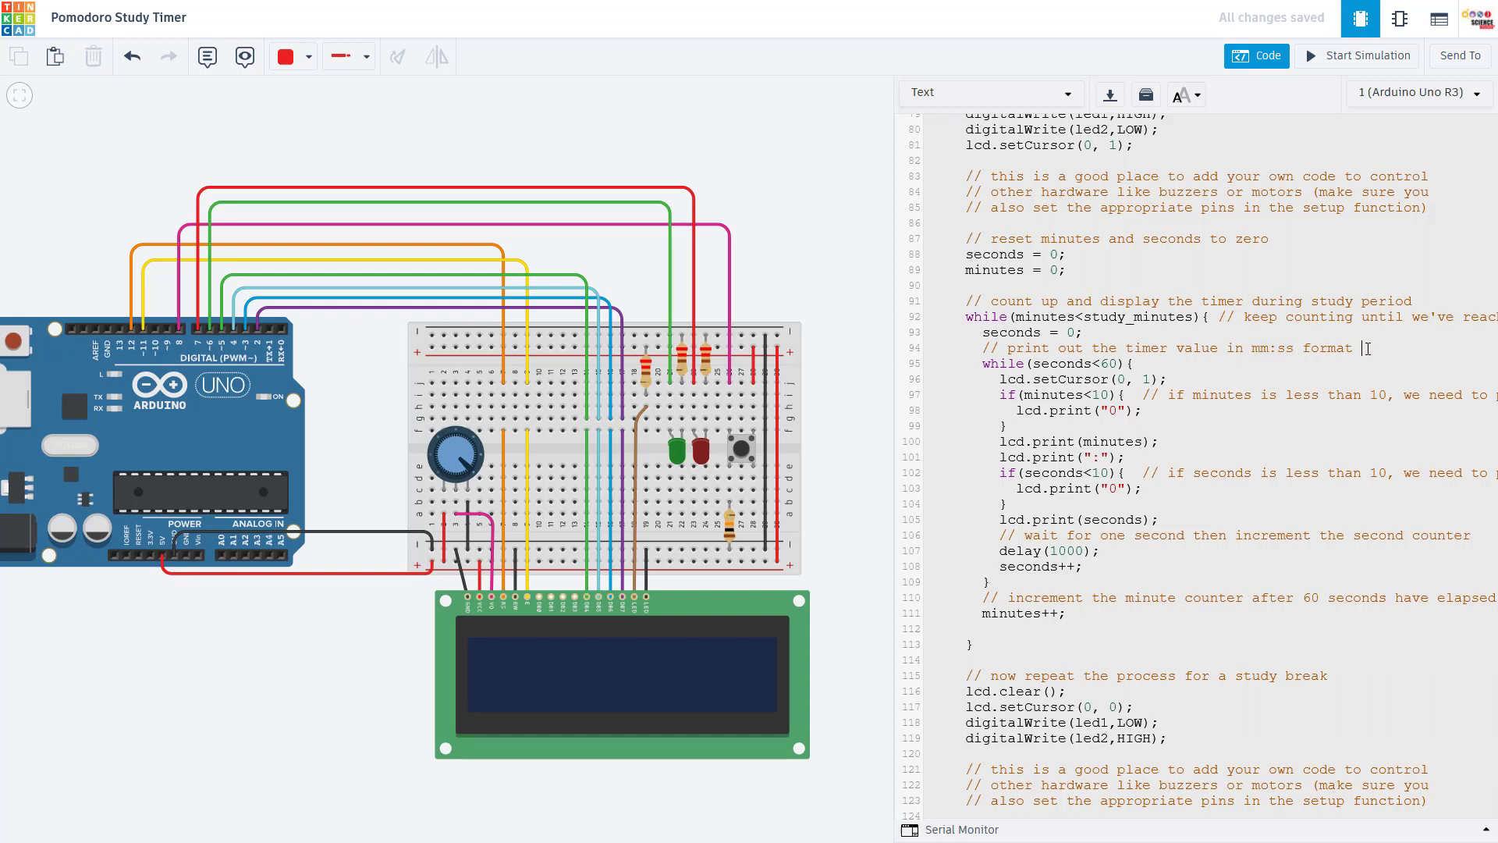
type("1:0")
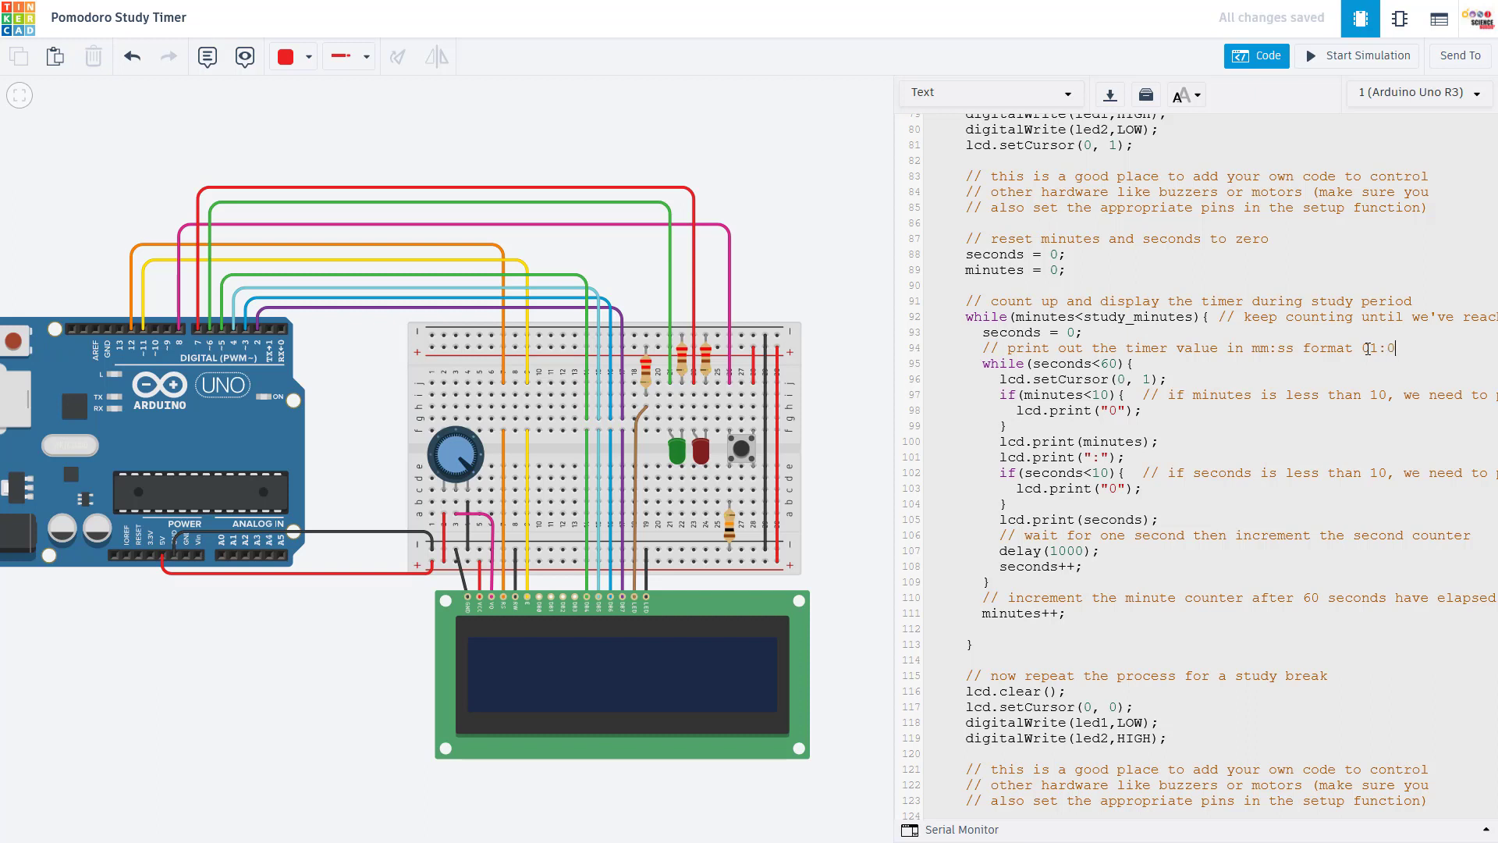
type("7")
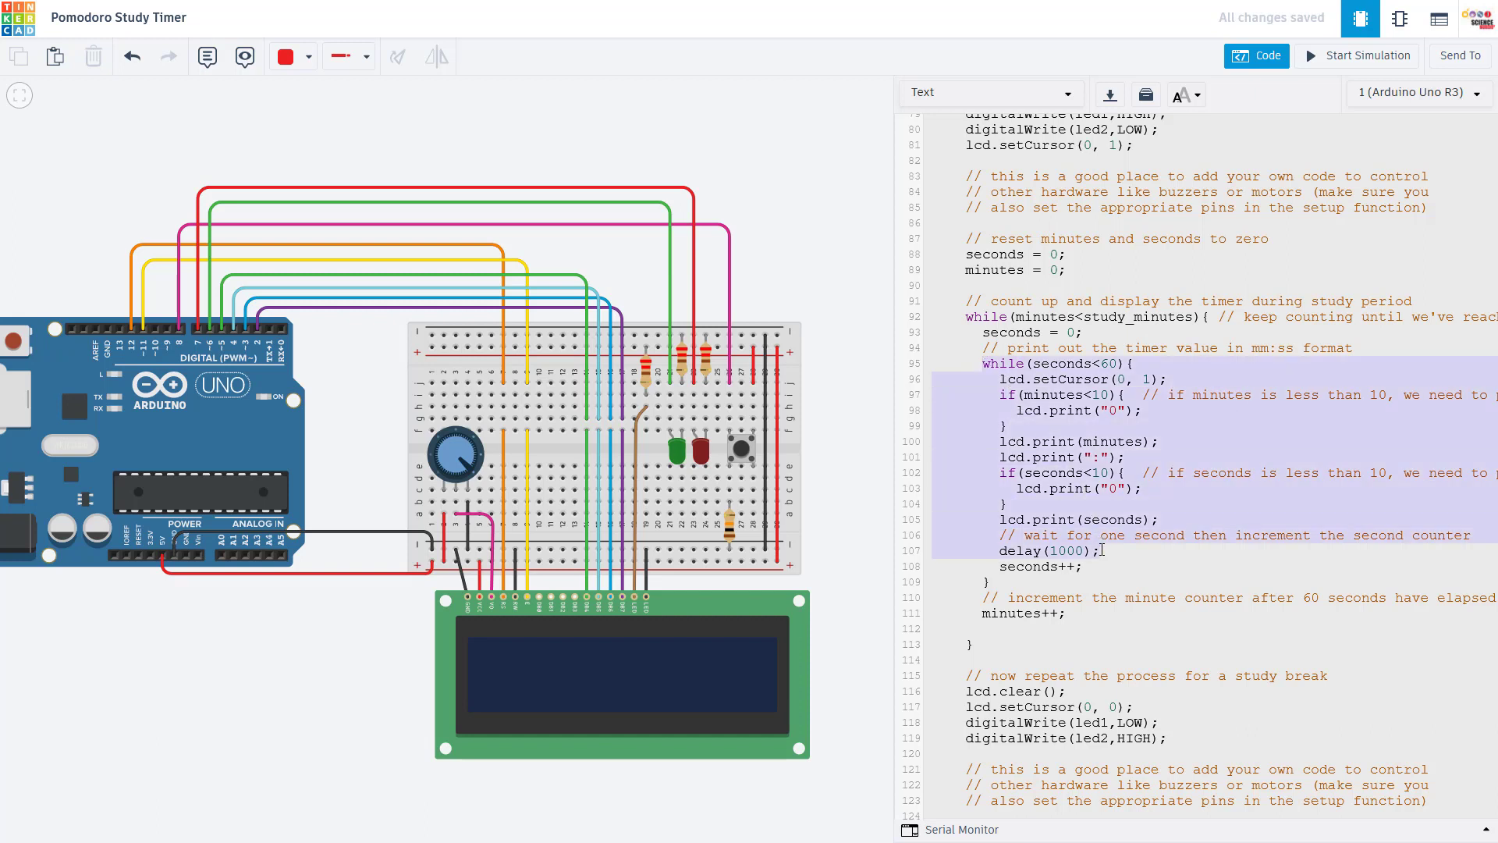
left_click(1099, 550)
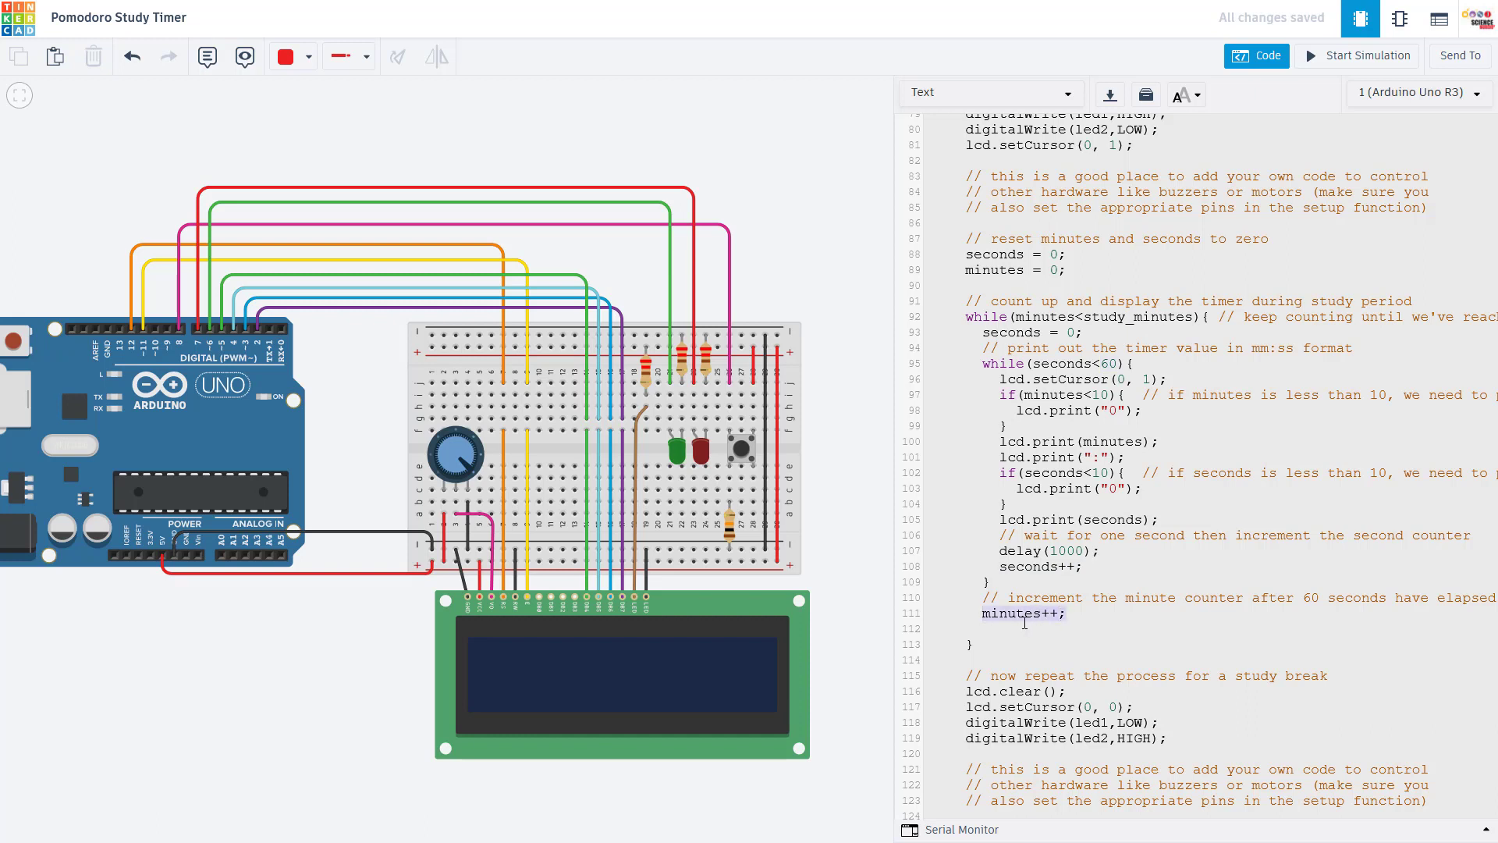
mouse_move(1088, 318)
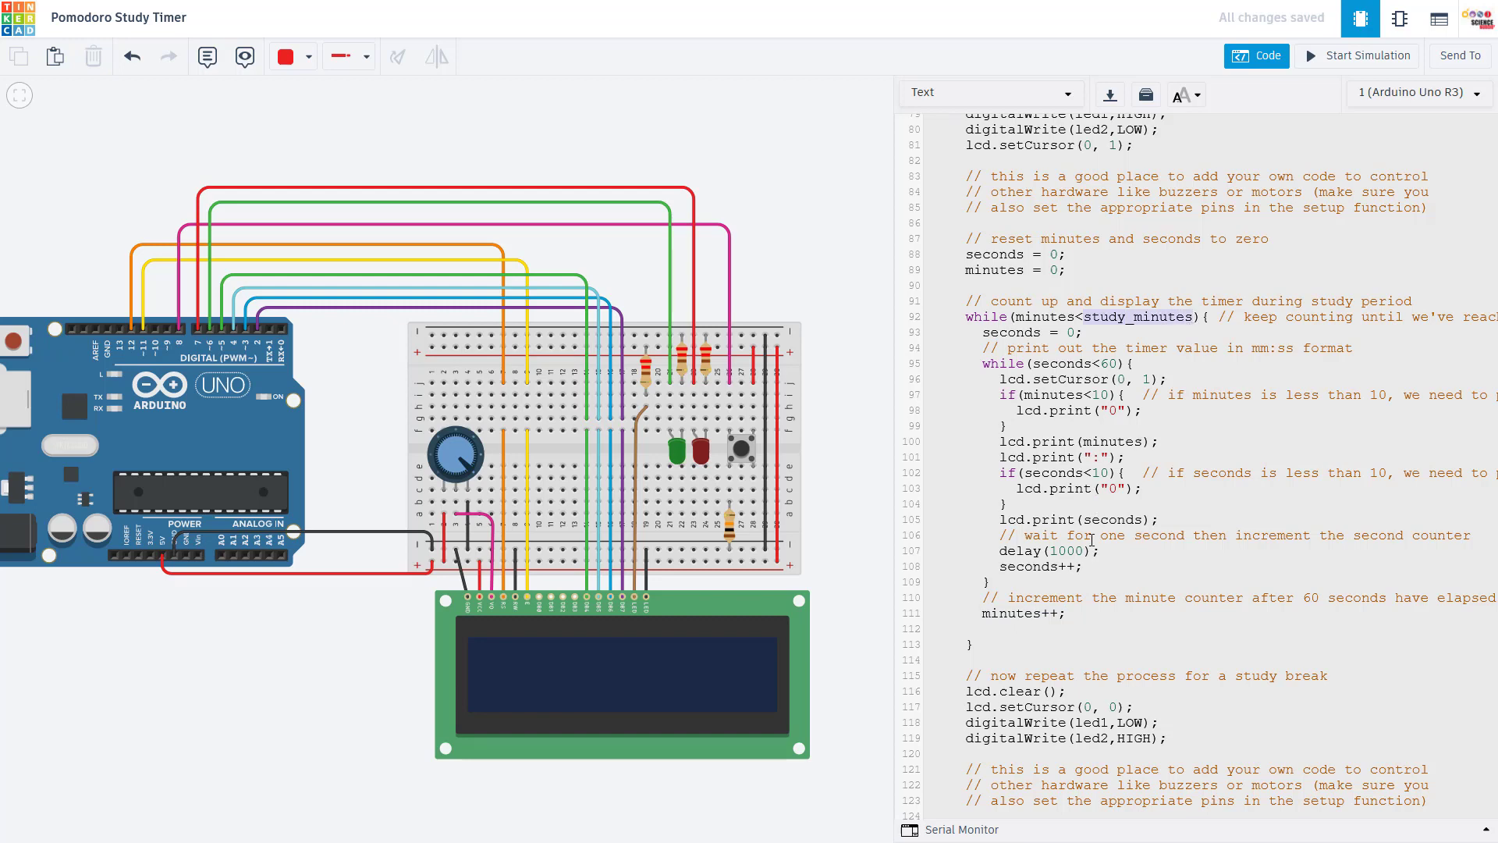
scroll("down", 3)
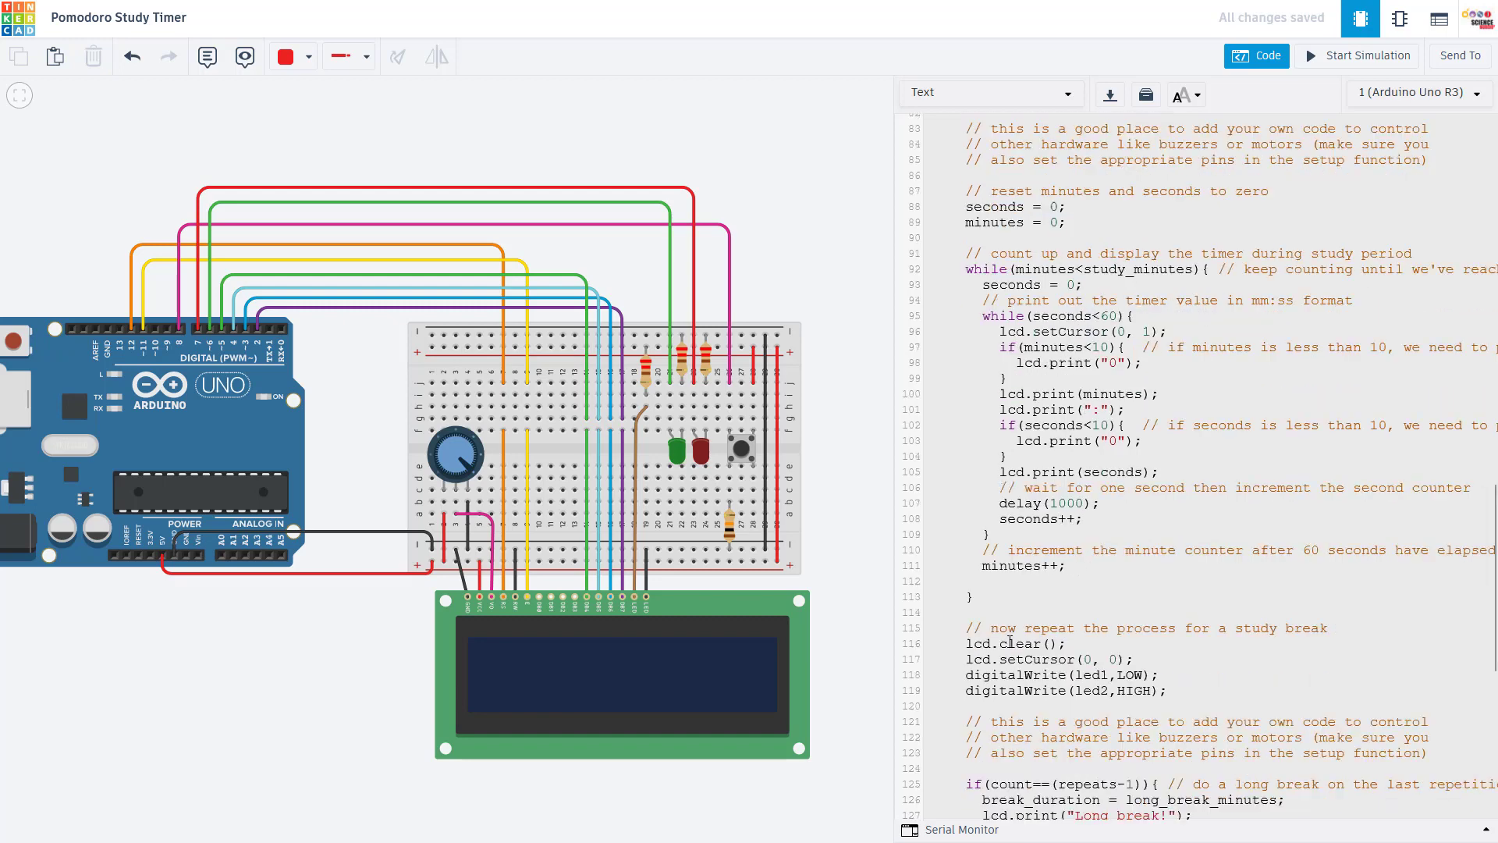
scroll("down", 3)
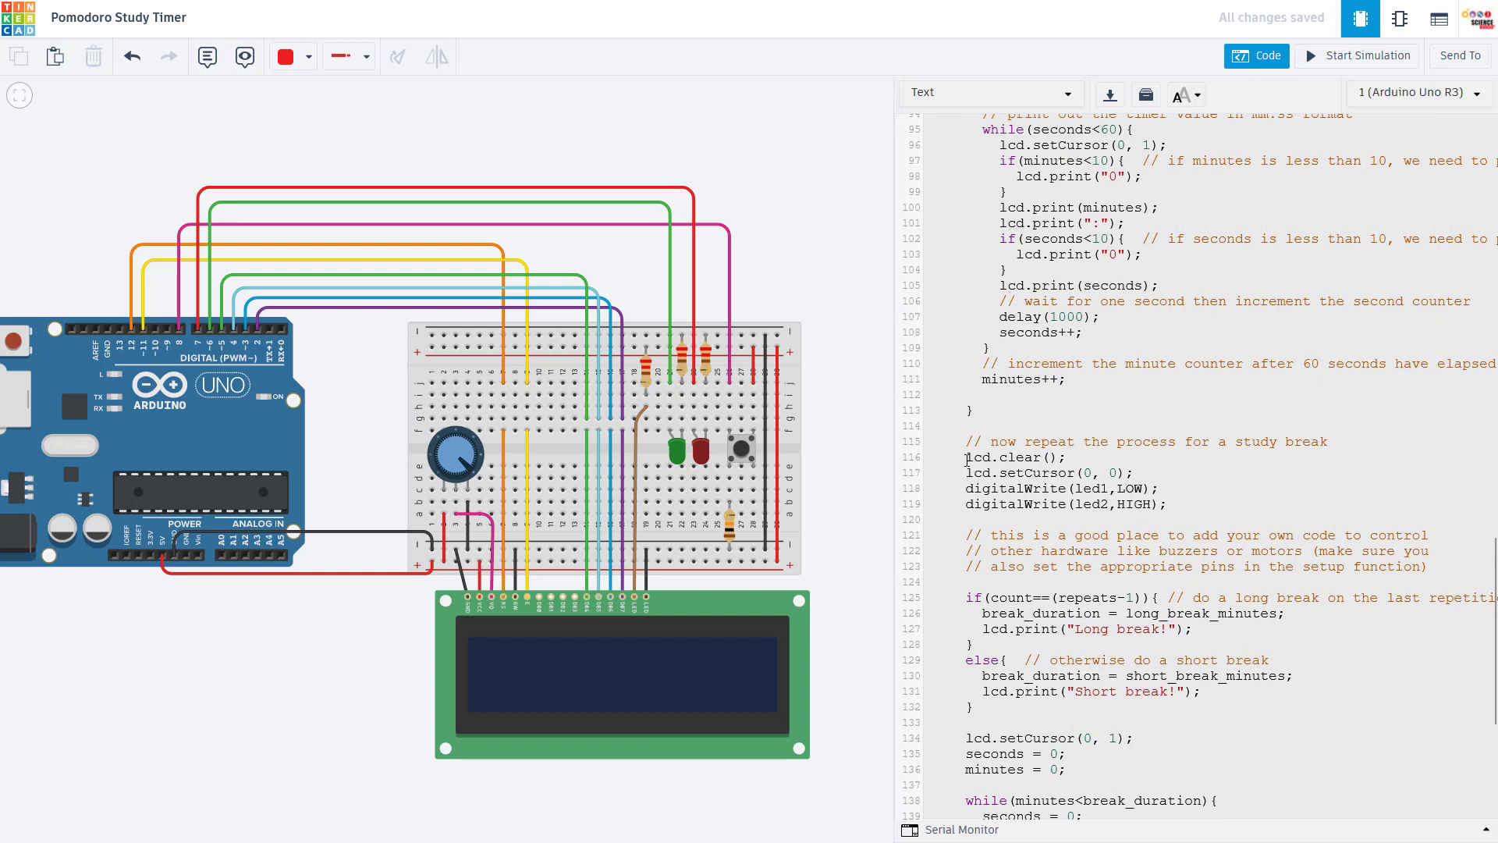
left_click(974, 410)
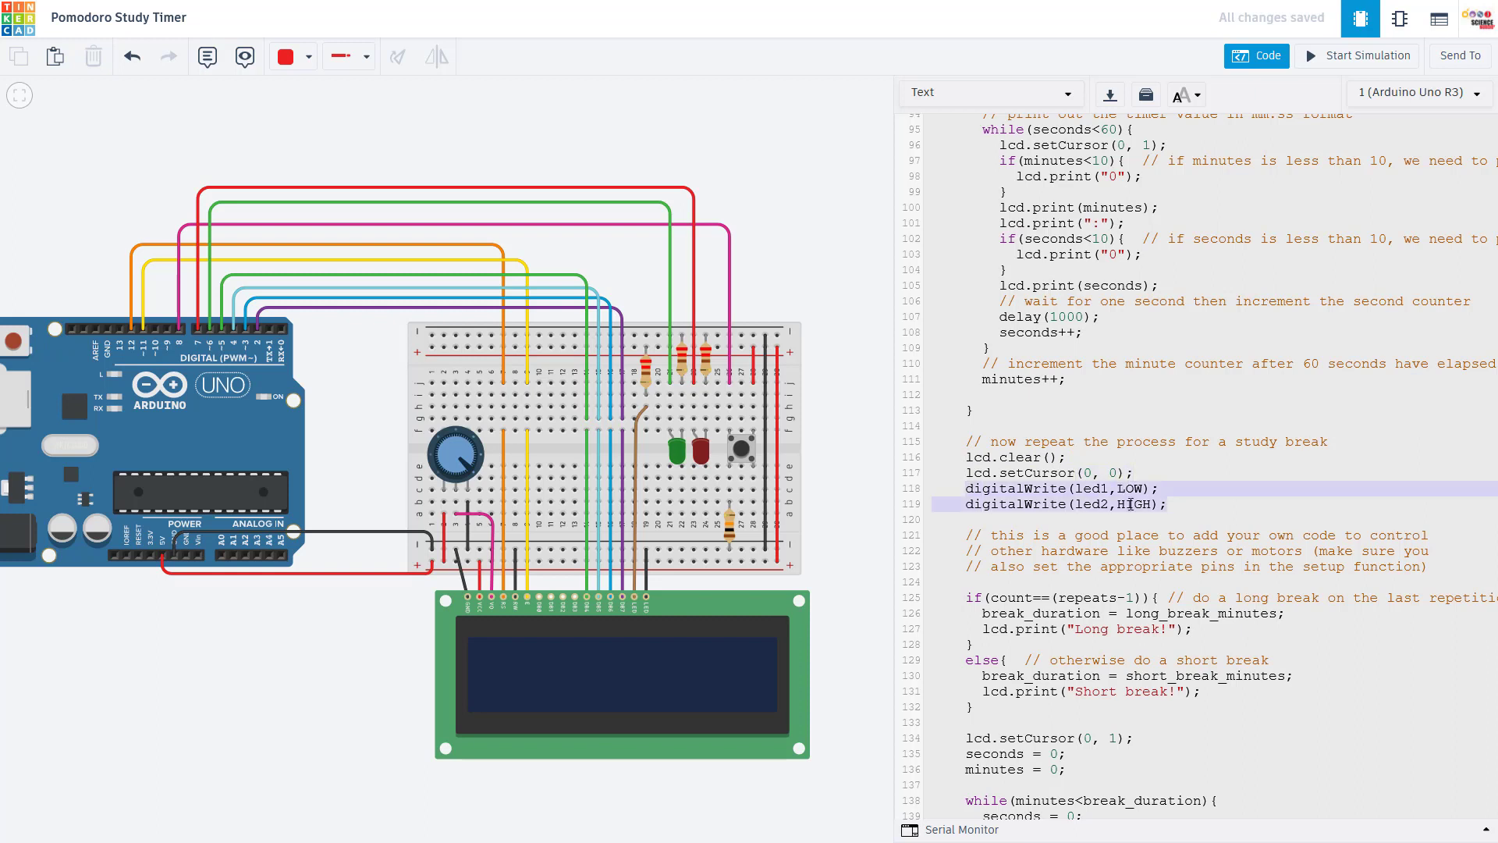
scroll("down", 3)
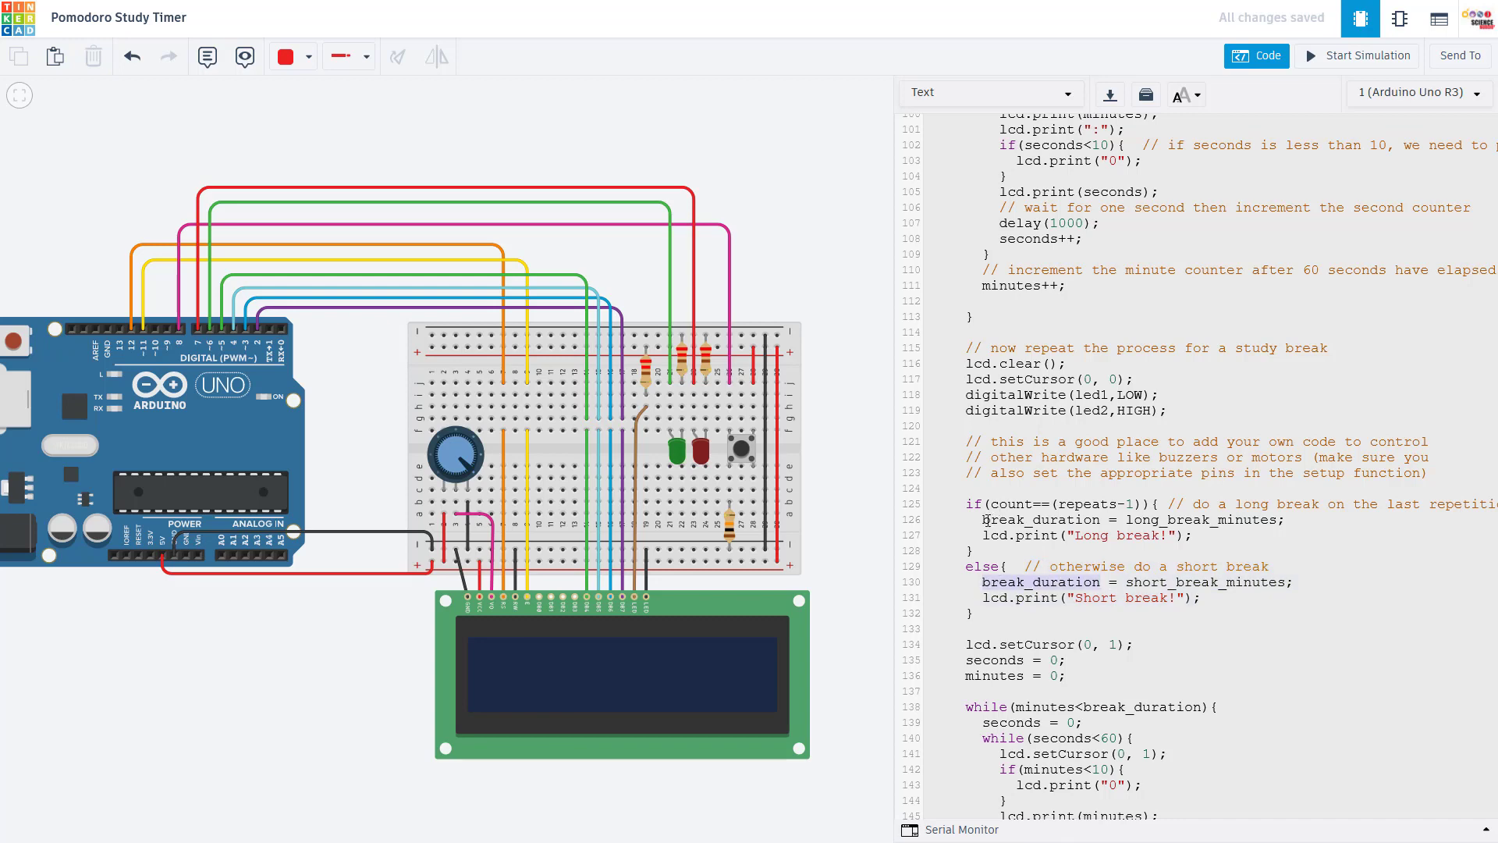
scroll("down", 3)
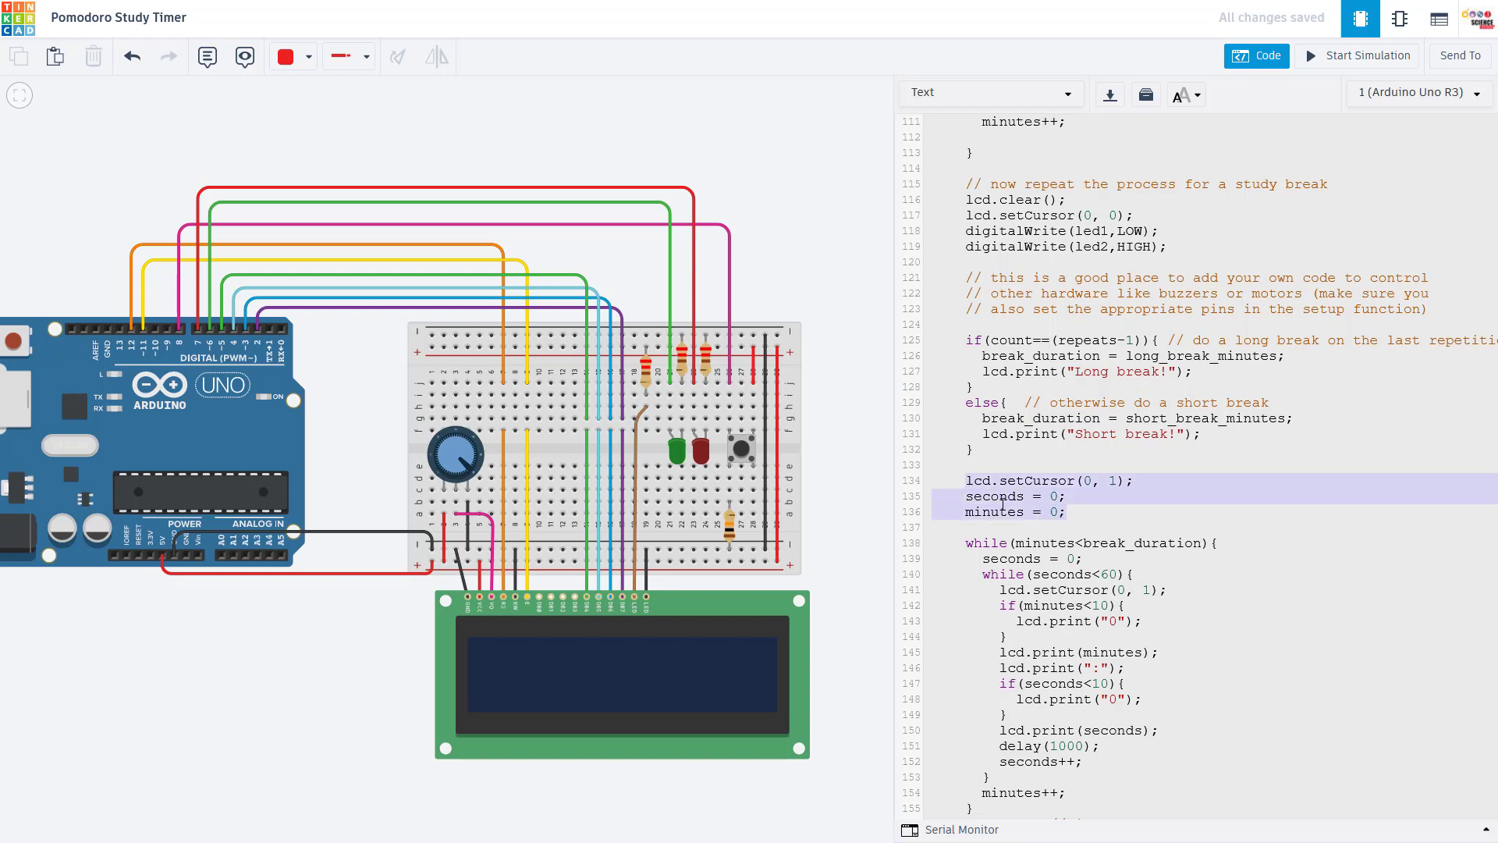
left_click(1013, 543)
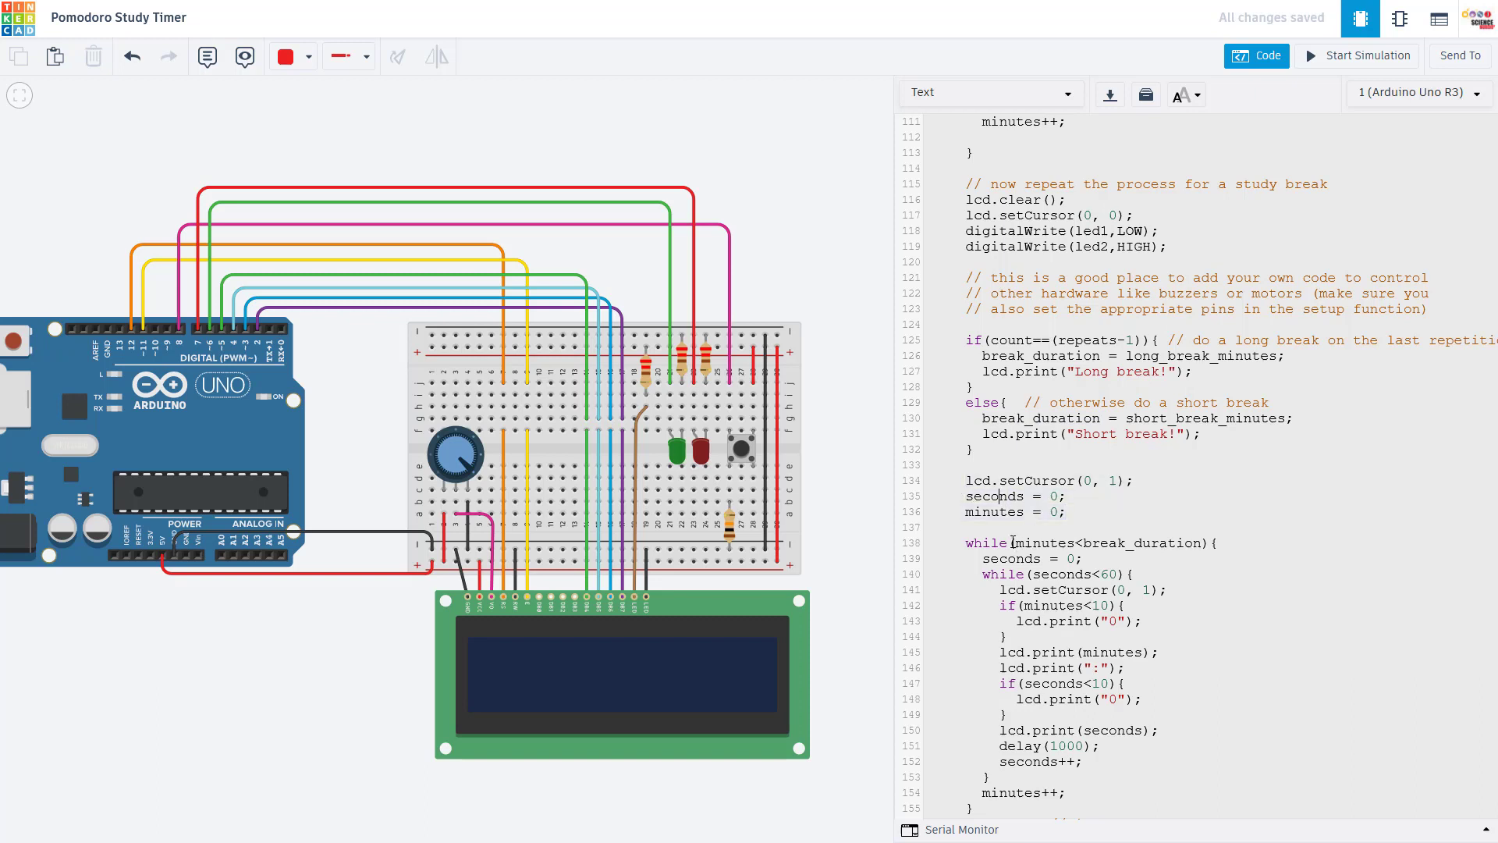
scroll("down", 3)
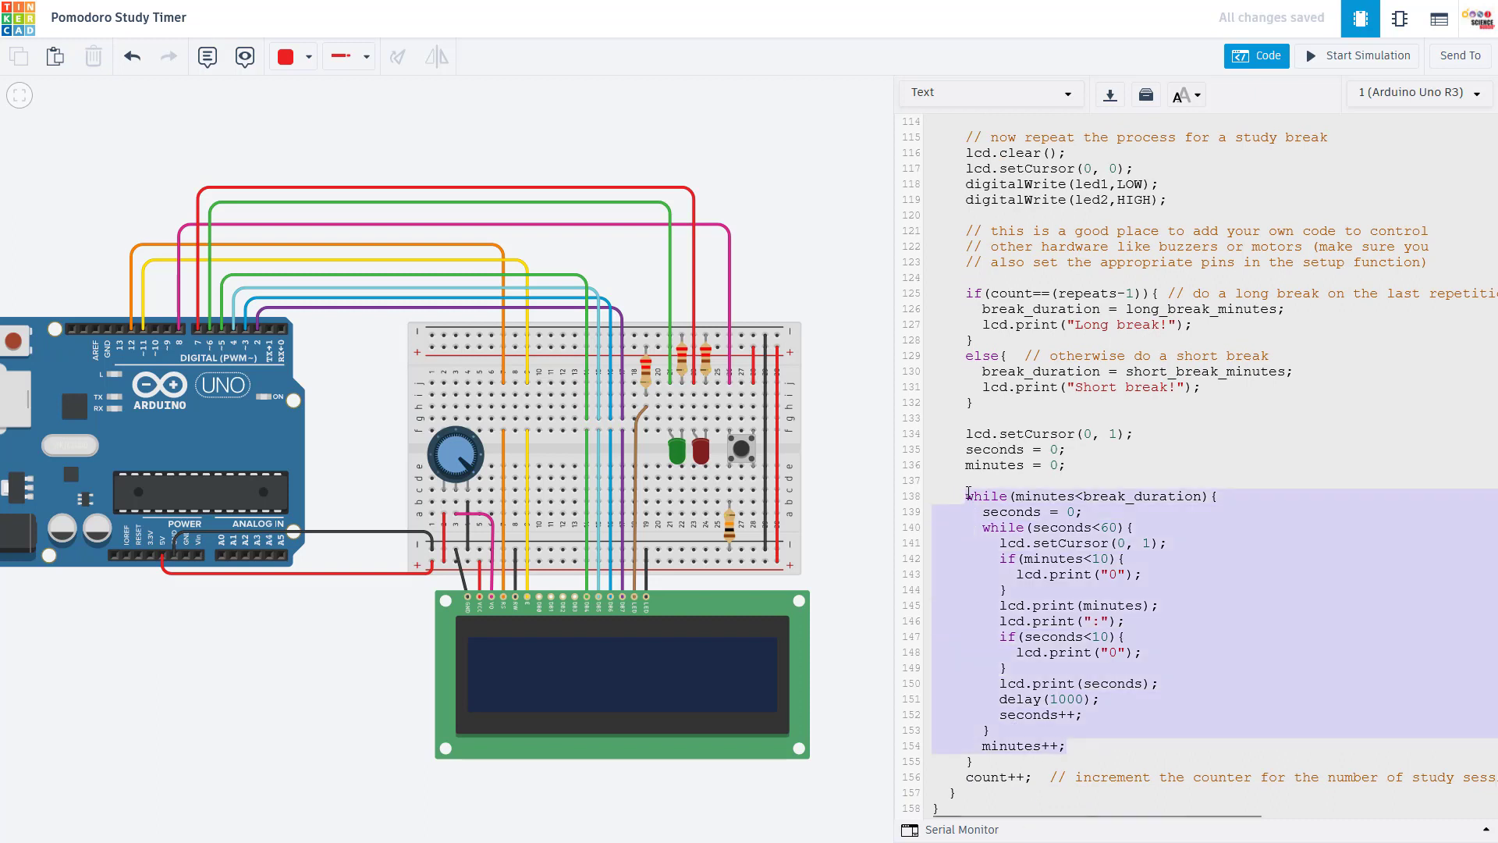
left_click(1079, 497)
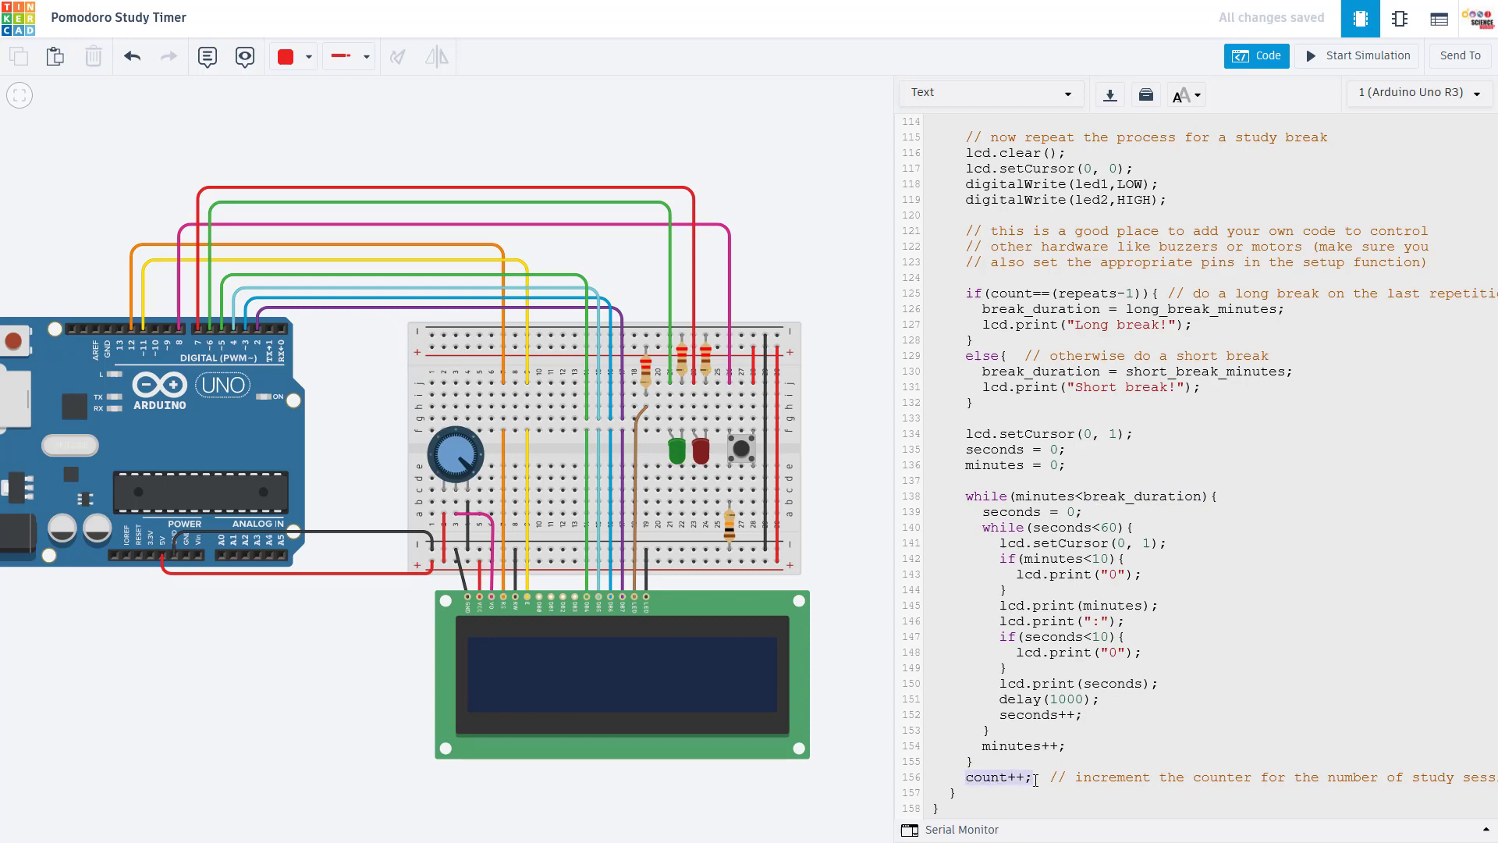
scroll("up", 3)
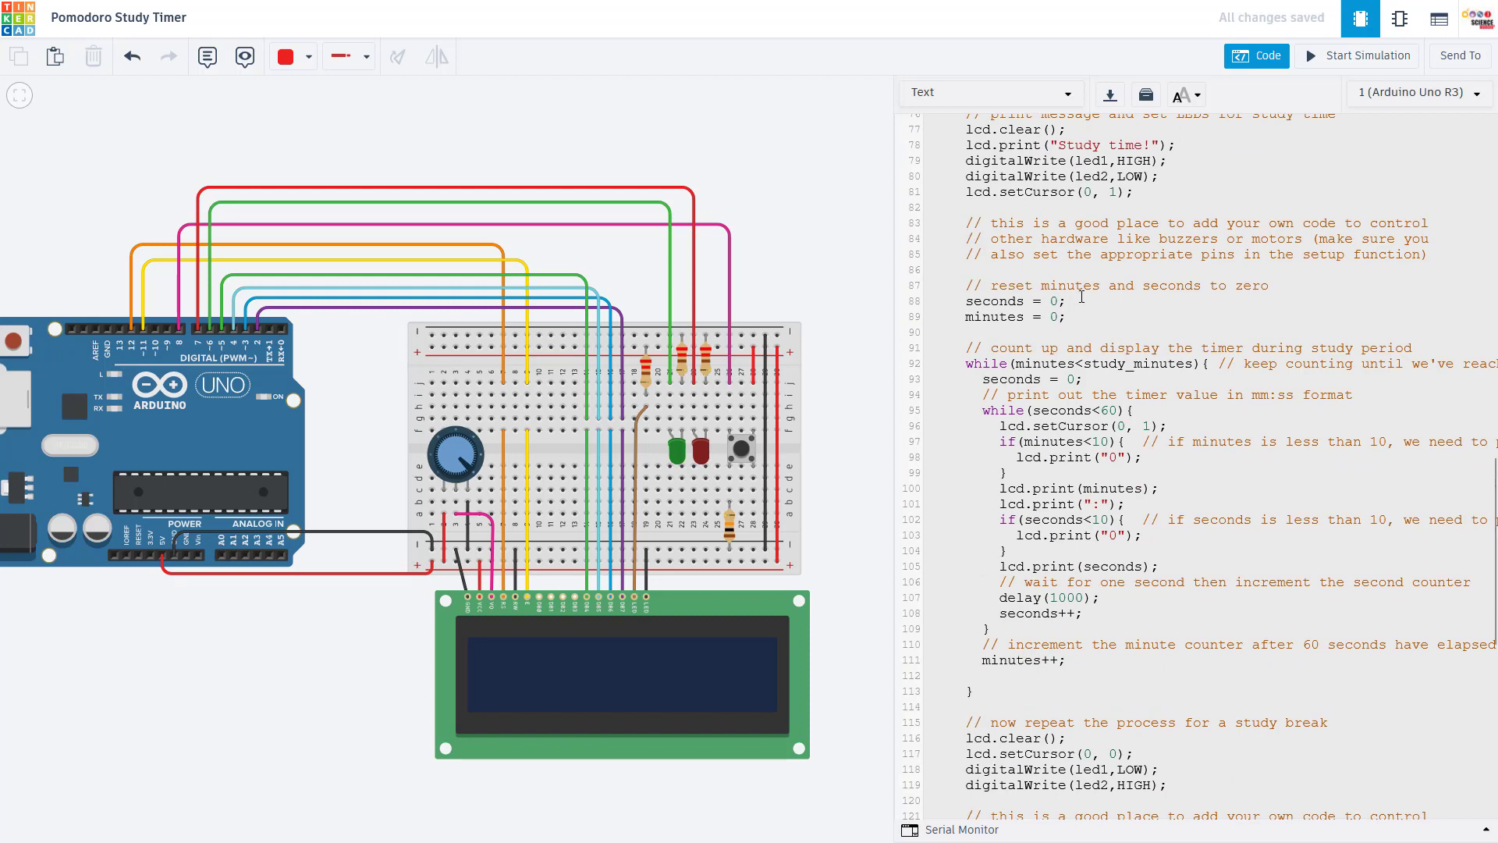
mouse_move(1050, 487)
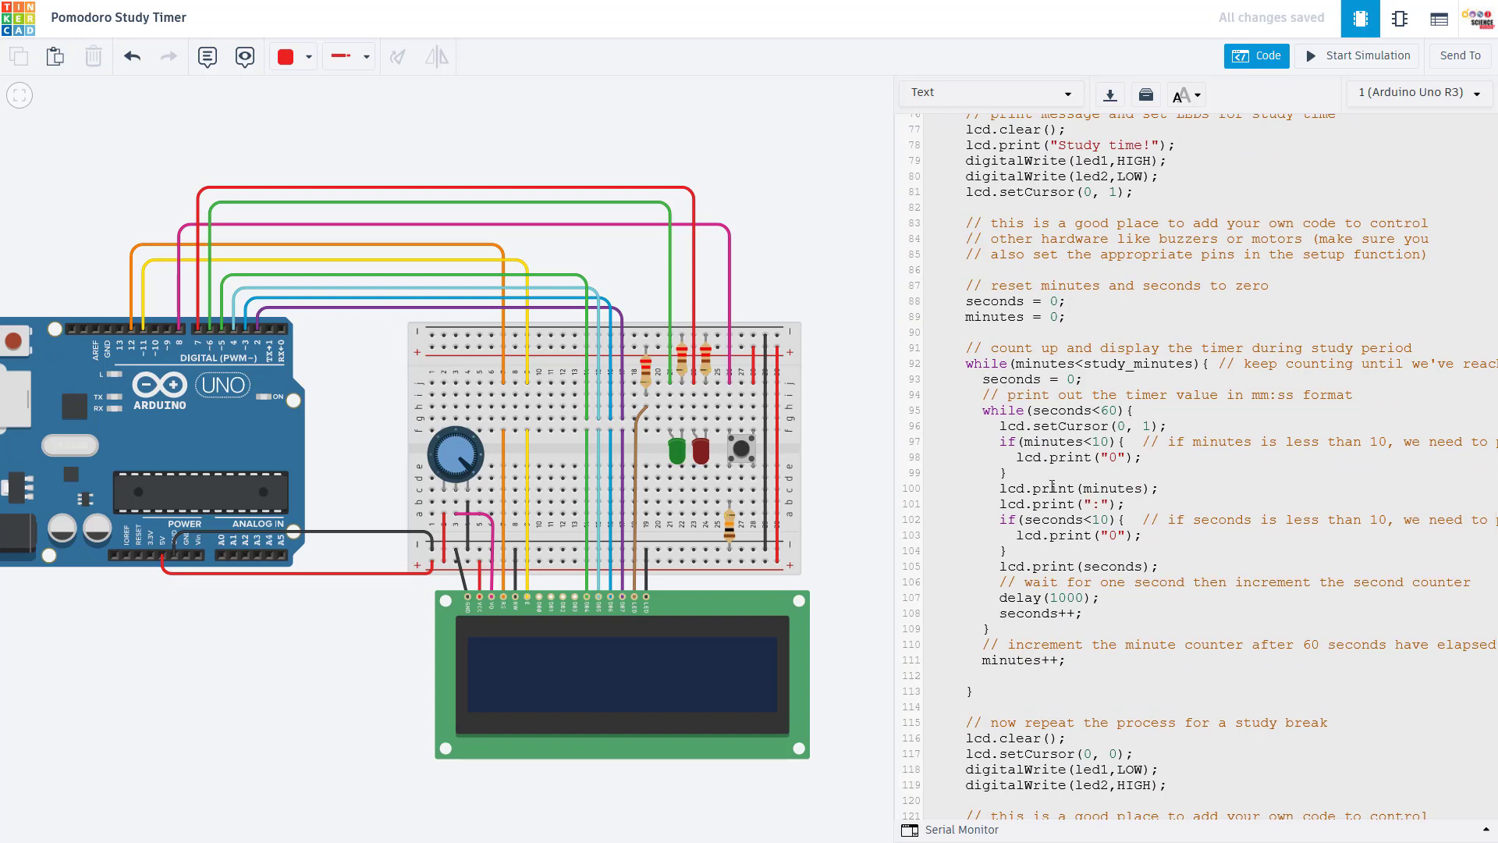
scroll("down", 3)
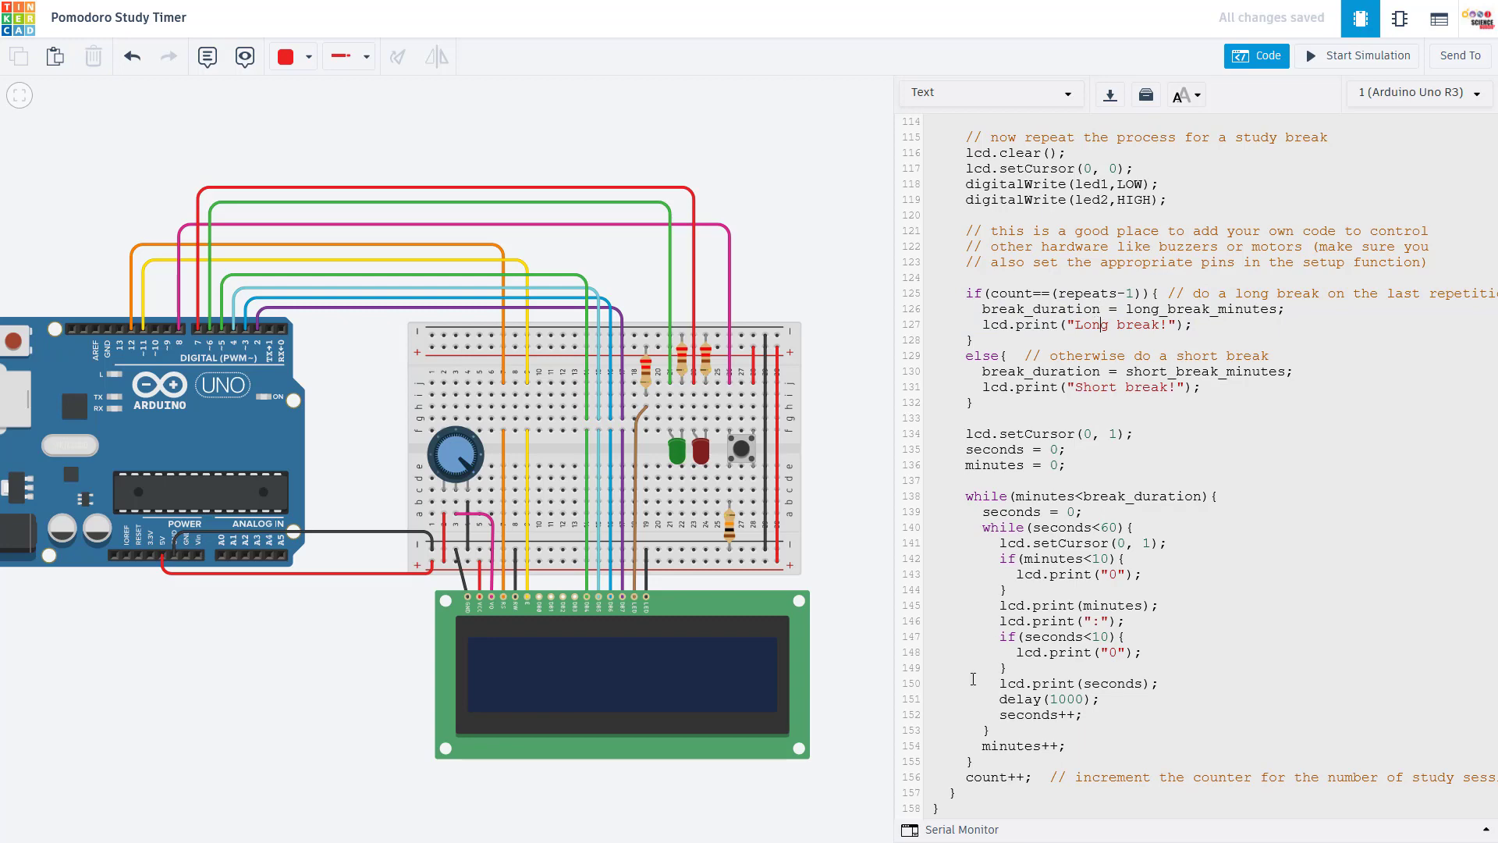
scroll("up", 3)
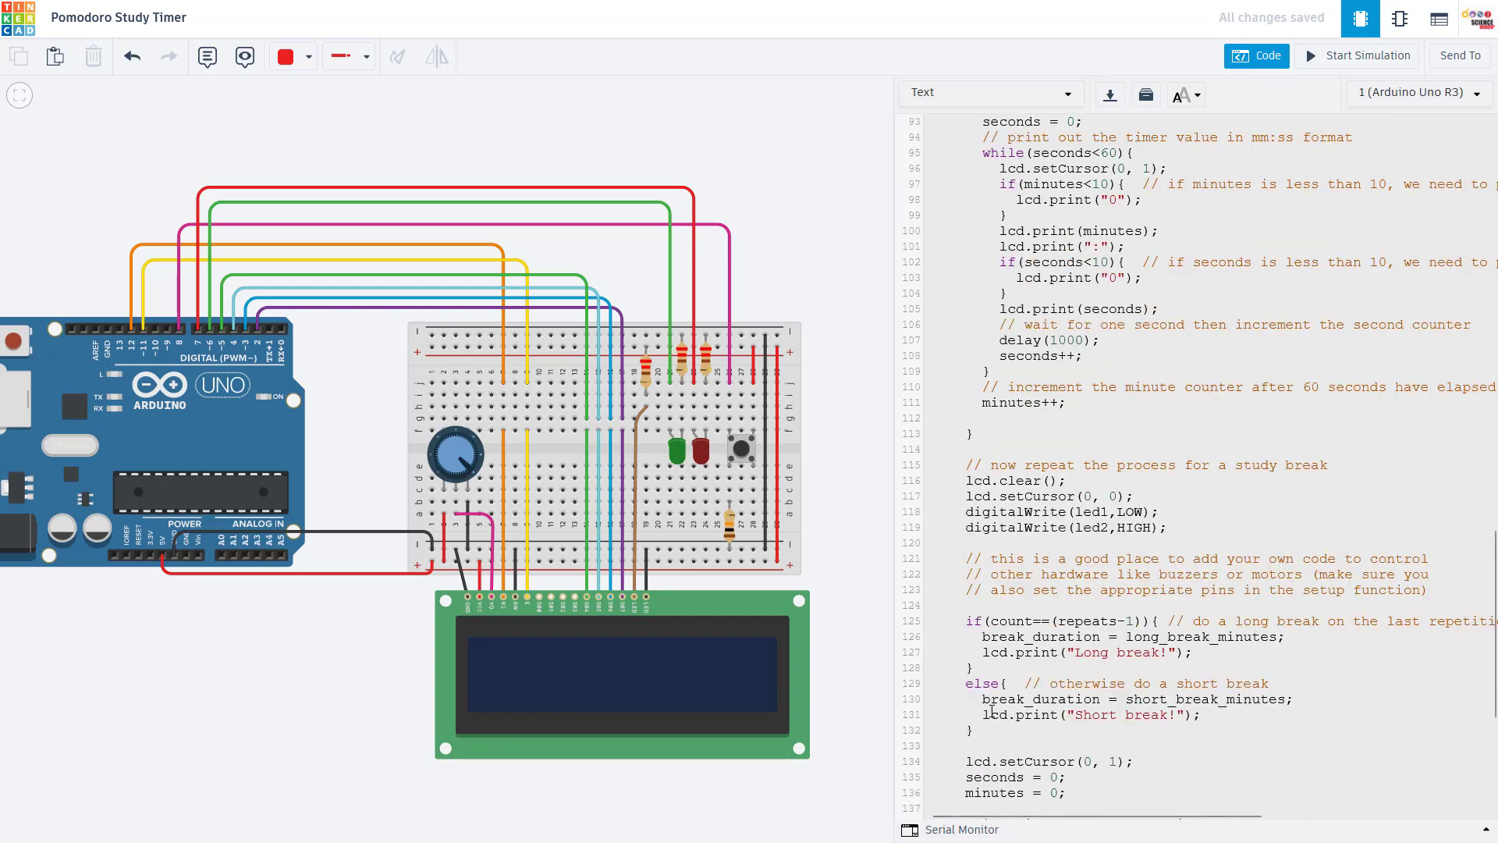
scroll("up", 3)
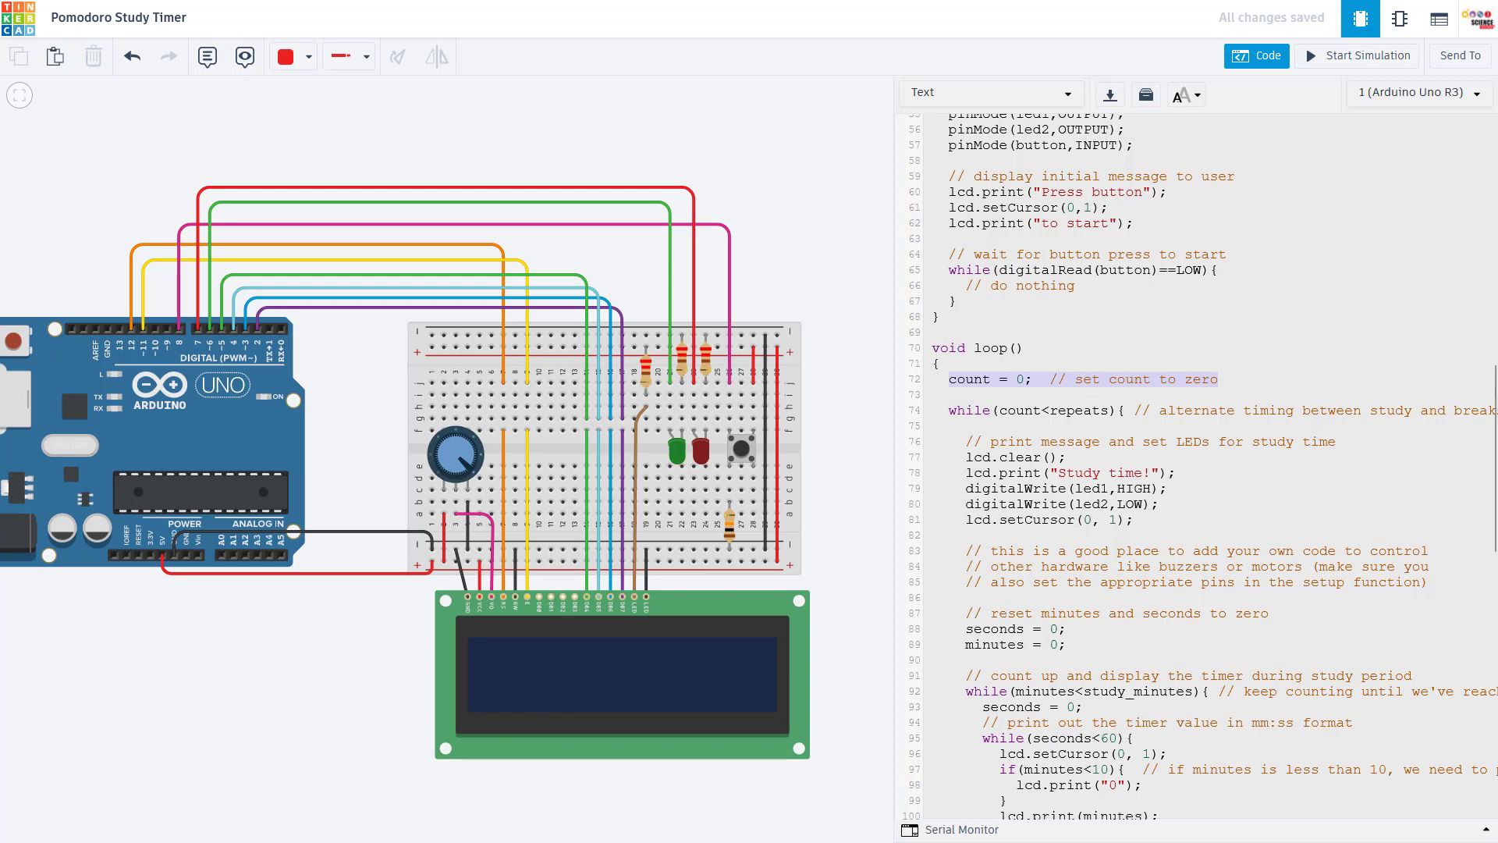
scroll("down", 3)
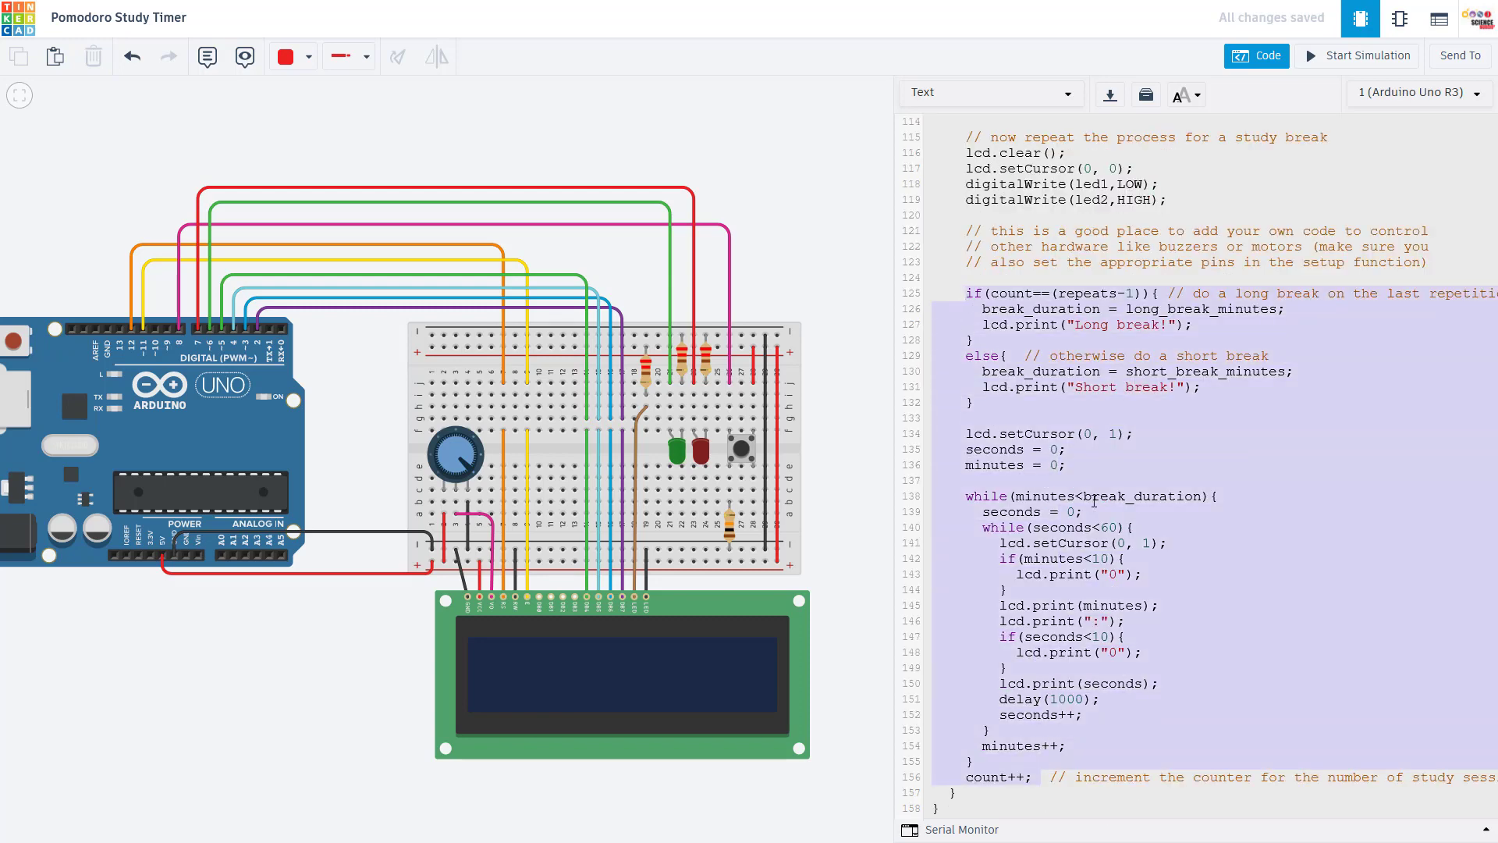
scroll("up", 3)
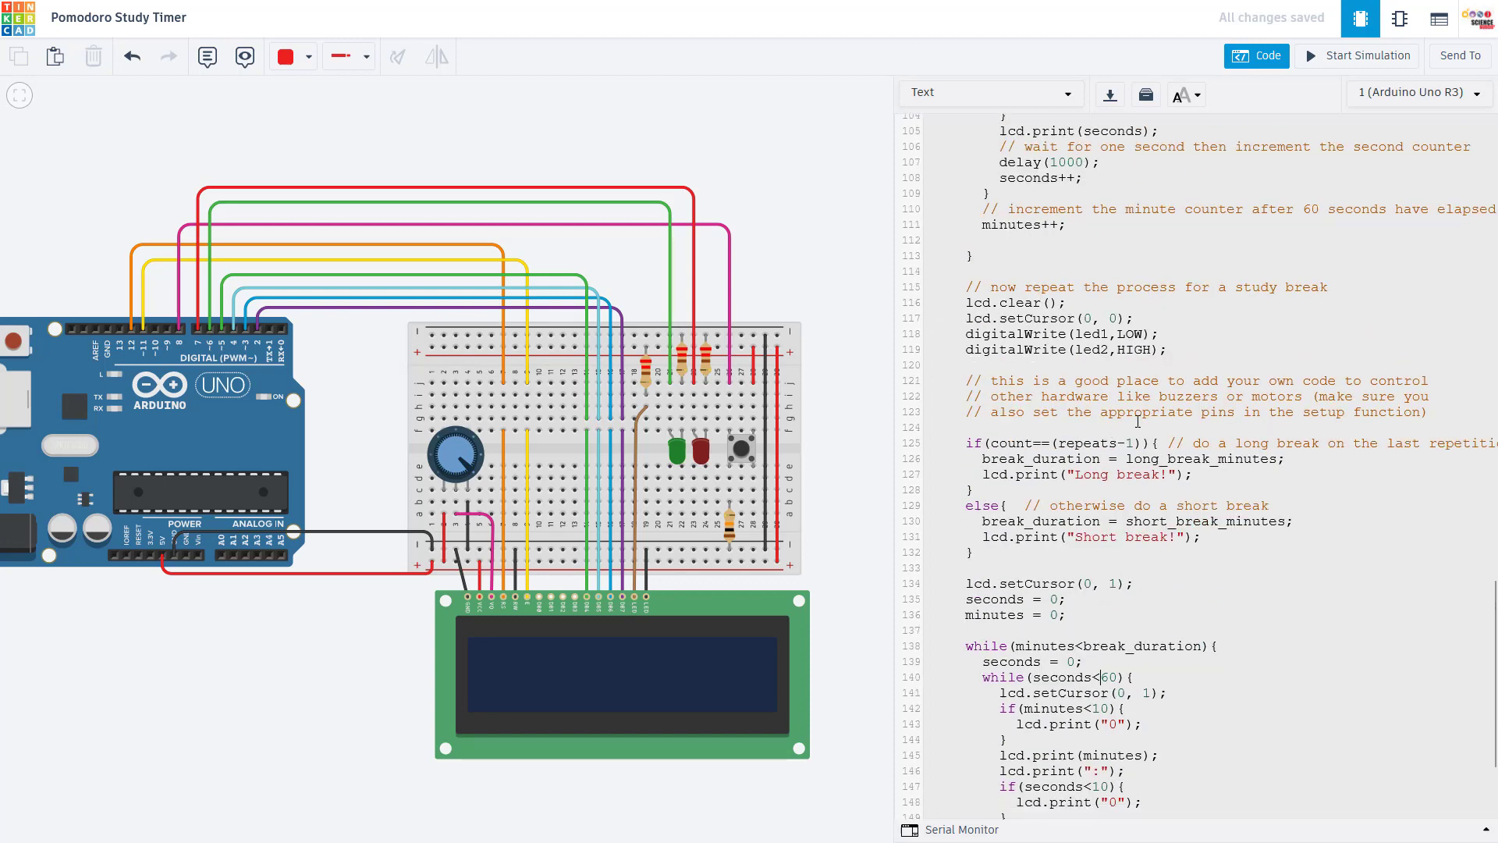
scroll("up", 3)
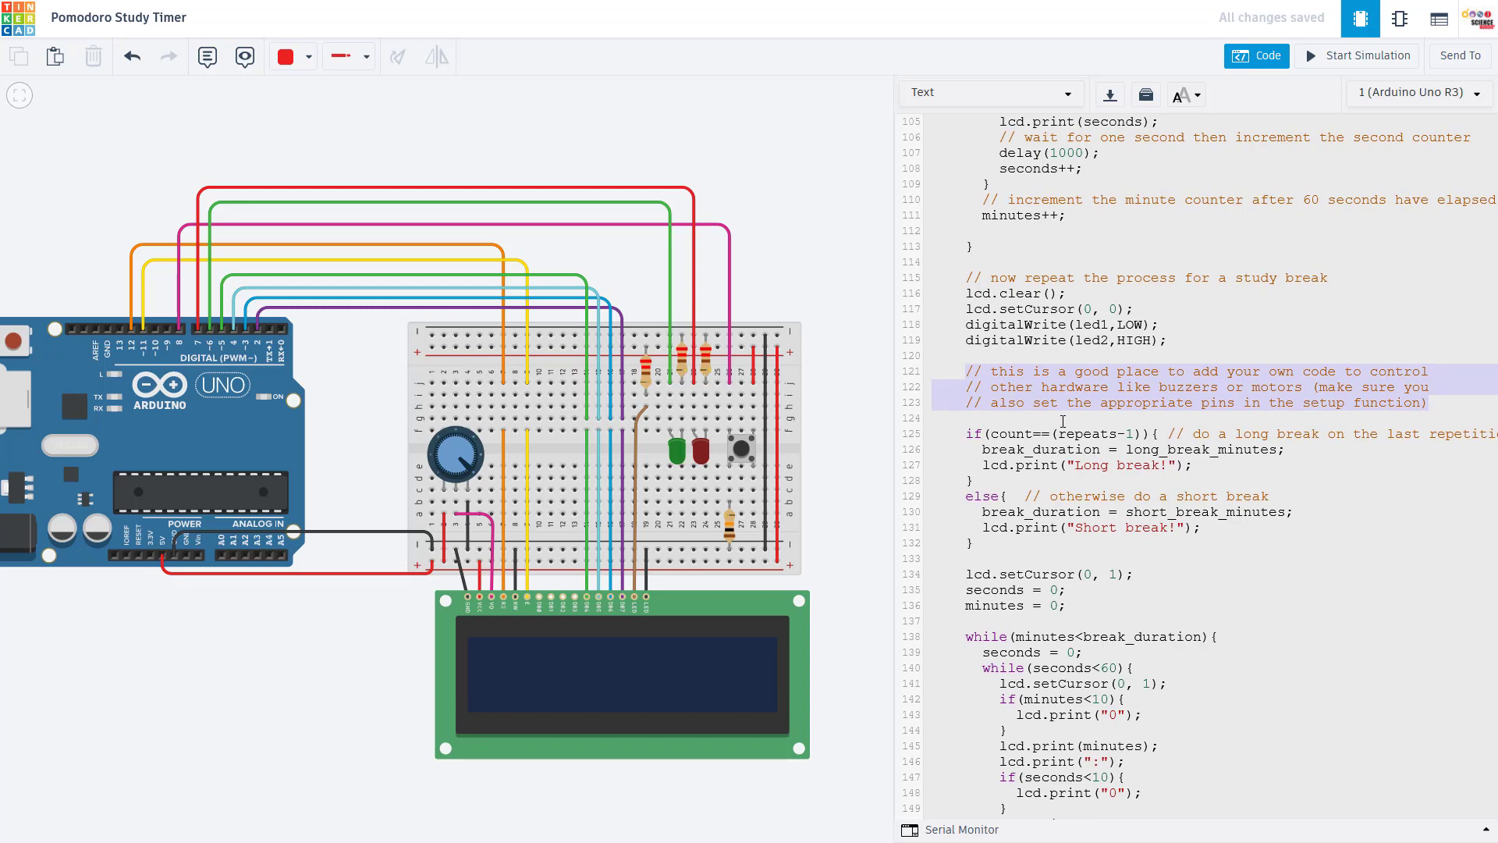
scroll("up", 3)
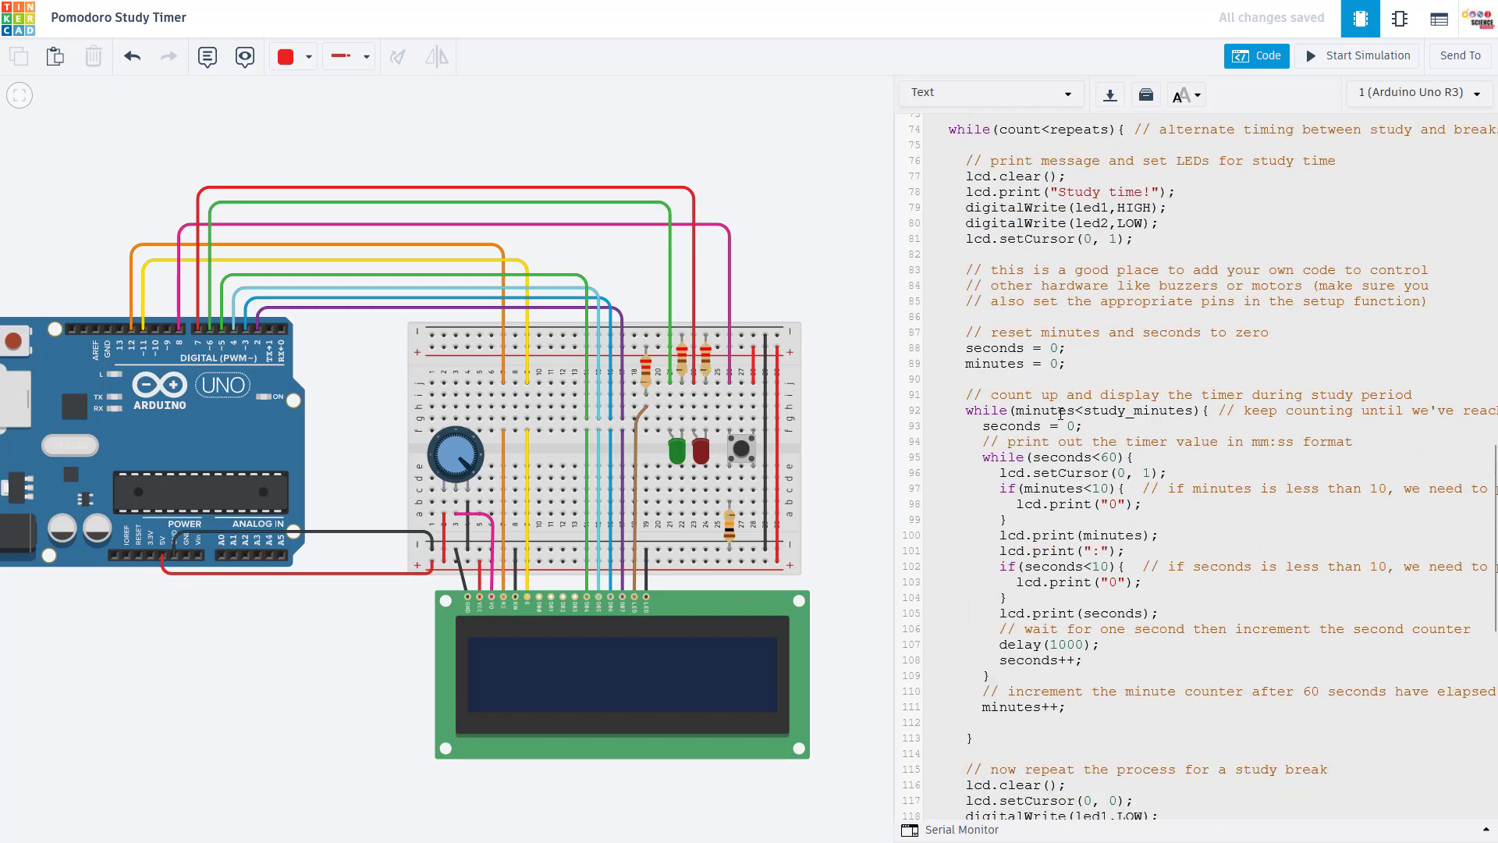
scroll("up", 3)
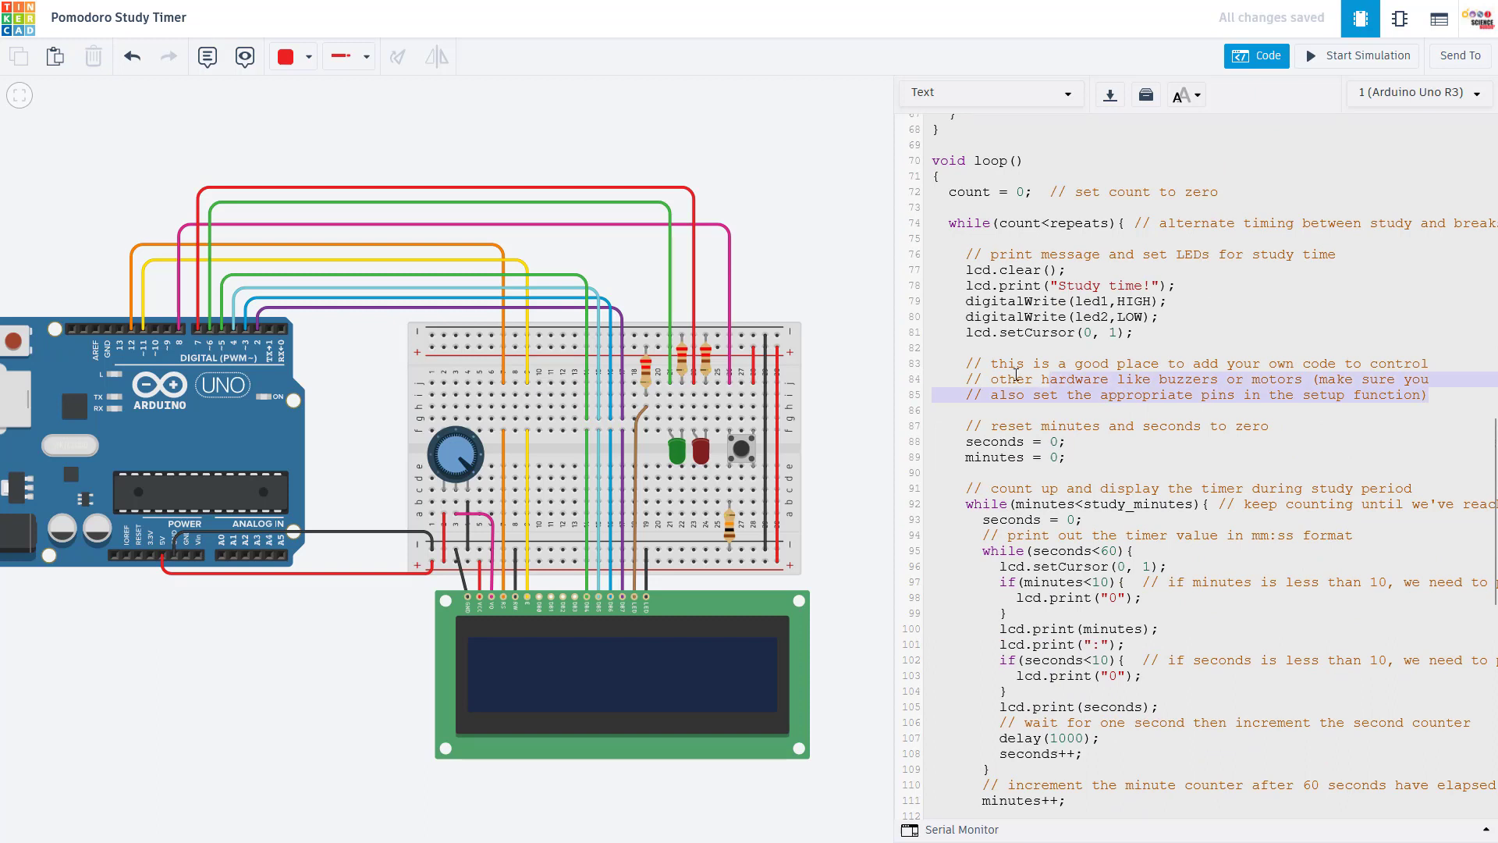
left_click(1003, 301)
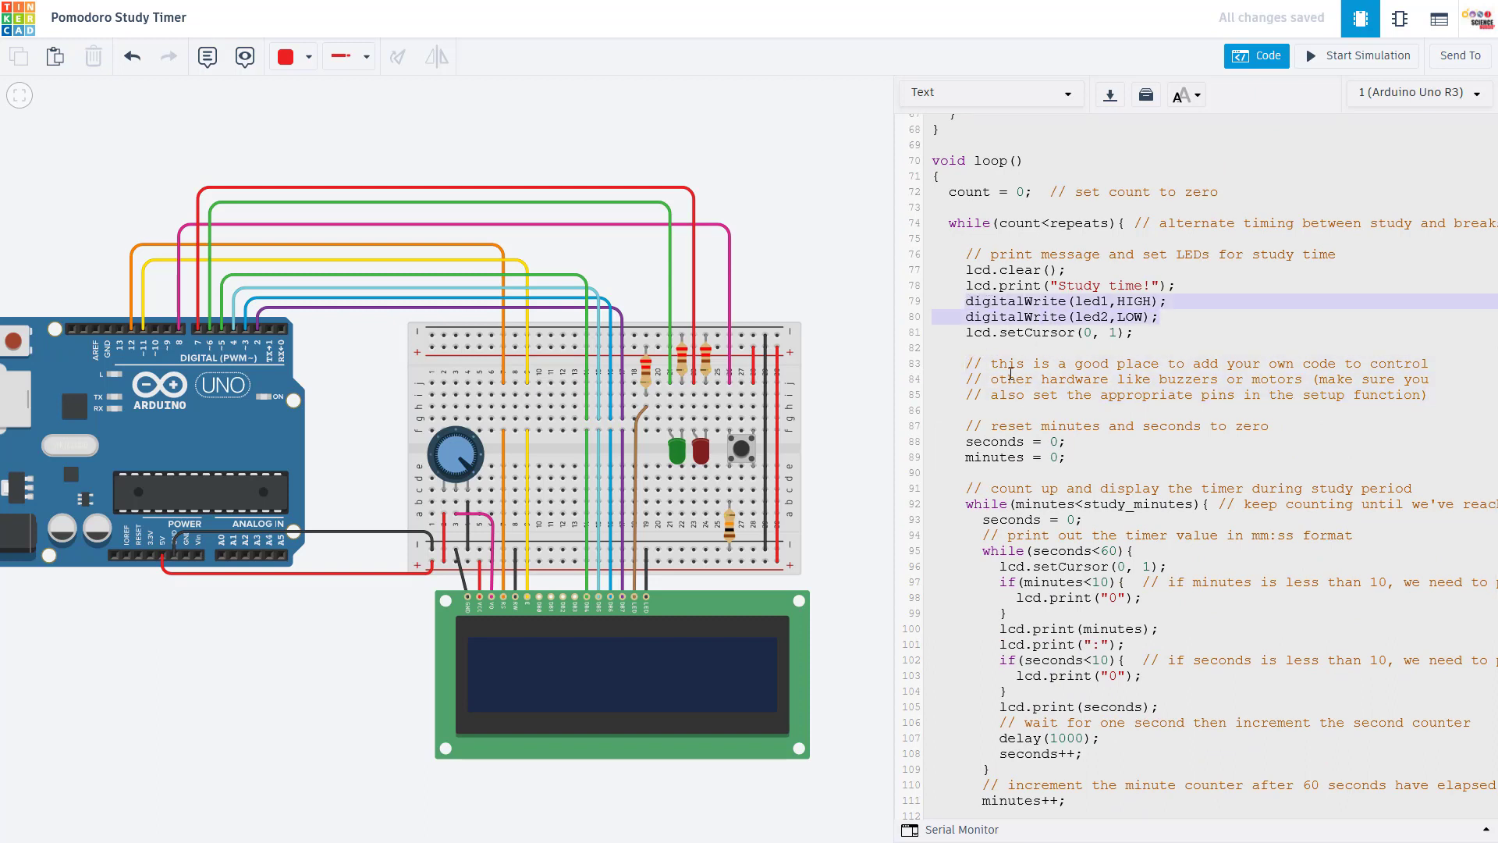
left_click(989, 411)
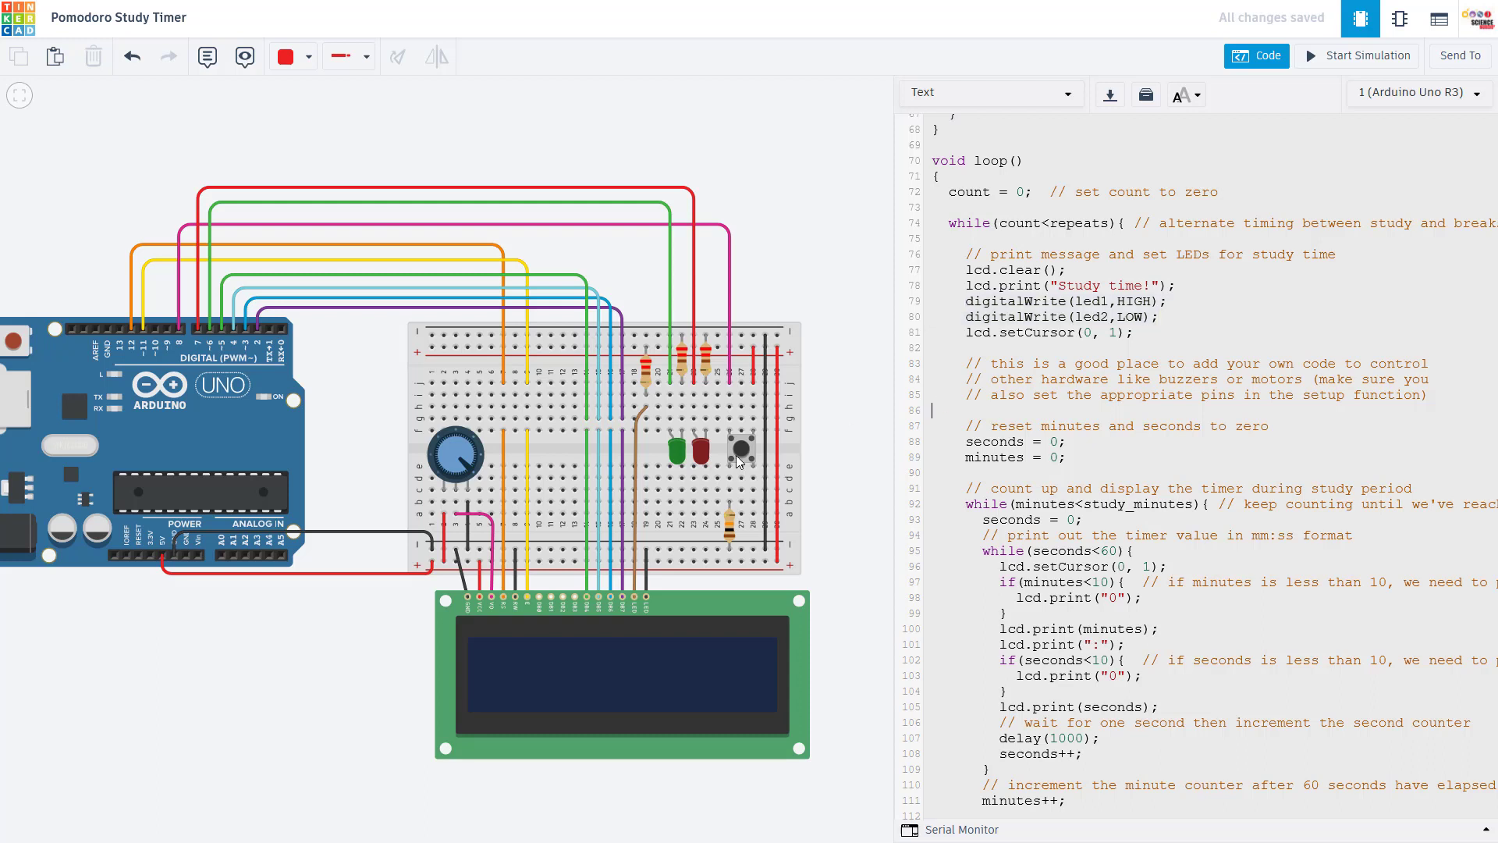
mouse_move(674, 459)
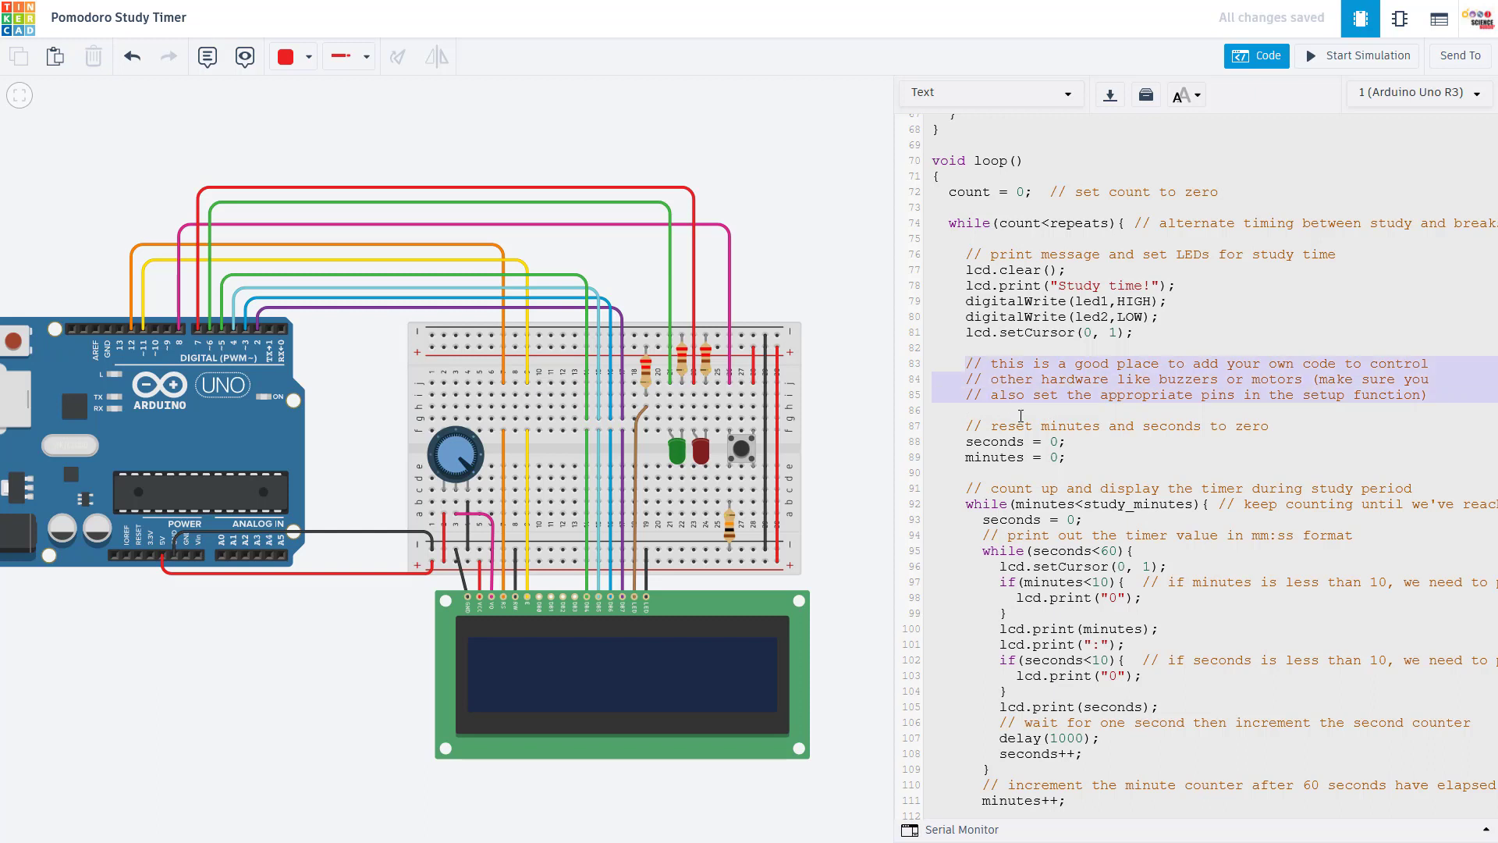
mouse_move(1007, 480)
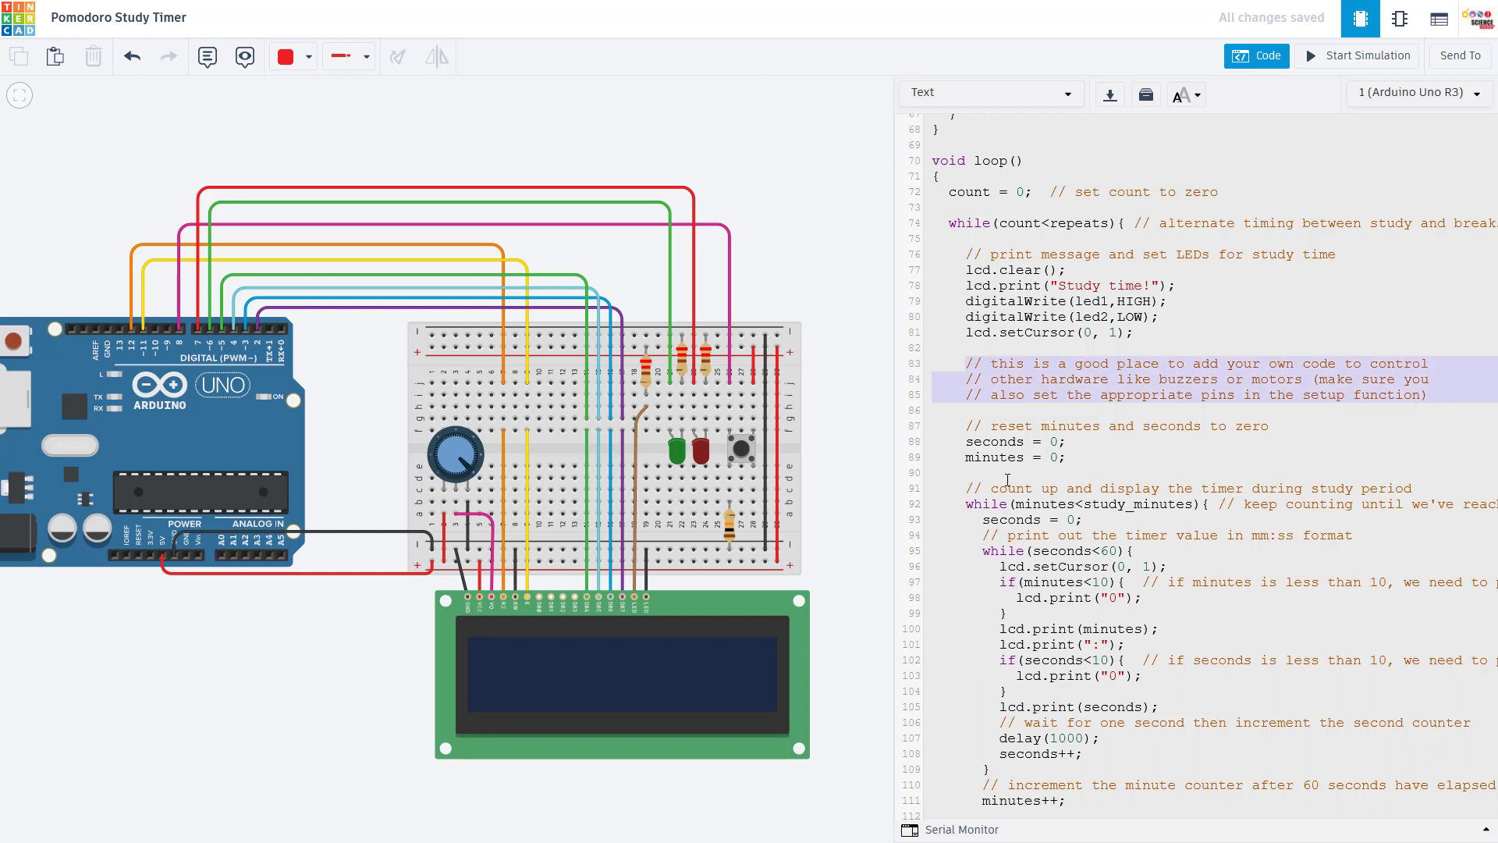